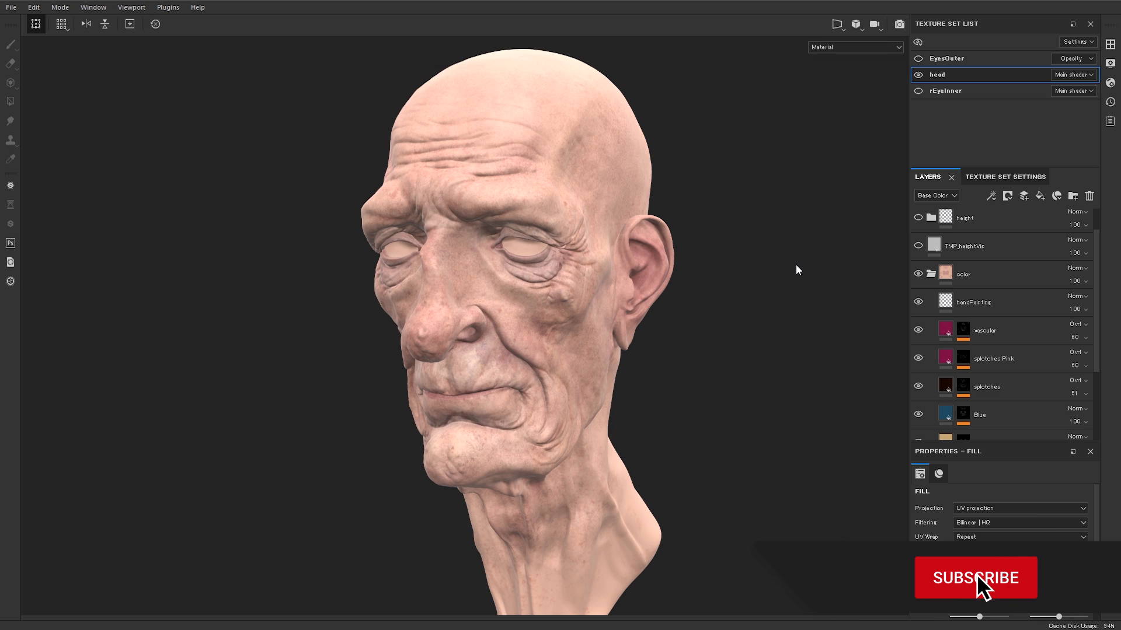
- Isolate the flat base skin tone by hiding the fill layers above 'base' and selecting it
left_click(975, 578)
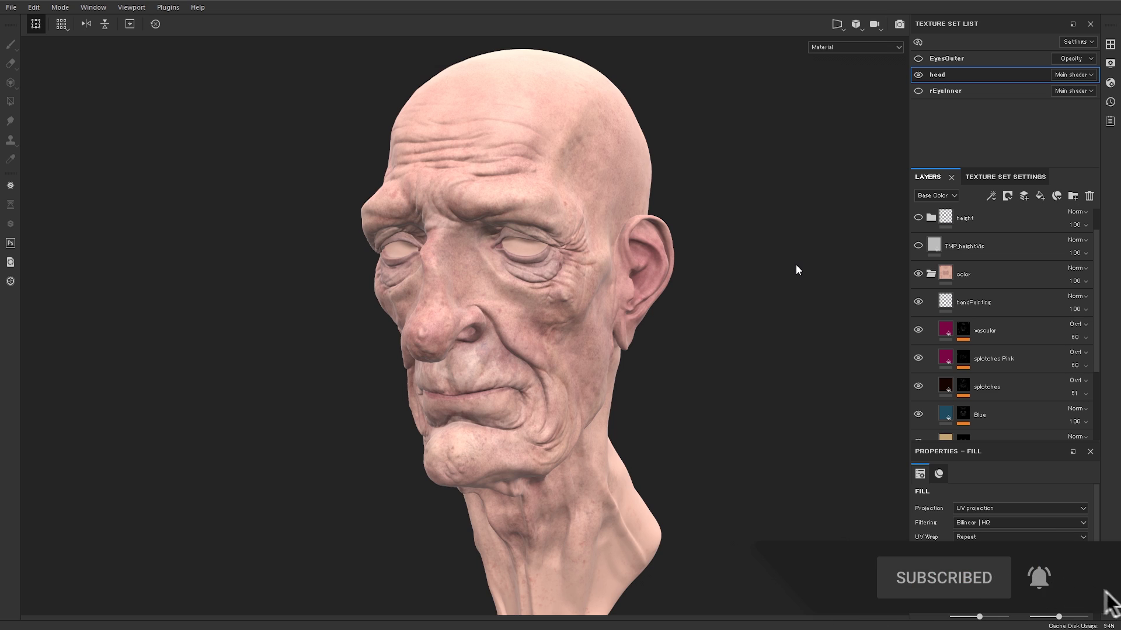
mouse_move(489, 284)
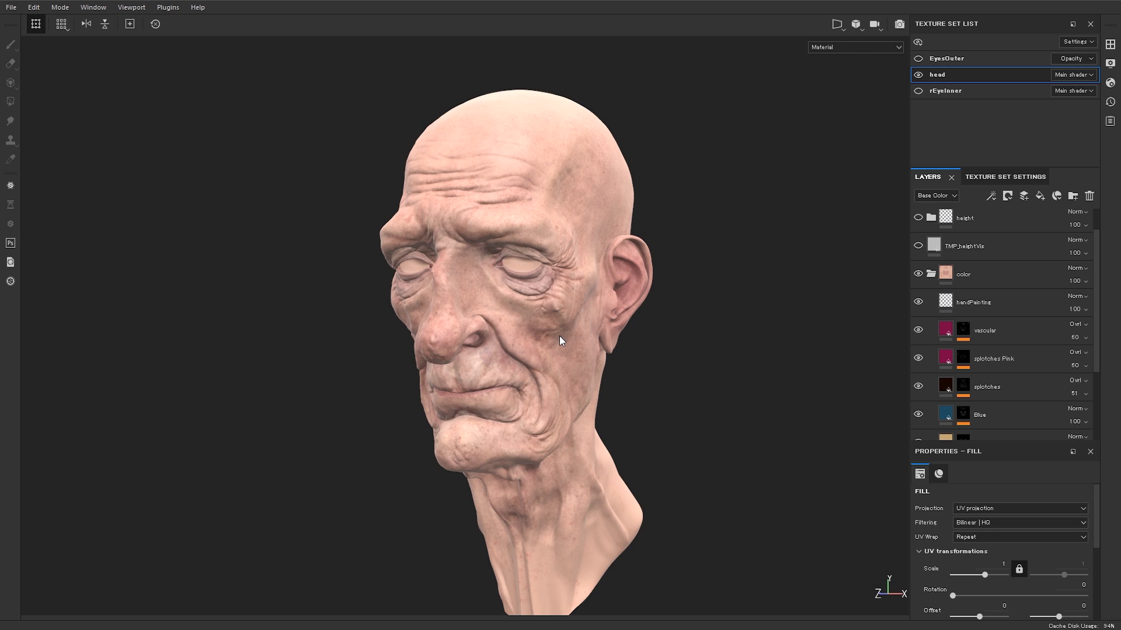
mouse_move(618, 445)
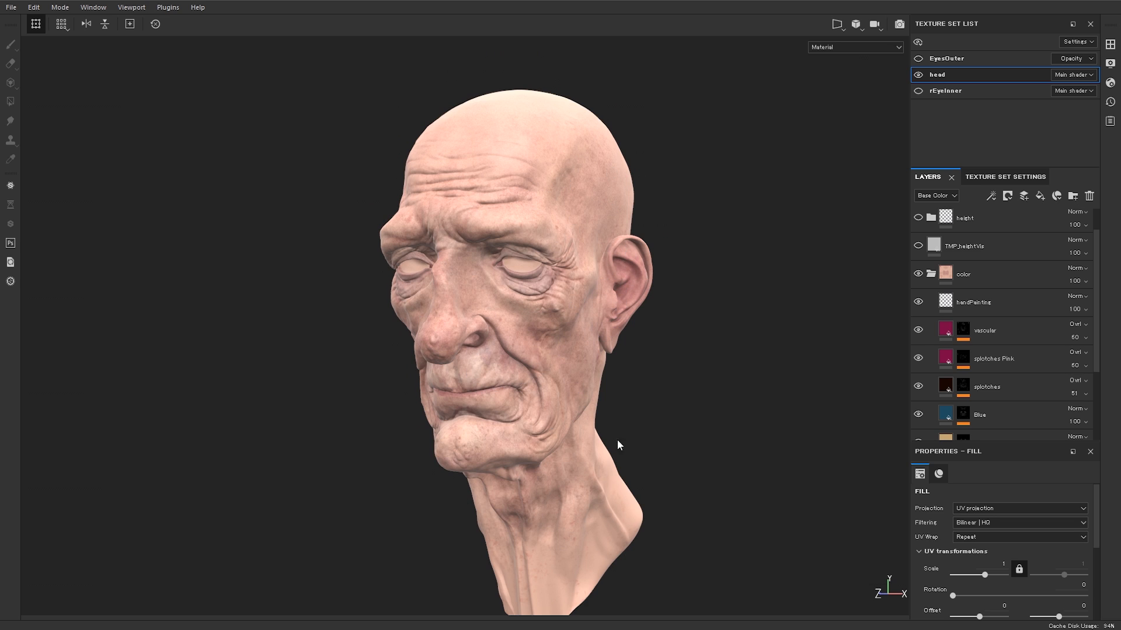
mouse_move(653, 351)
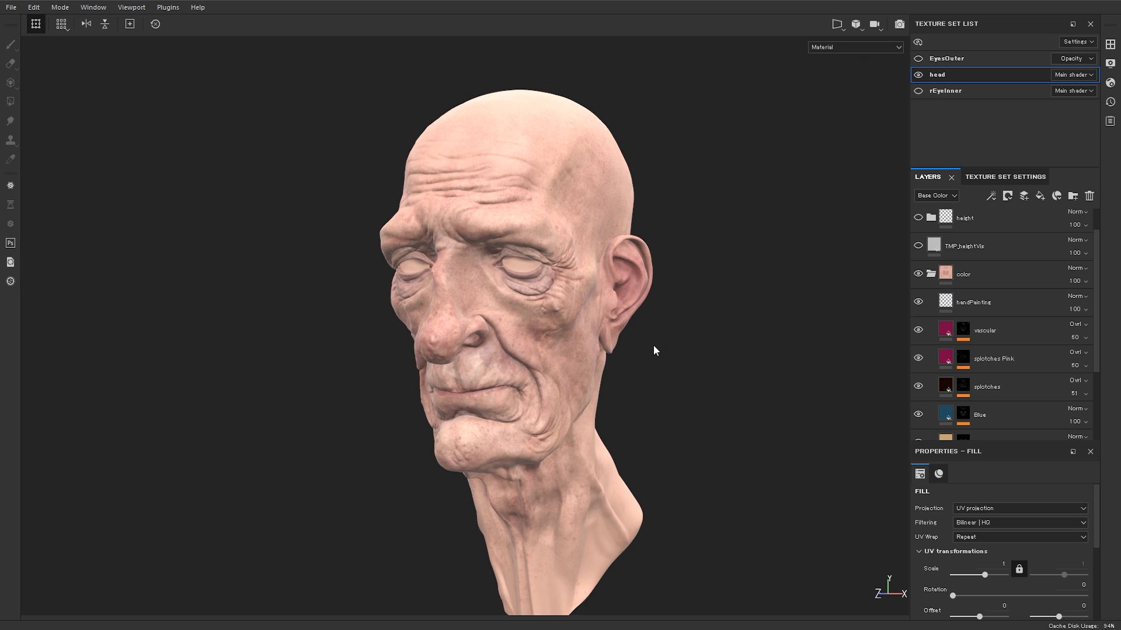
mouse_move(656, 340)
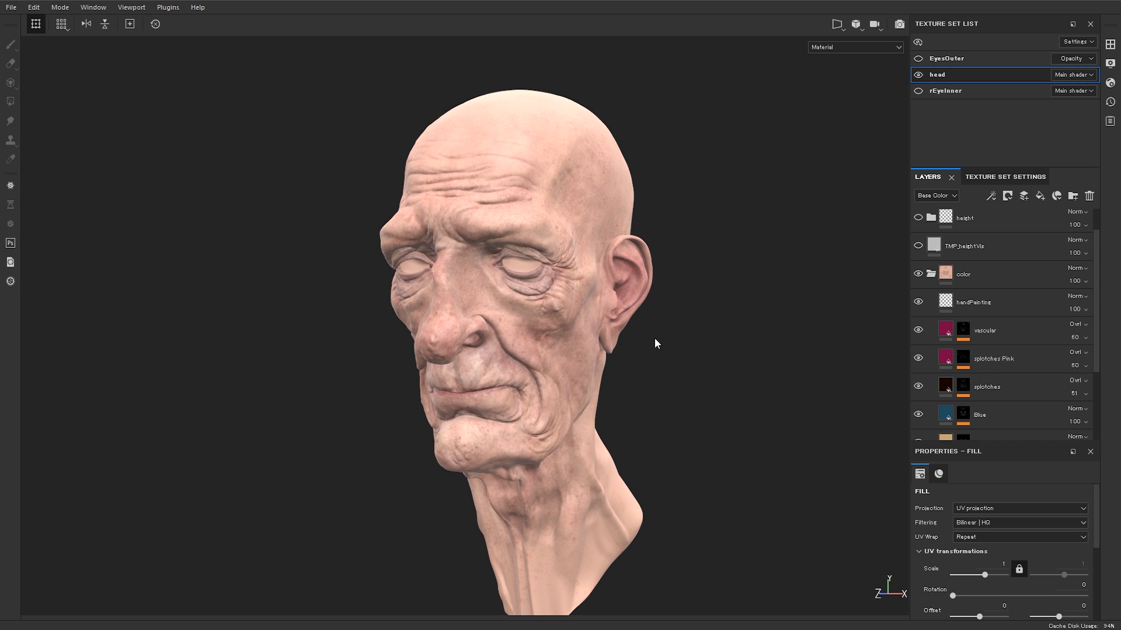
mouse_move(658, 308)
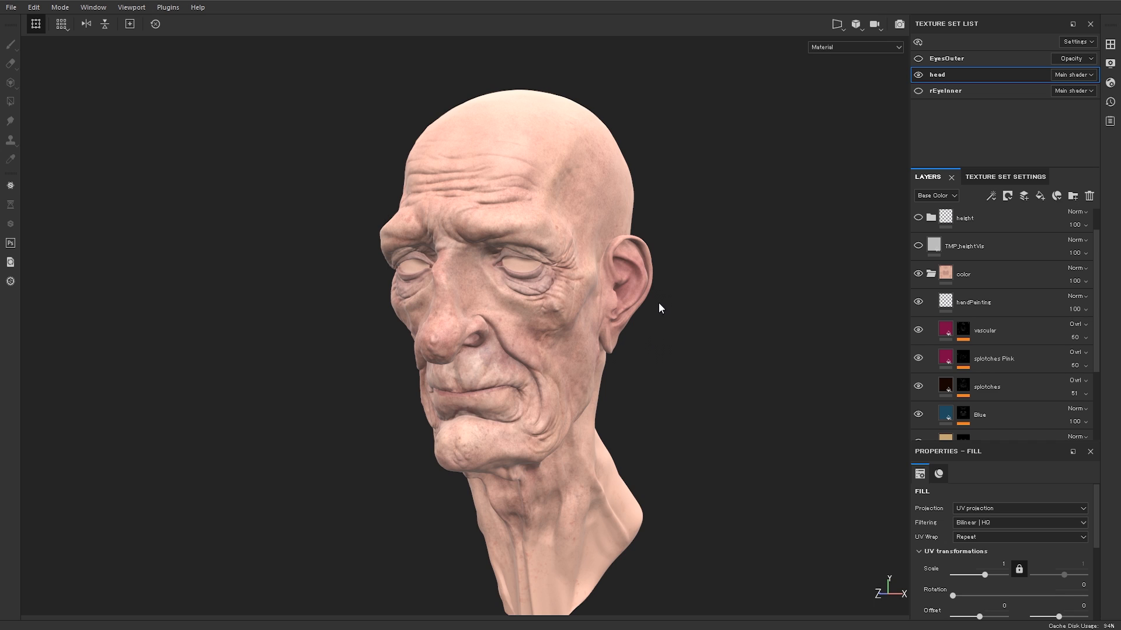
mouse_move(649, 320)
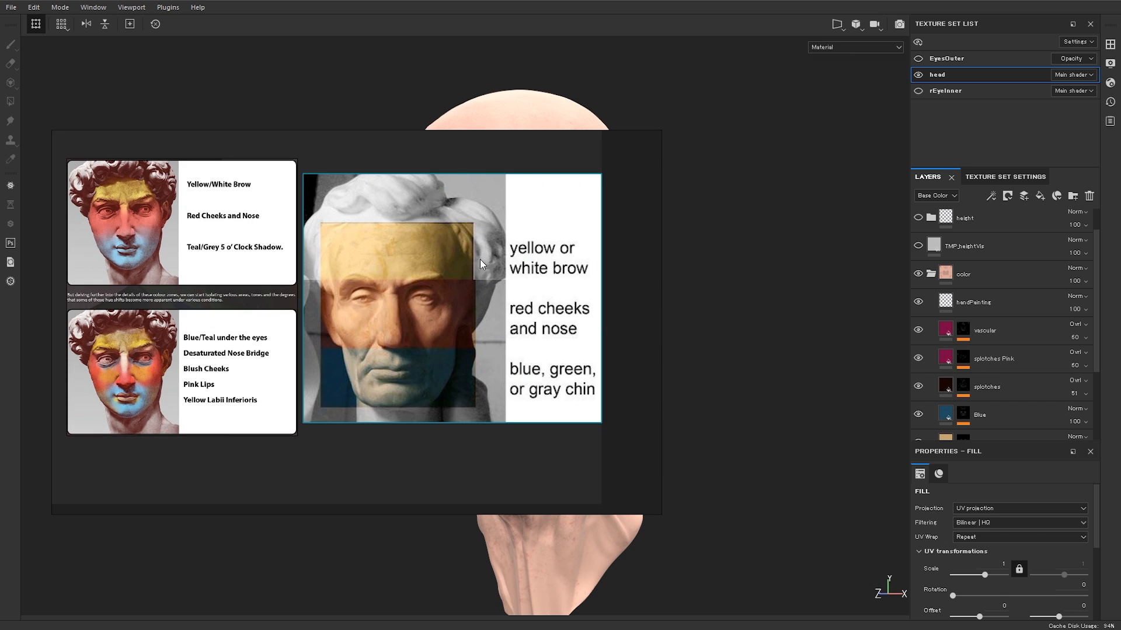
mouse_move(346, 234)
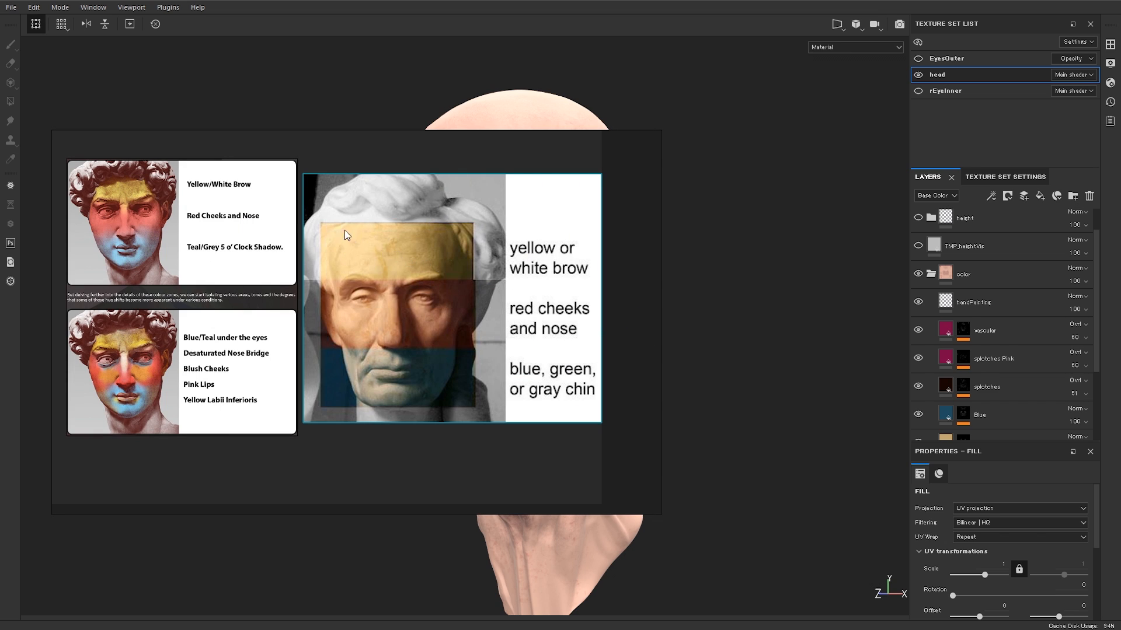
mouse_move(466, 301)
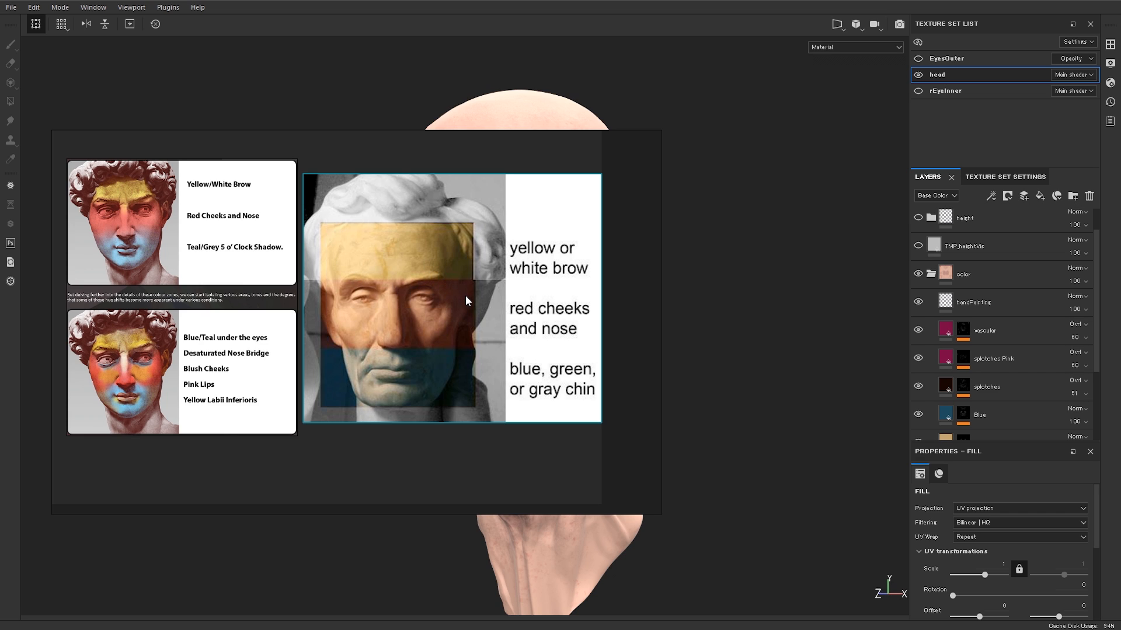
mouse_move(498, 261)
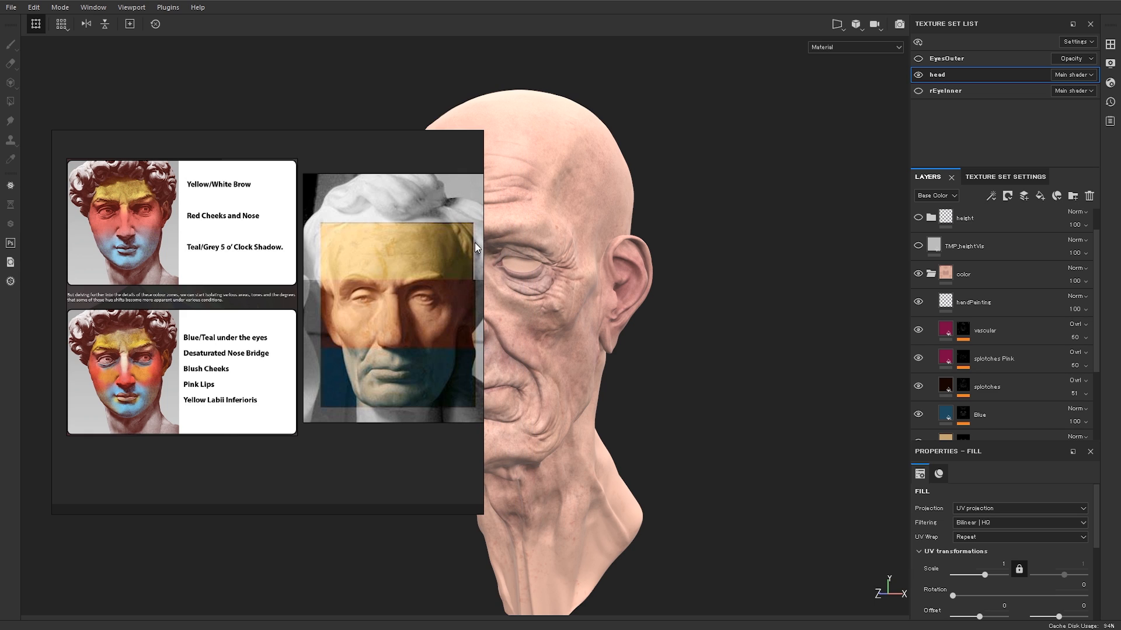
mouse_move(442, 323)
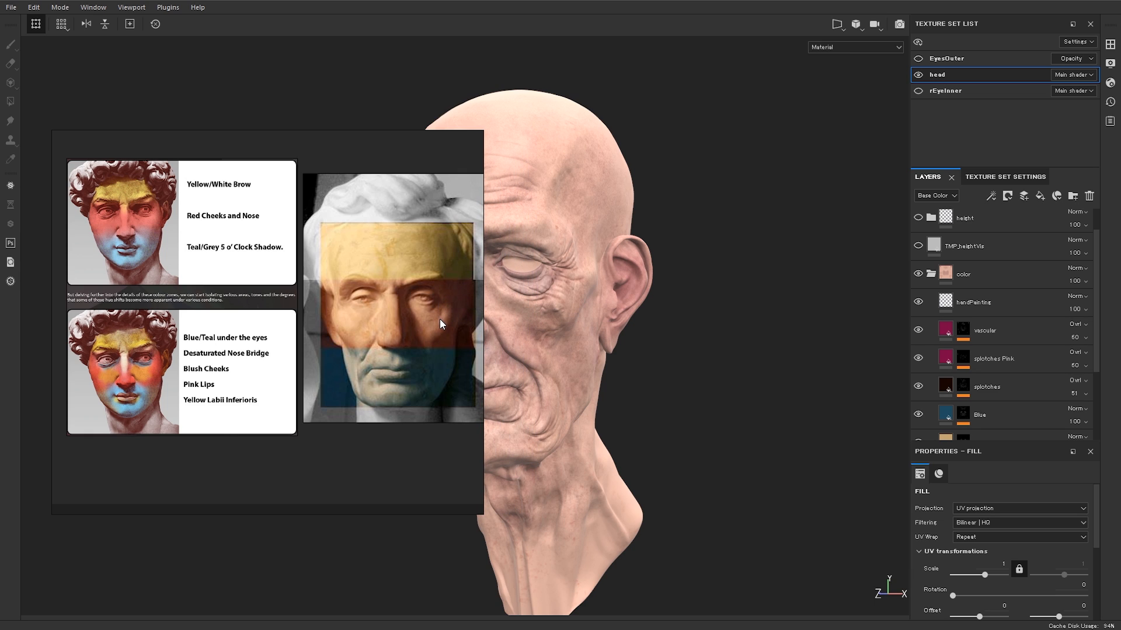
mouse_move(462, 317)
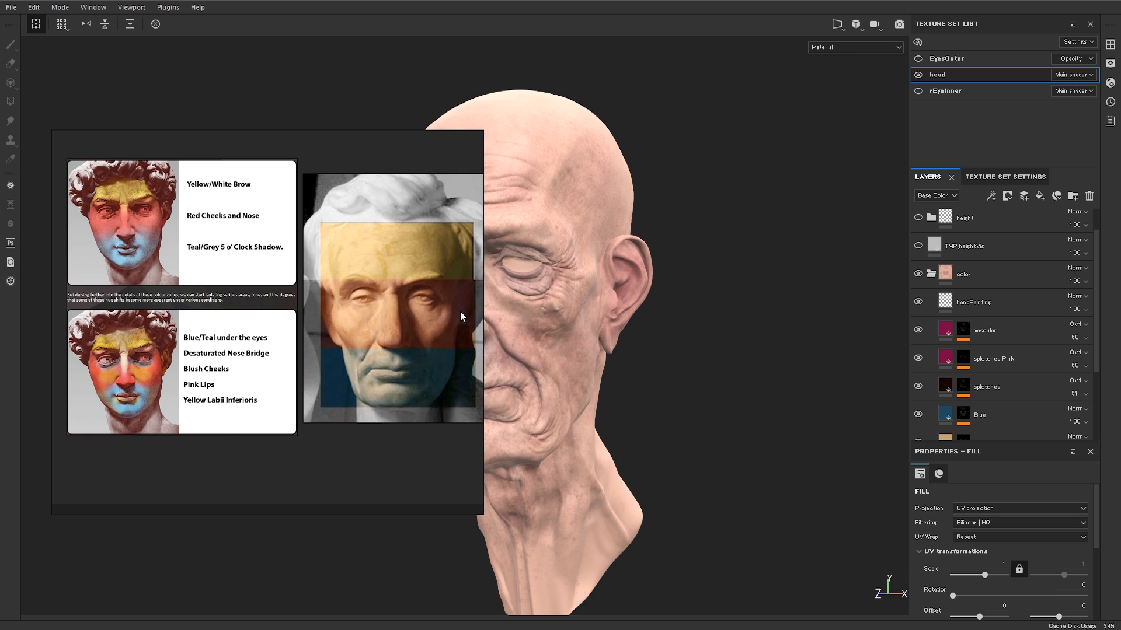
mouse_move(568, 336)
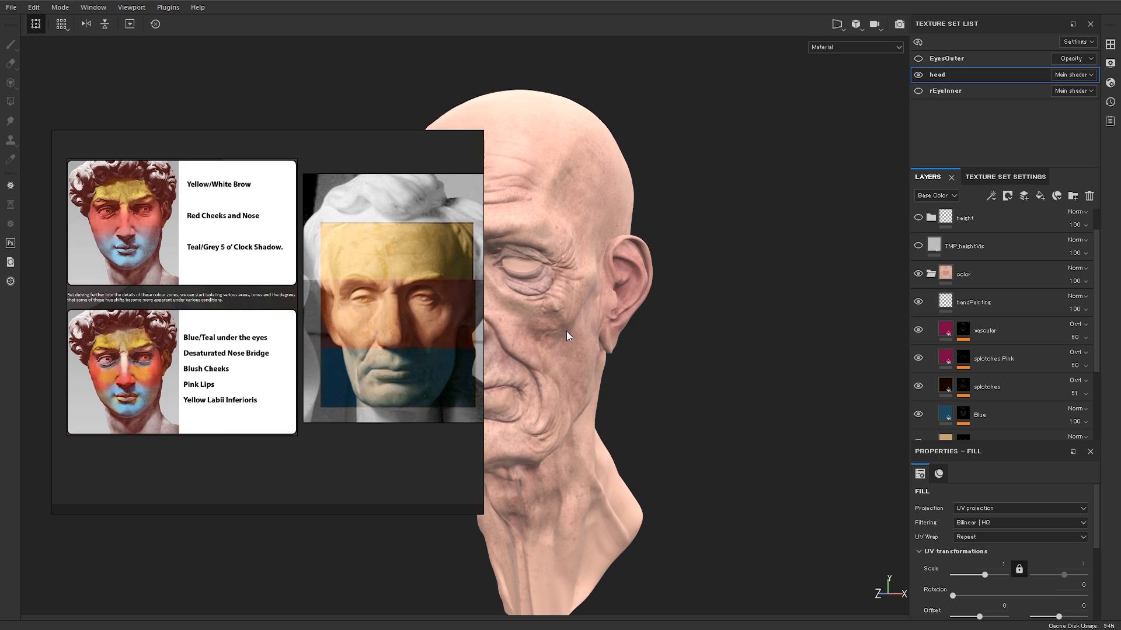
mouse_move(407, 337)
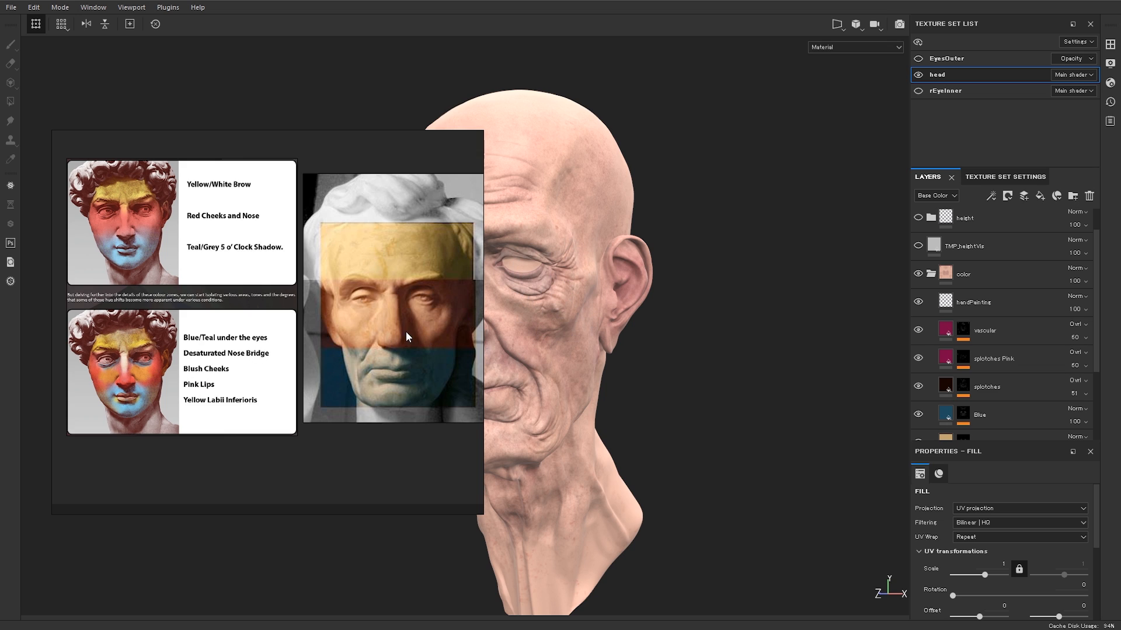
mouse_move(163, 387)
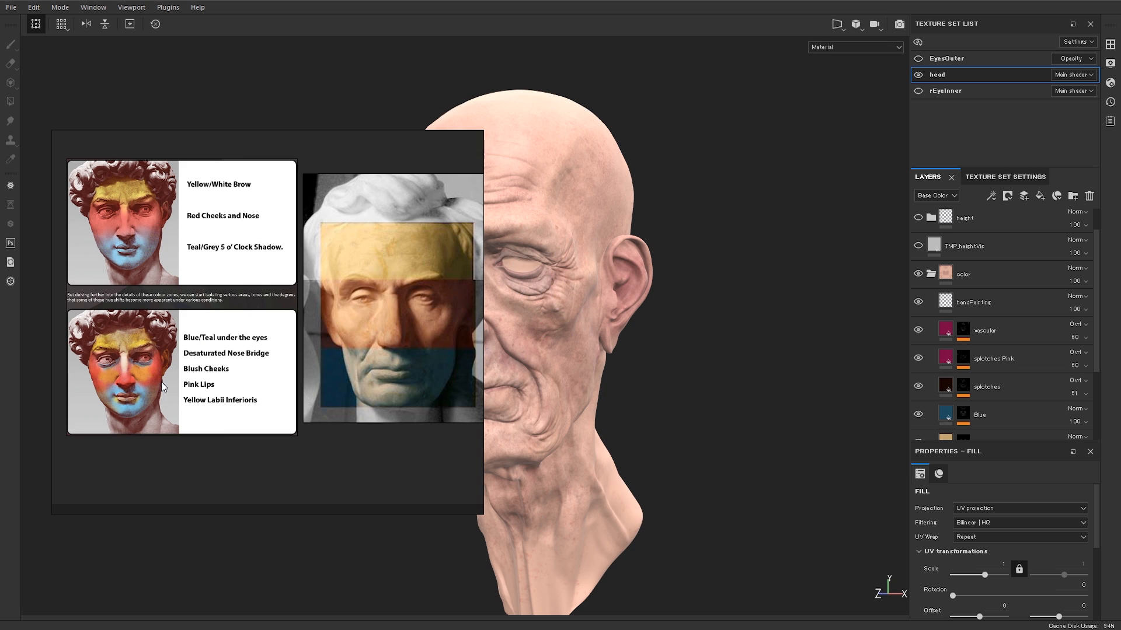
mouse_move(257, 343)
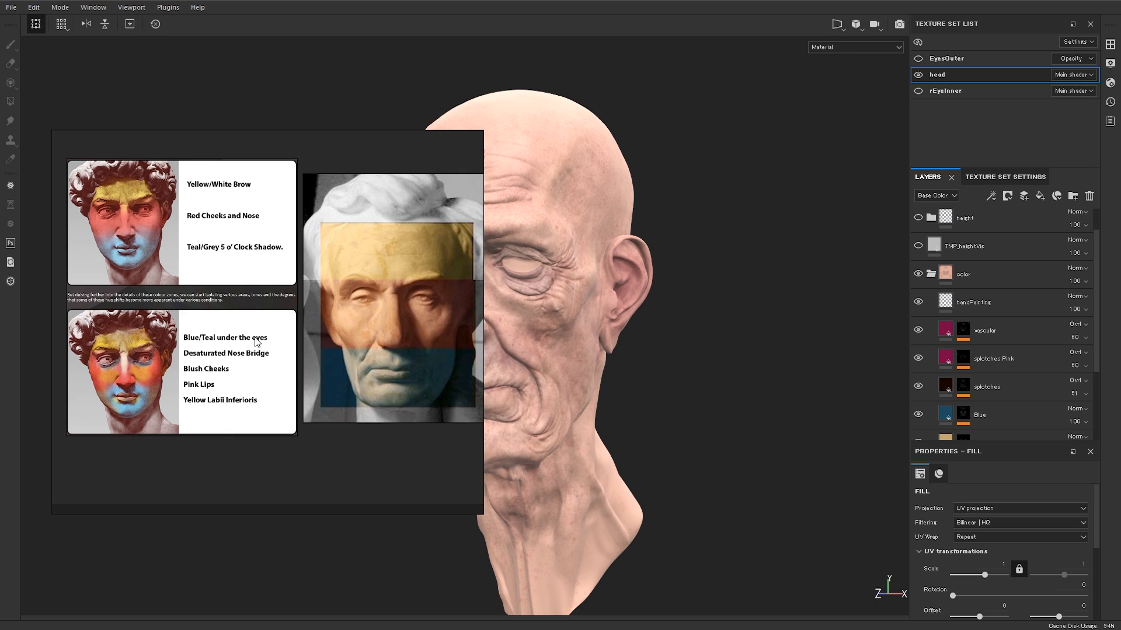
mouse_move(362, 286)
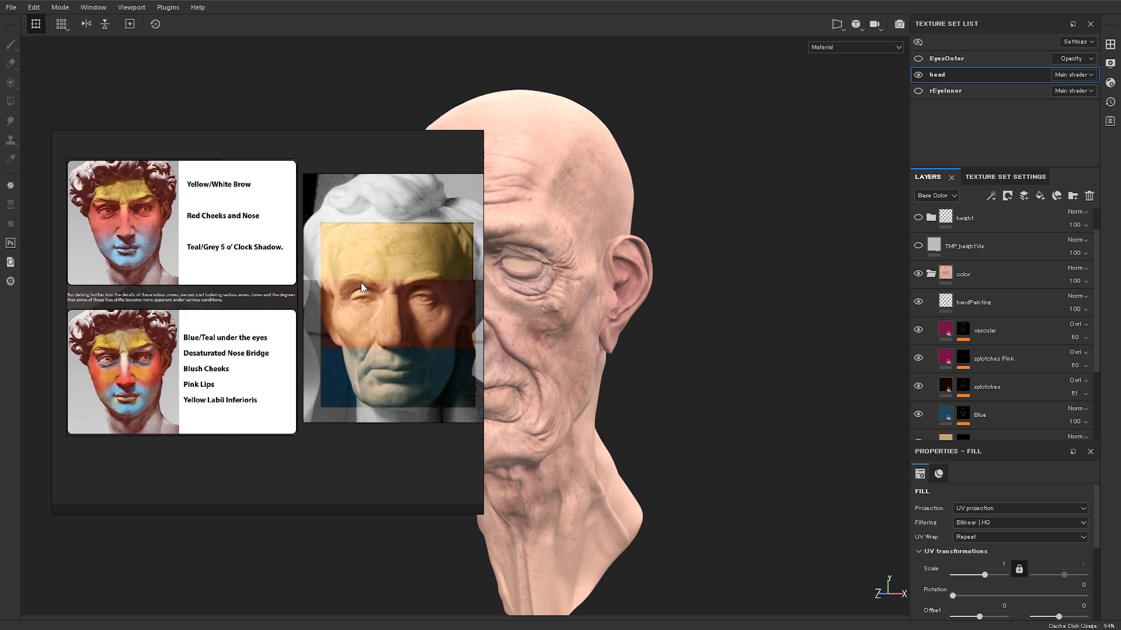
mouse_move(395, 371)
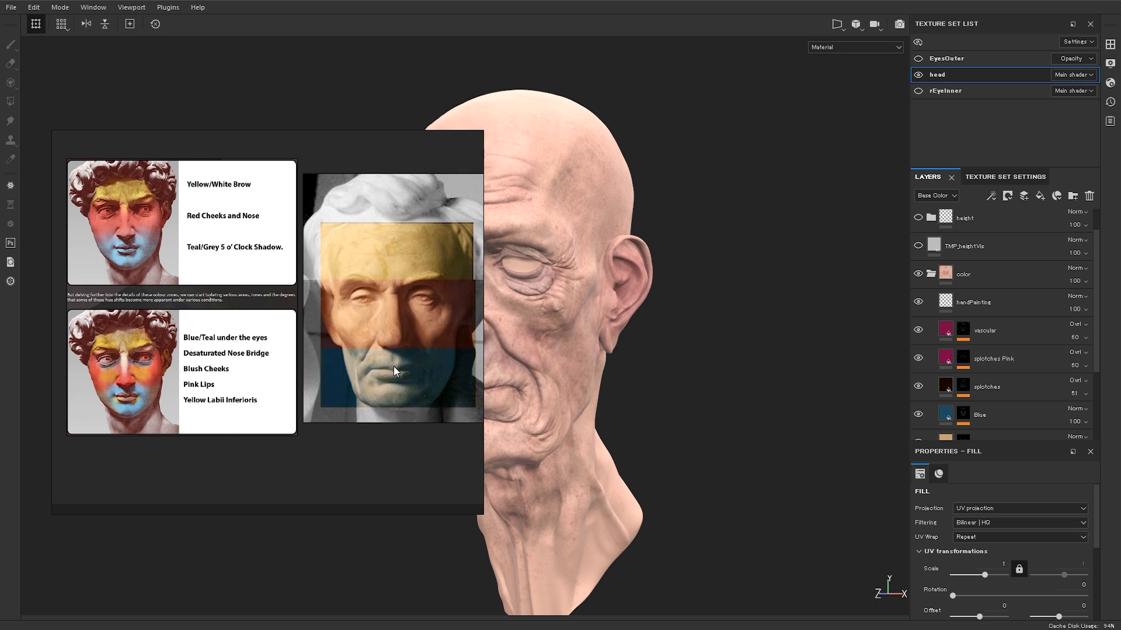
mouse_move(411, 347)
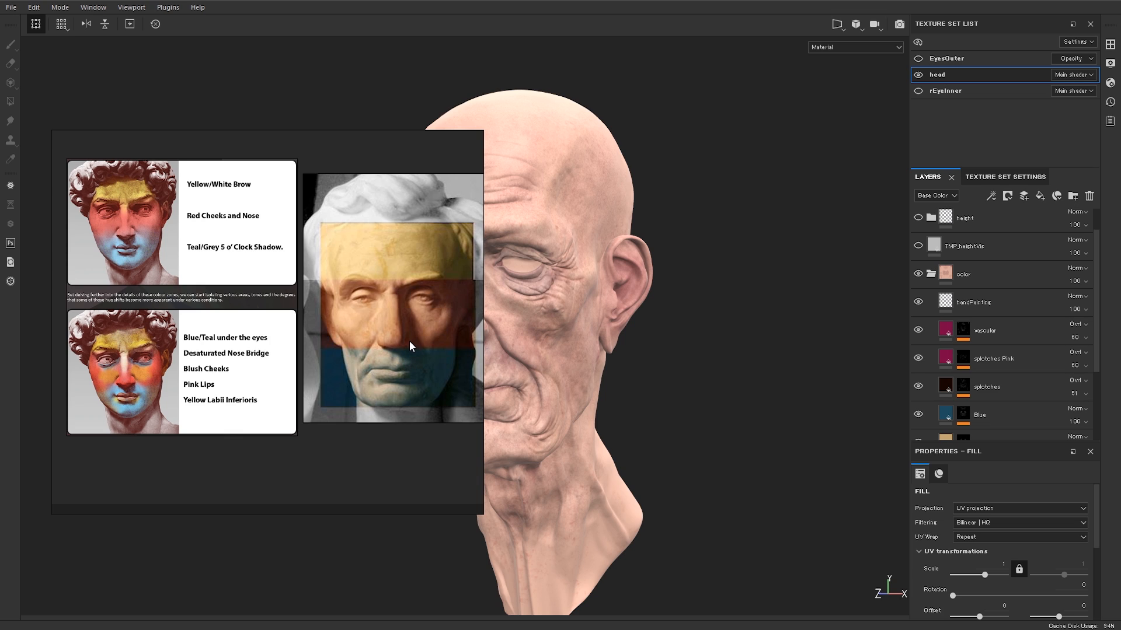
mouse_move(410, 349)
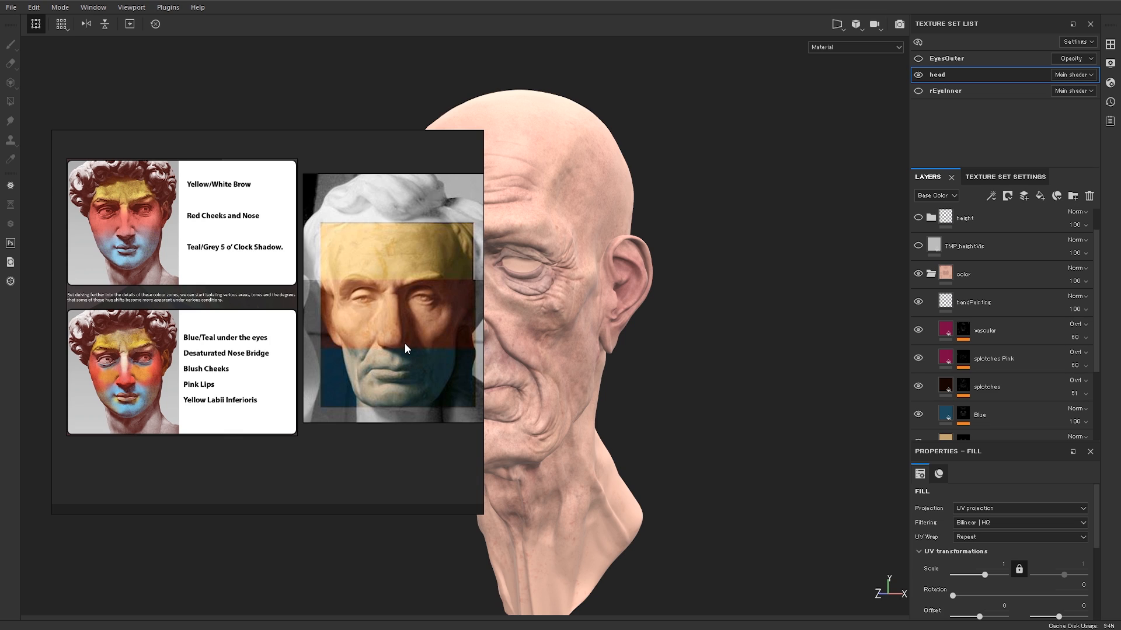
mouse_move(610, 339)
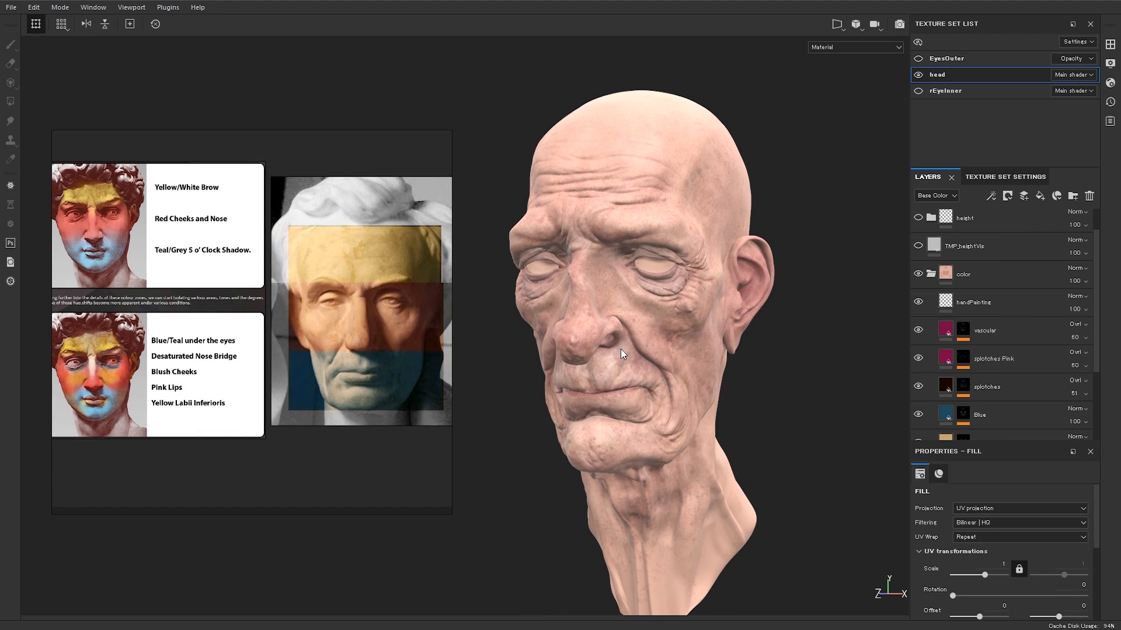
mouse_move(619, 349)
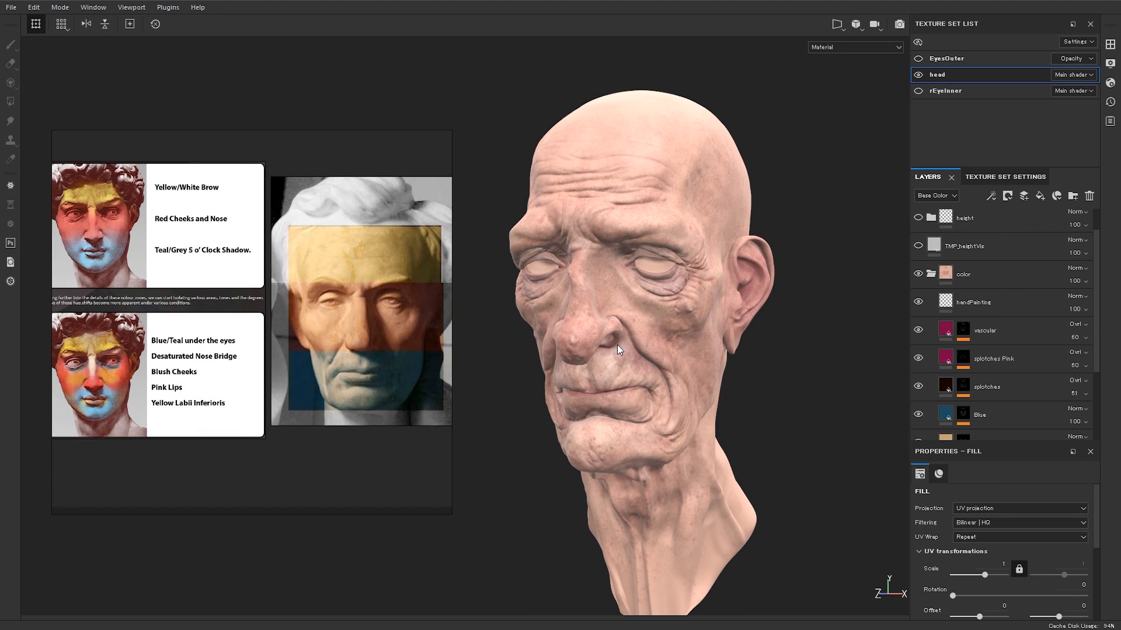
mouse_move(676, 380)
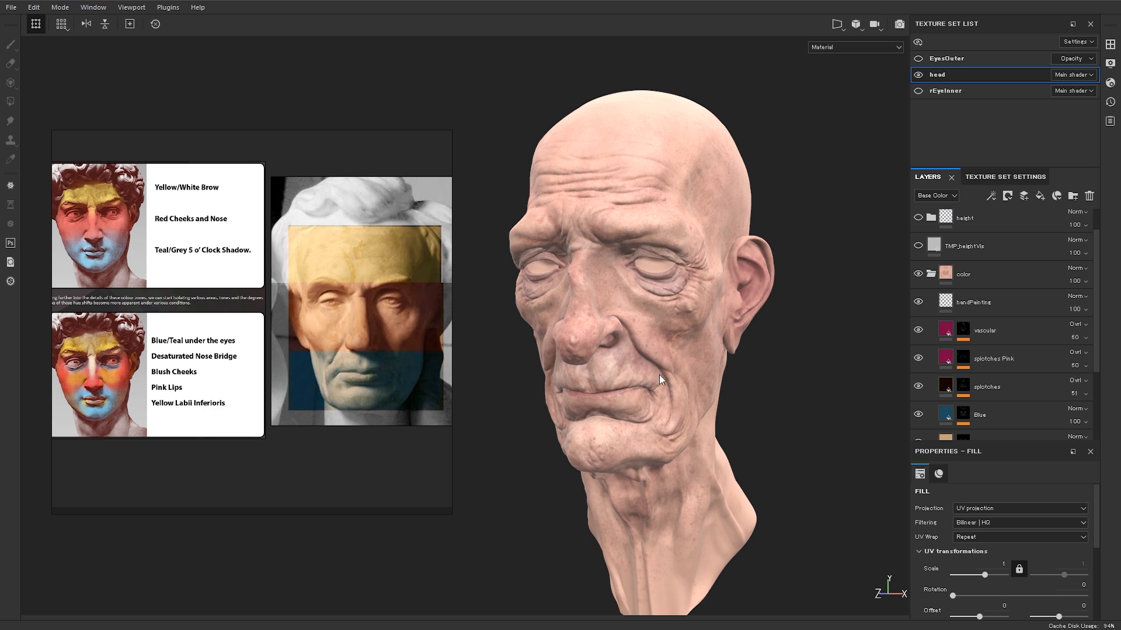
mouse_move(727, 396)
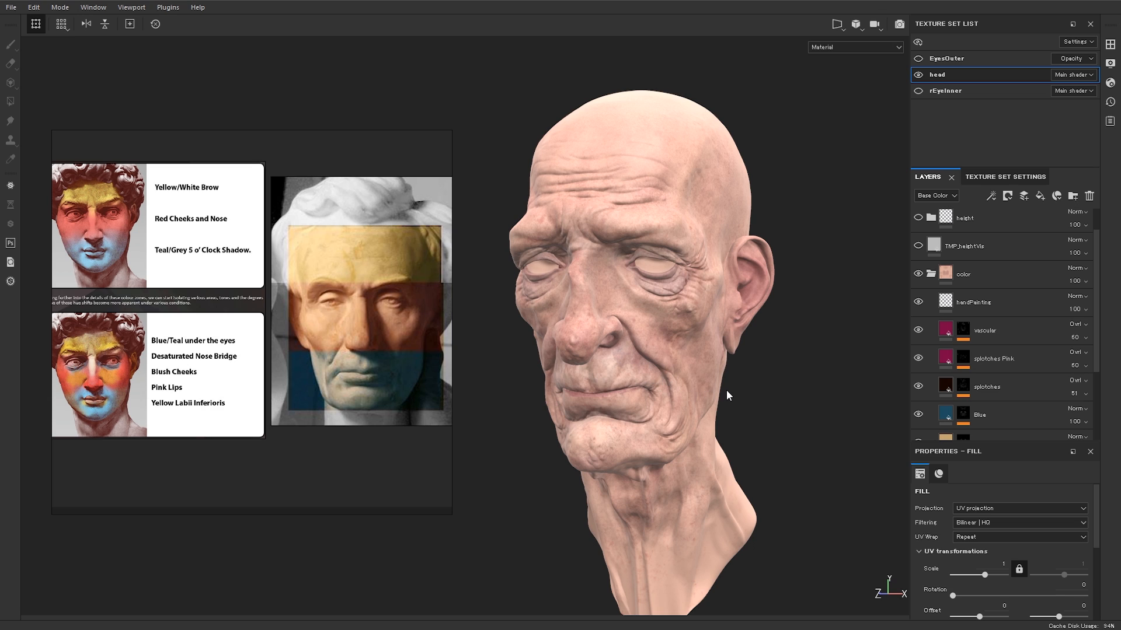
mouse_move(656, 400)
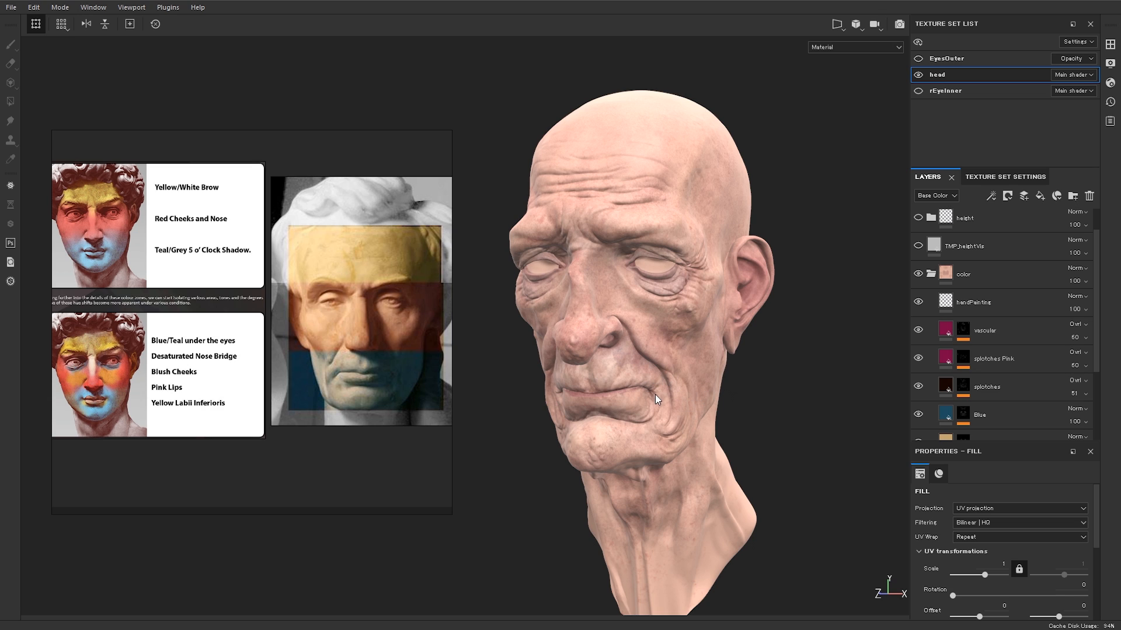
mouse_move(717, 337)
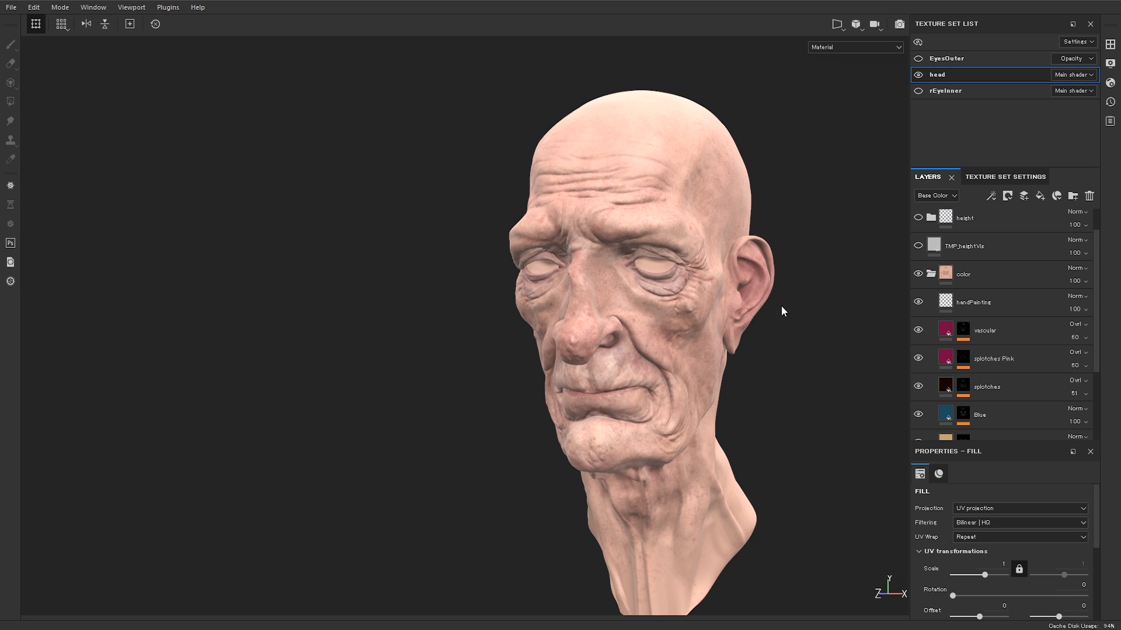
mouse_move(759, 319)
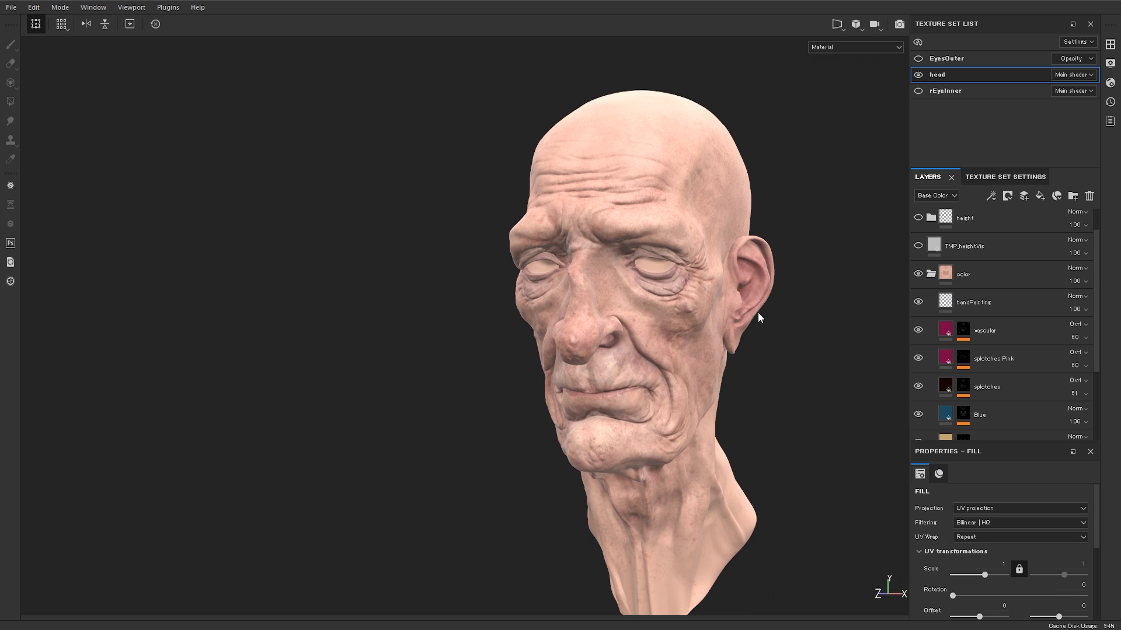
mouse_move(659, 361)
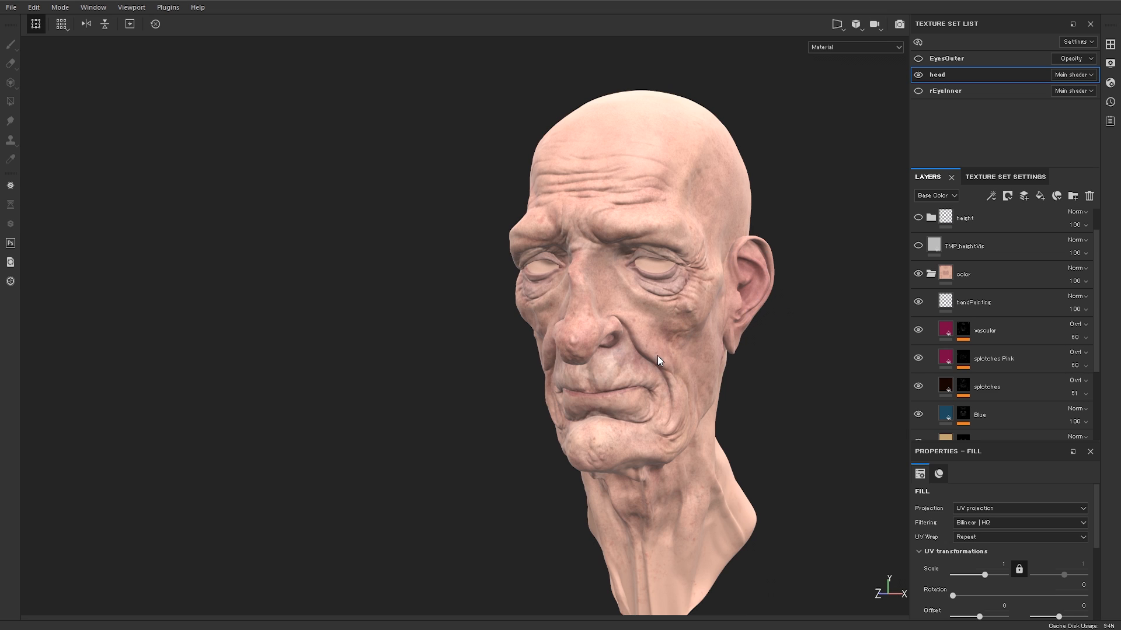
mouse_move(675, 351)
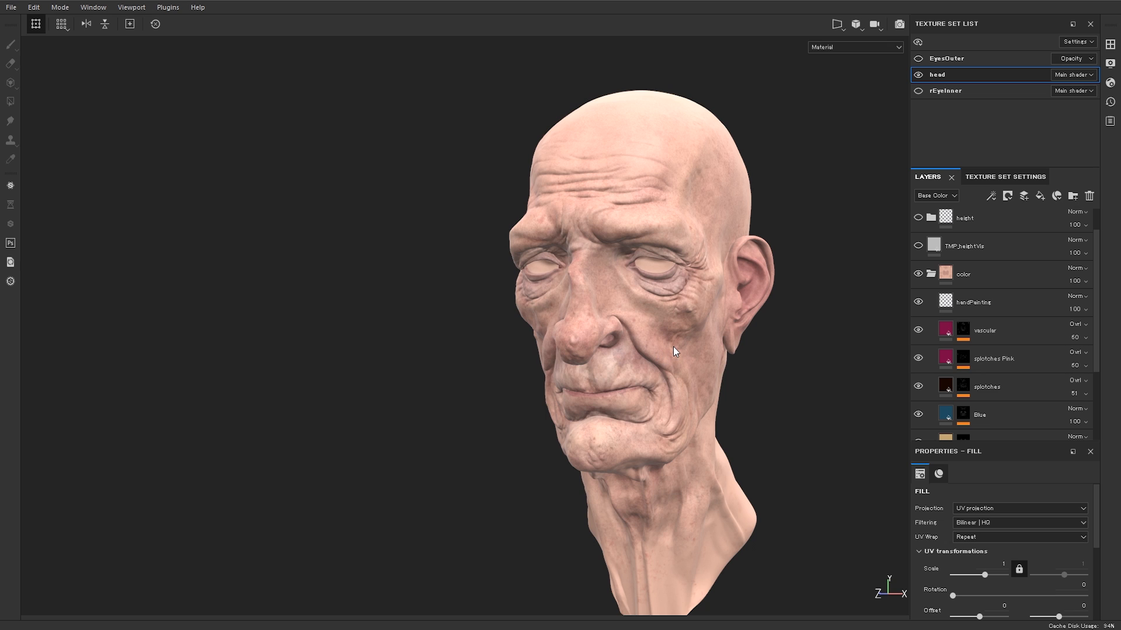
mouse_move(715, 302)
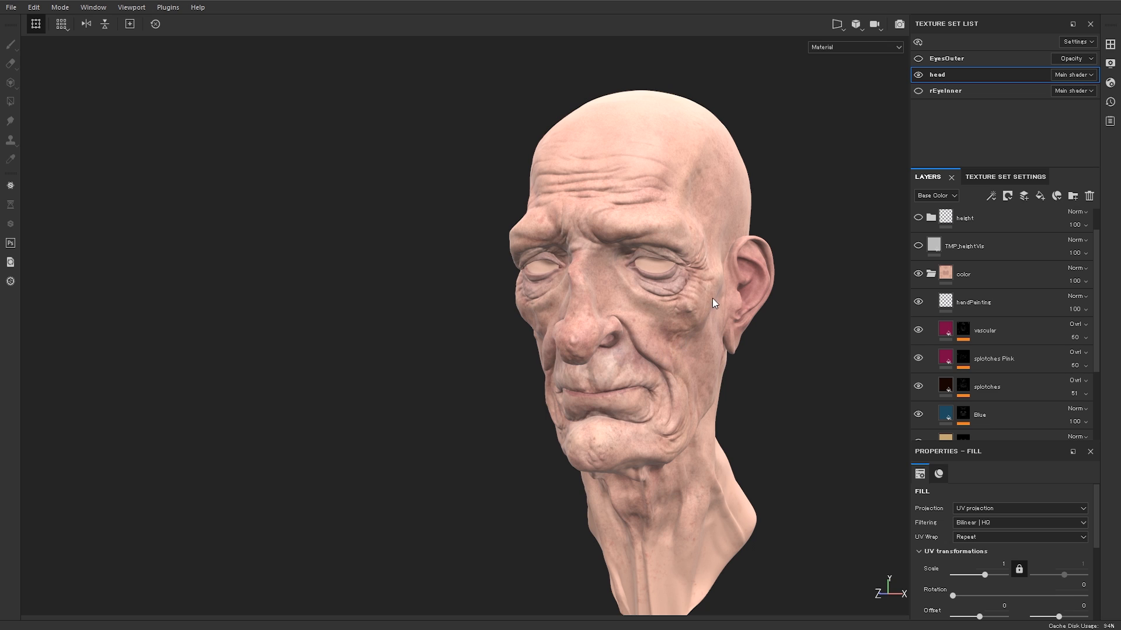
scroll("down", 3)
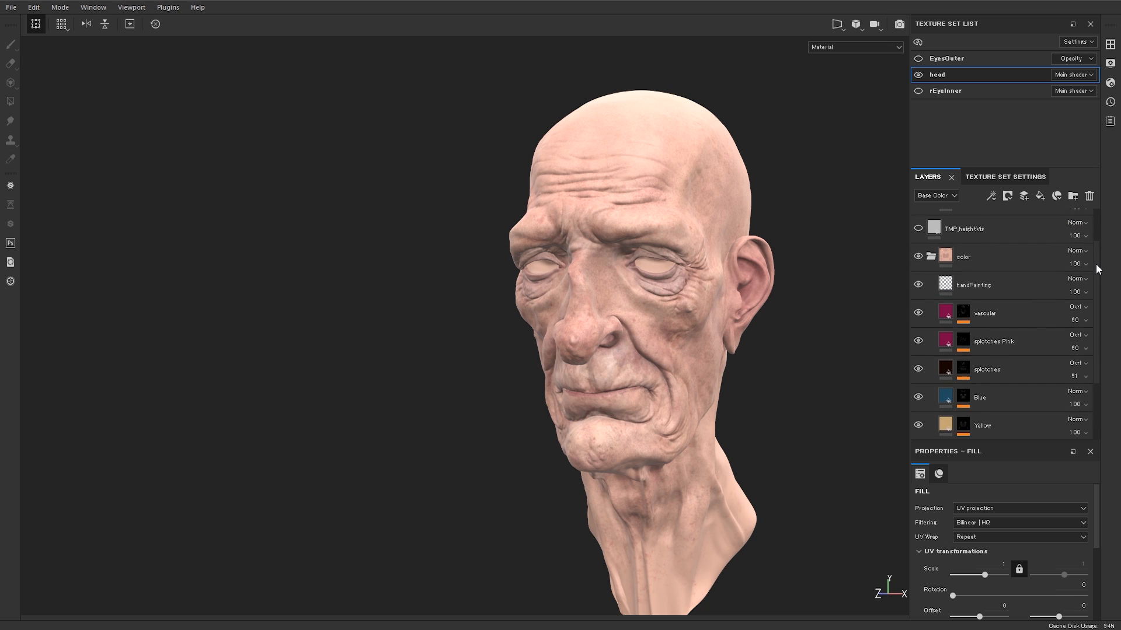
scroll("down", 3)
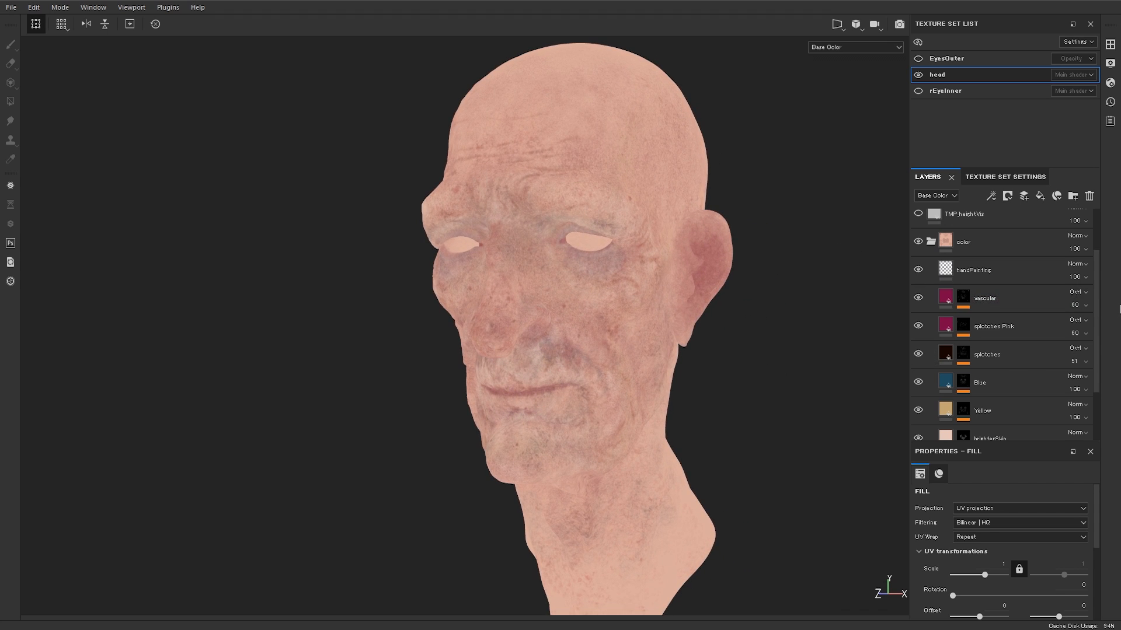
scroll("down", 3)
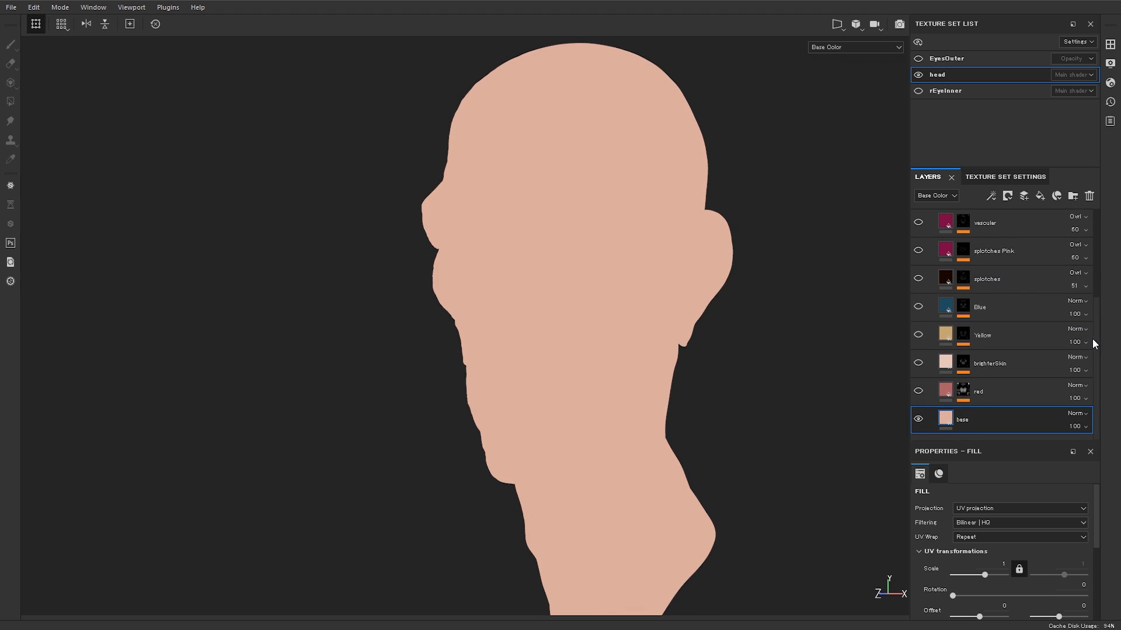
- Check the base layer's Base Color in the picker unchanged, then select the 'red' fill layer
left_click(938, 474)
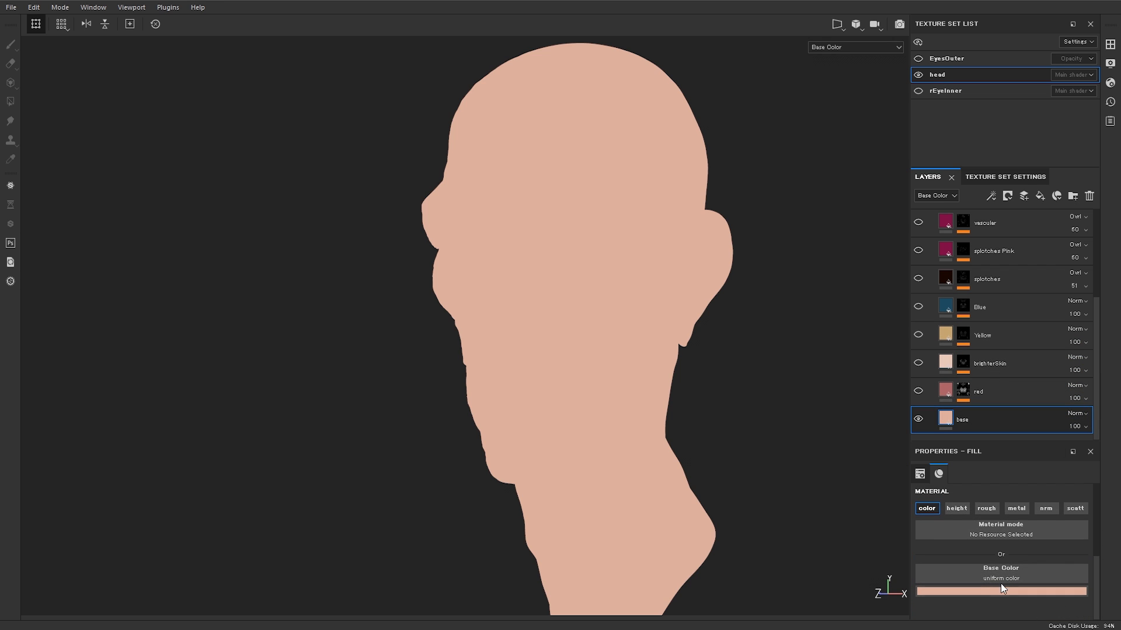
mouse_move(1000, 593)
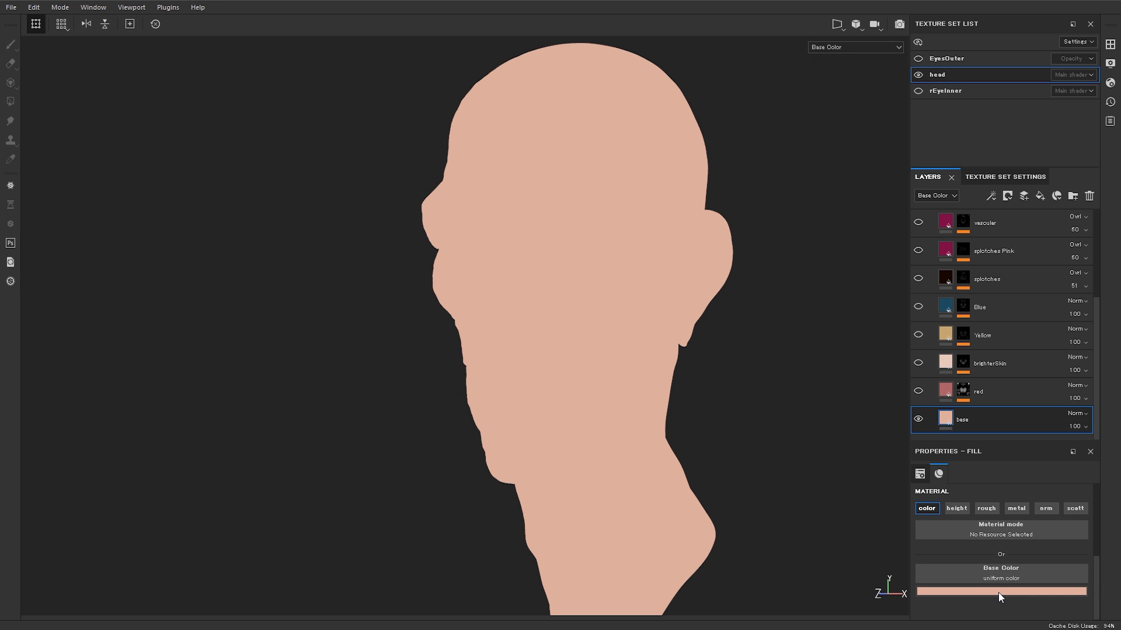
mouse_move(948, 441)
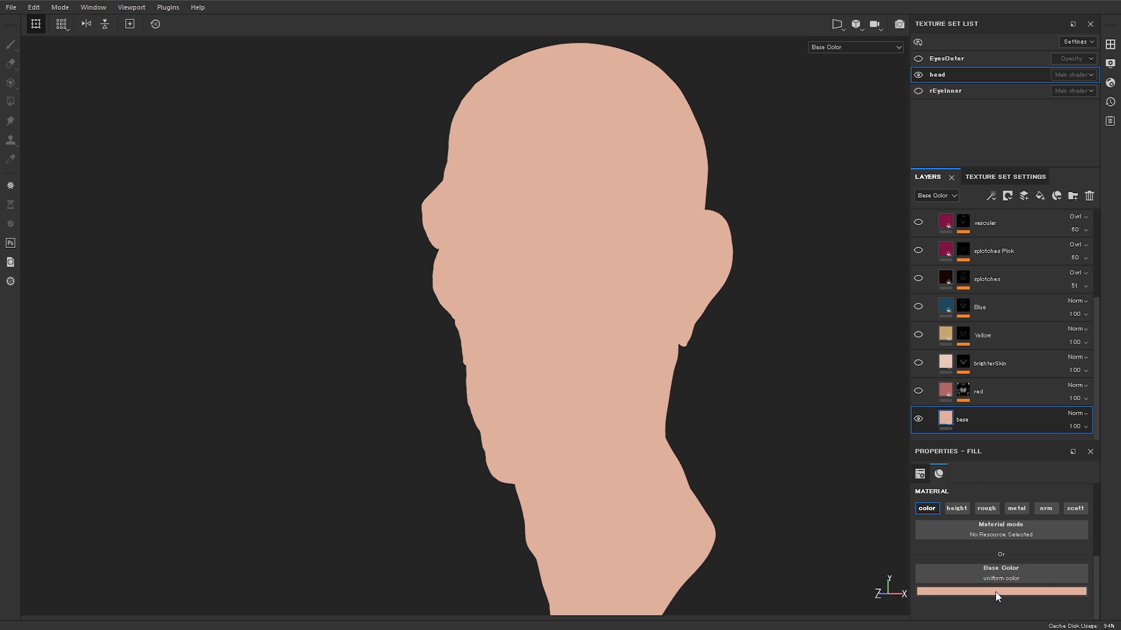
left_click(1000, 591)
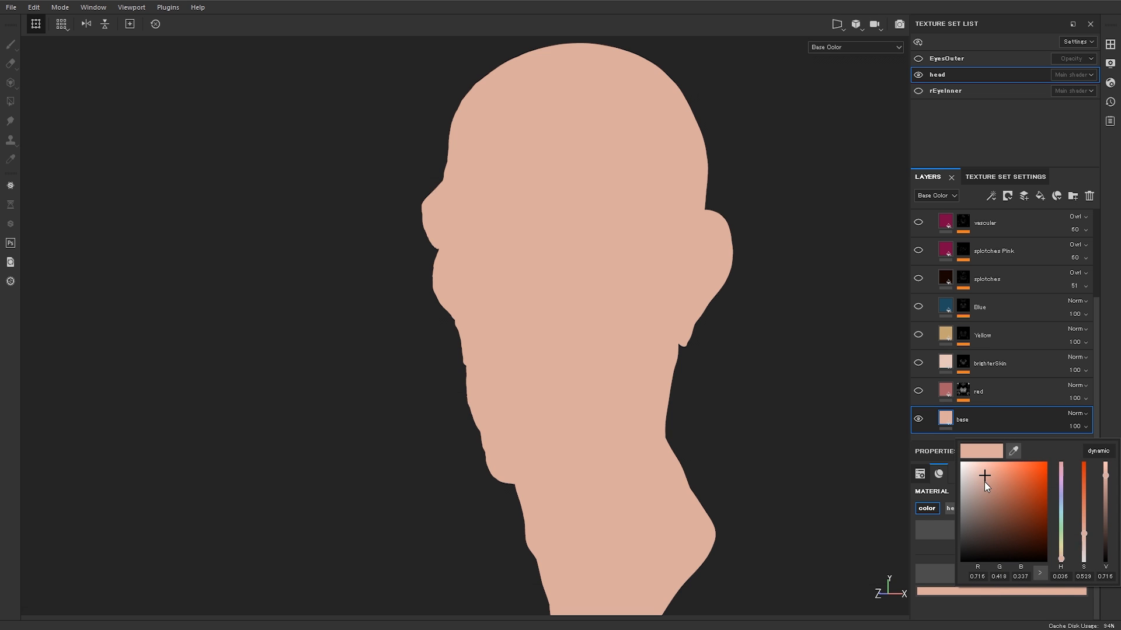
mouse_move(999, 482)
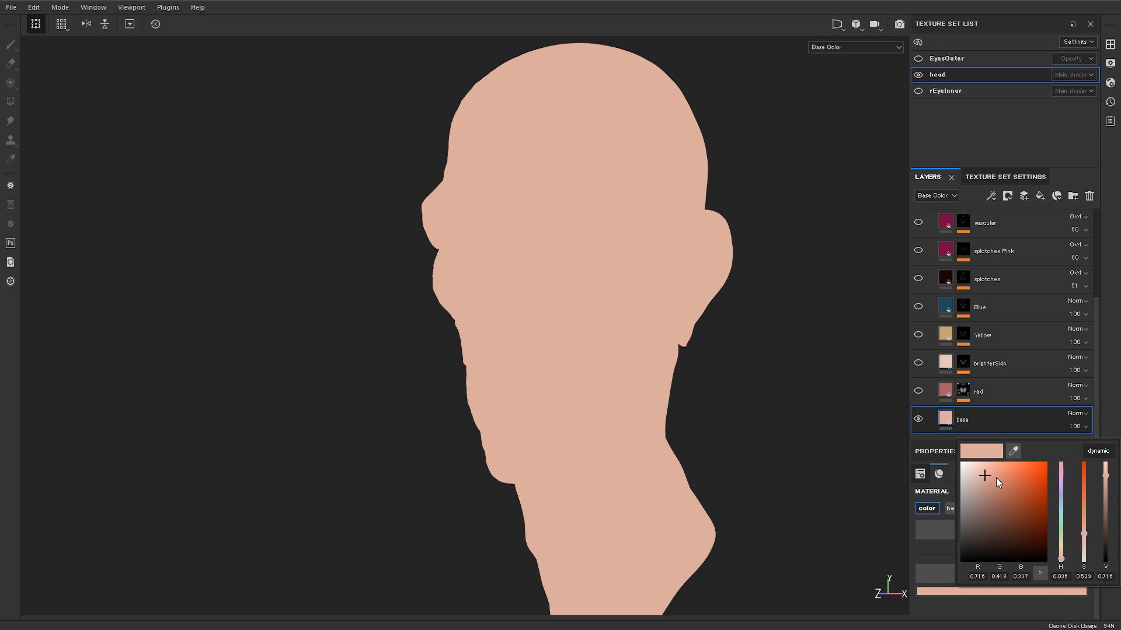
mouse_move(978, 466)
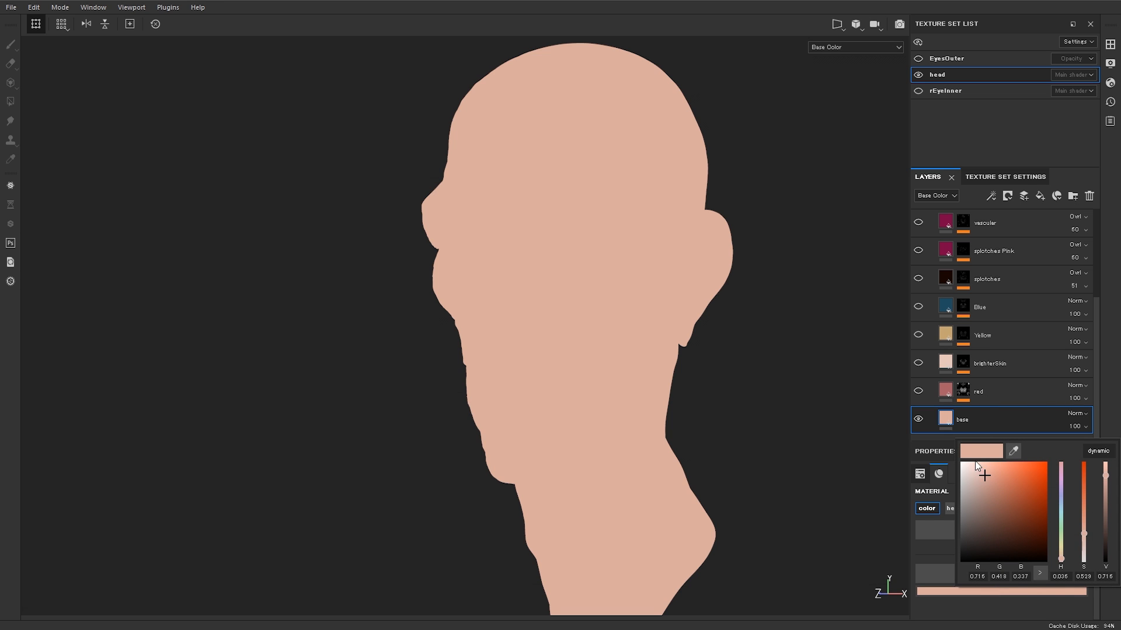
mouse_move(977, 477)
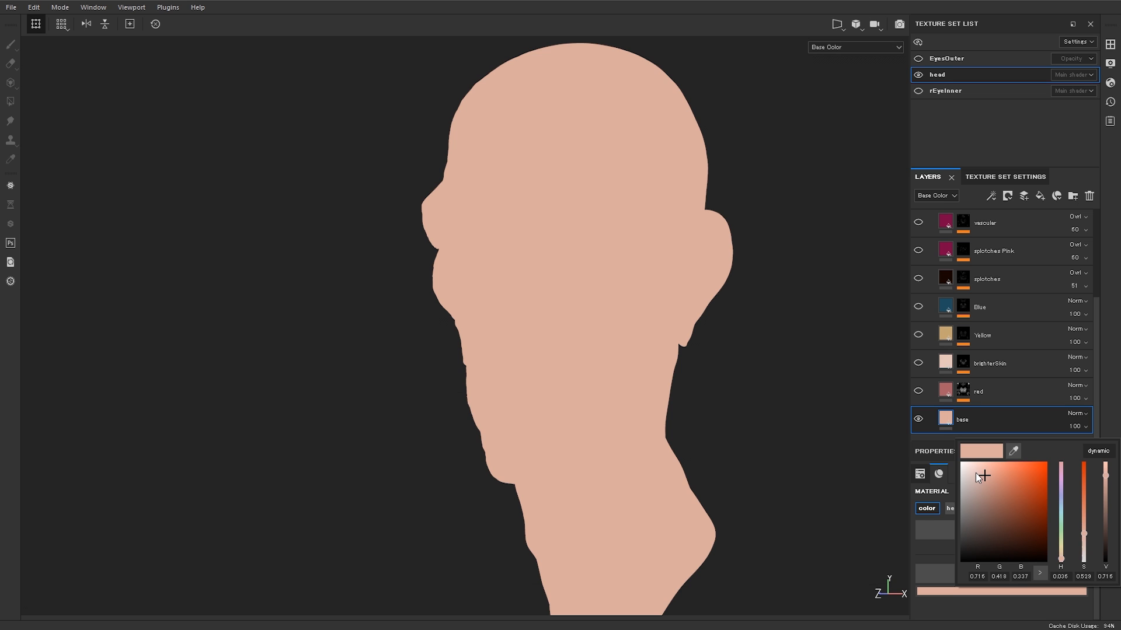
left_click(979, 392)
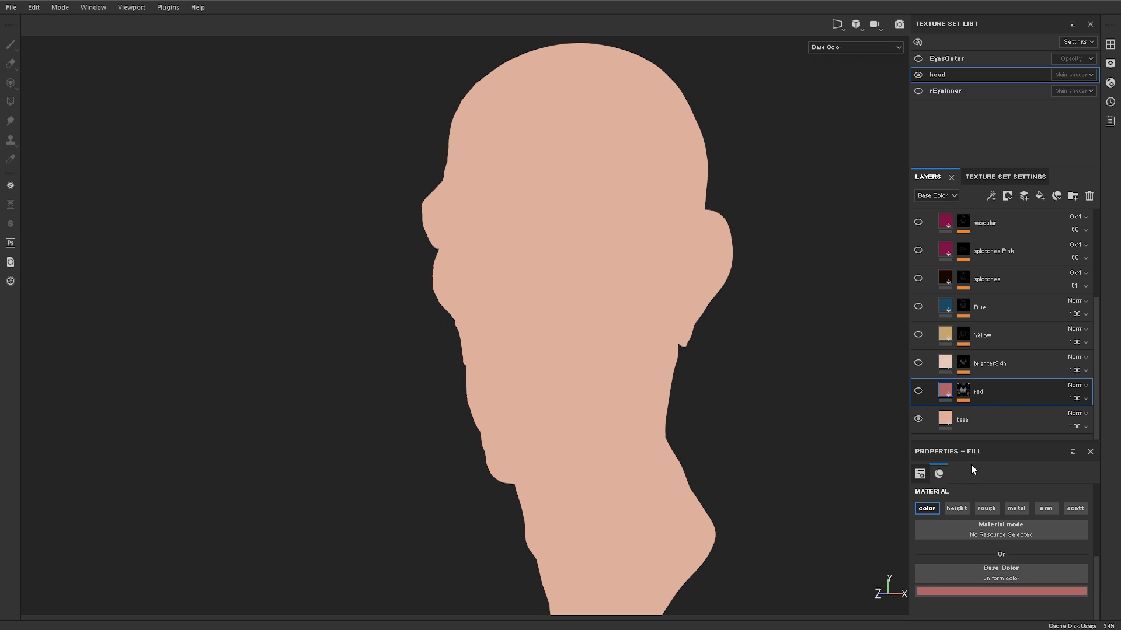
mouse_move(730, 388)
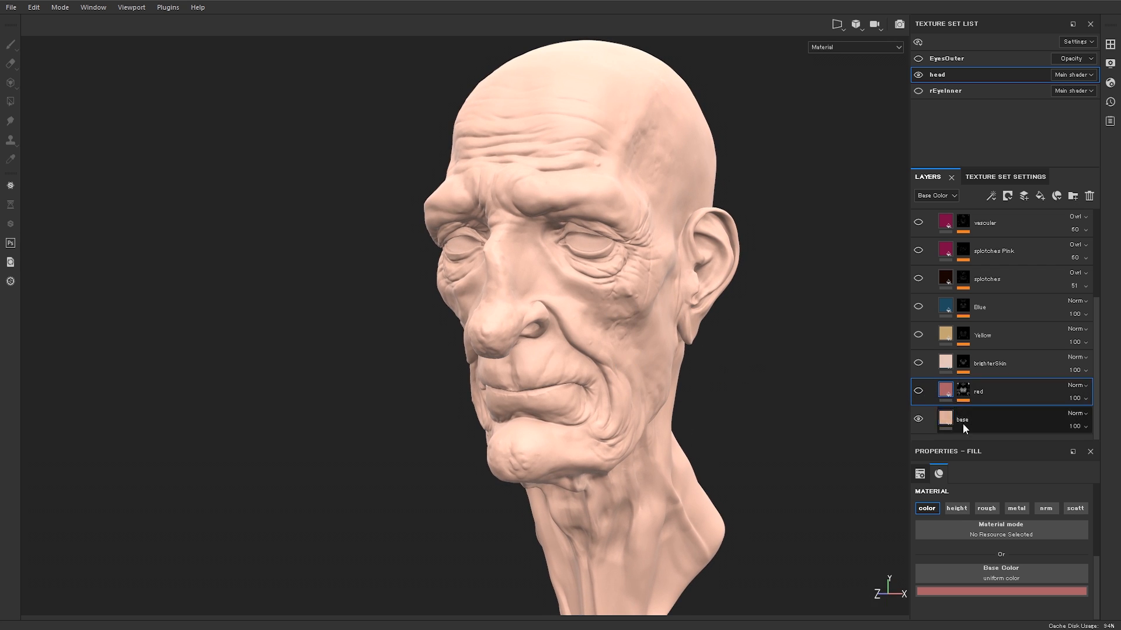
- Make the 'red' layer visible so mottled reddish patches cover the face, with a Paint effect in its mask
left_click(856, 47)
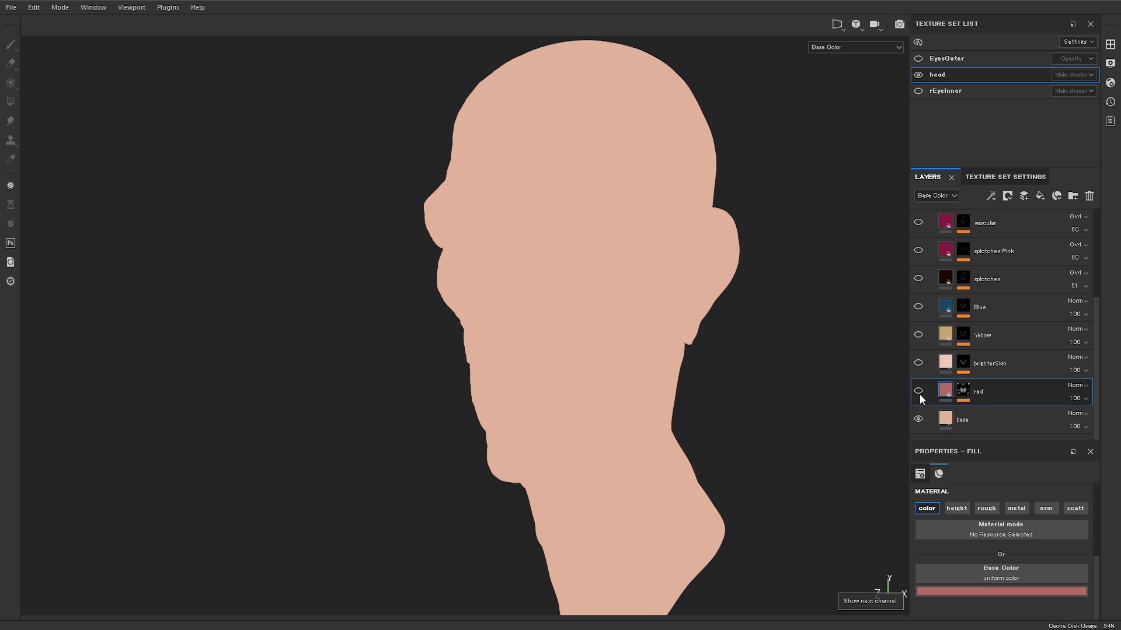
mouse_move(944, 391)
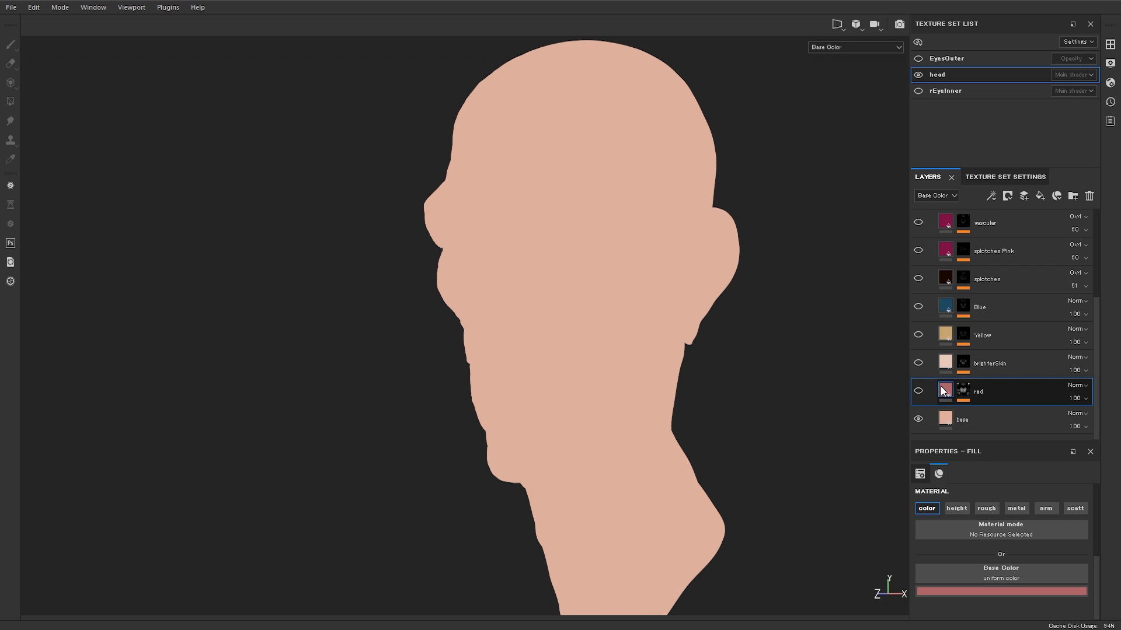
left_click(917, 391)
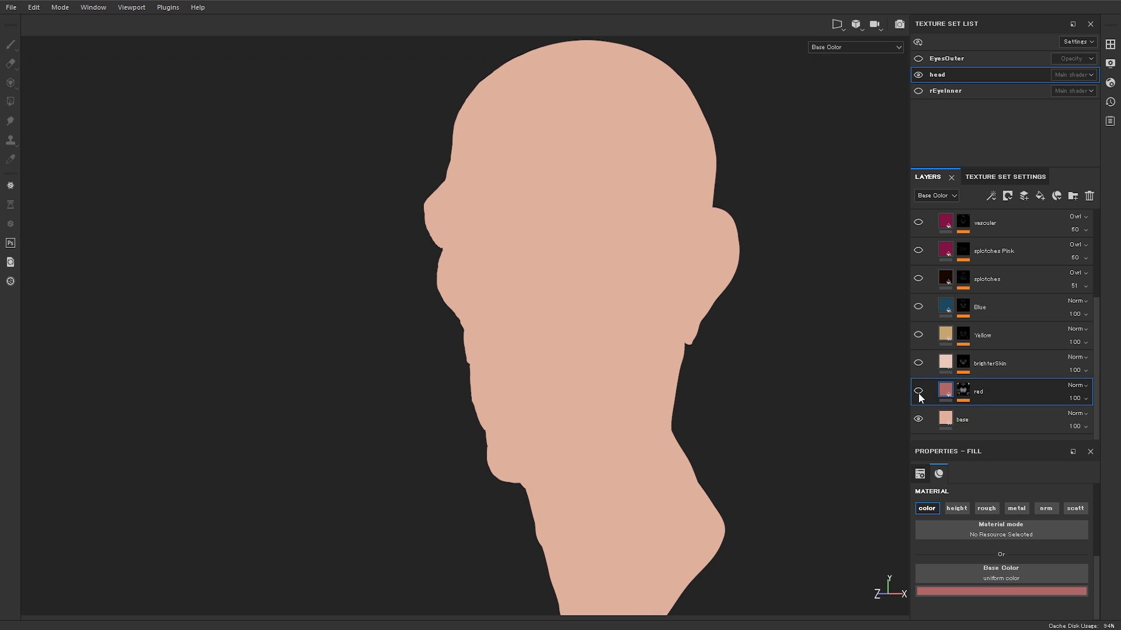
left_click(918, 391)
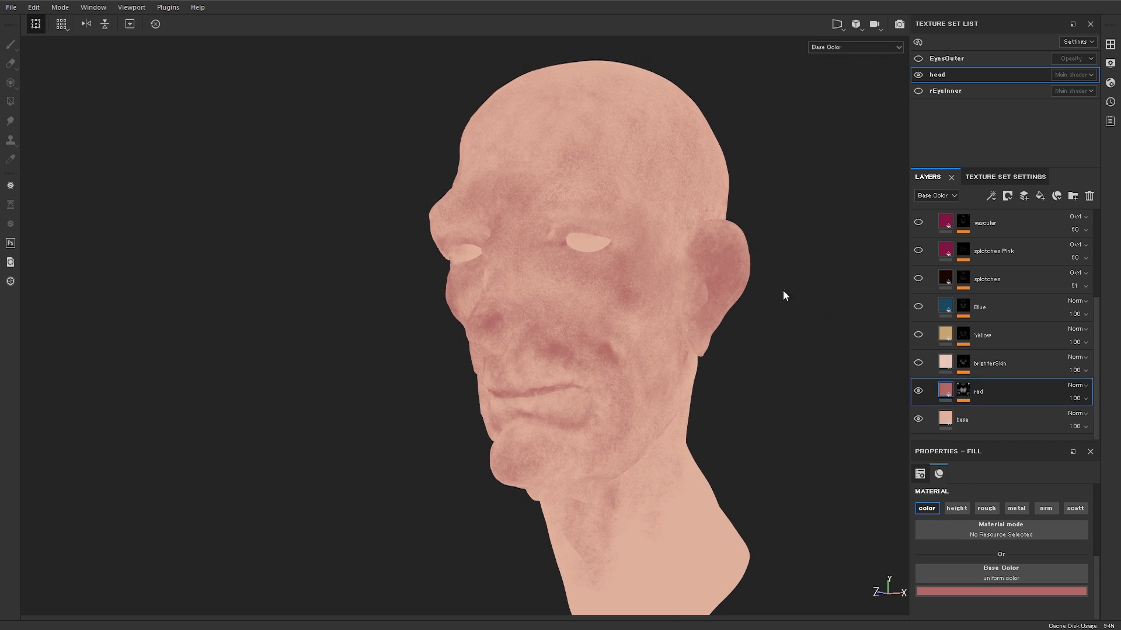
left_click(11, 45)
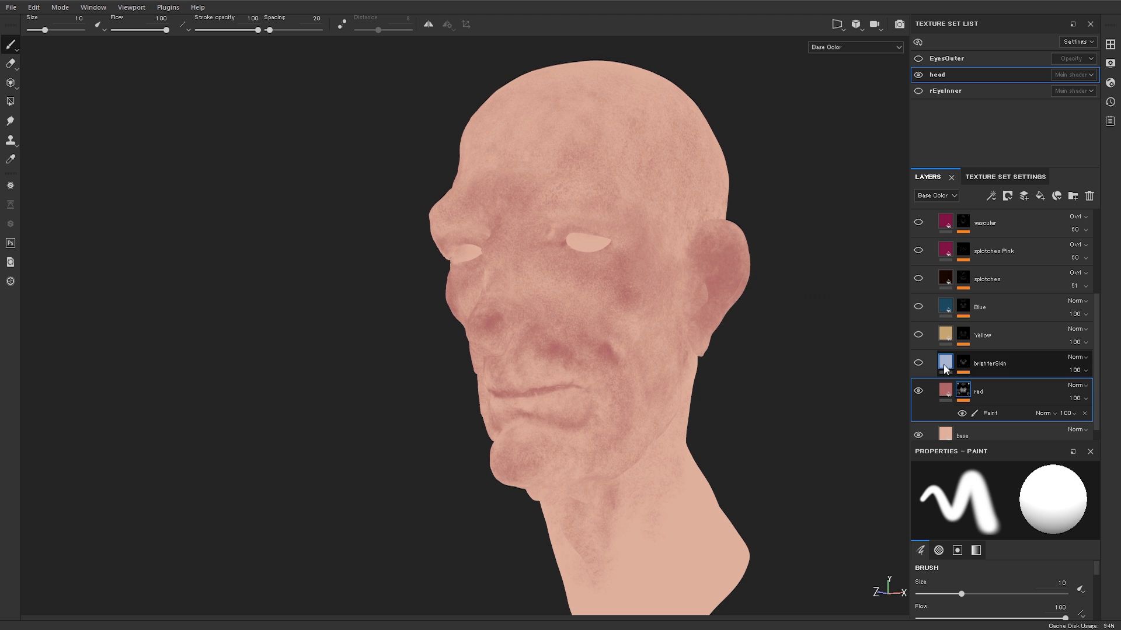
- Preview the red layer's painted mask alone on the head
left_click(854, 47)
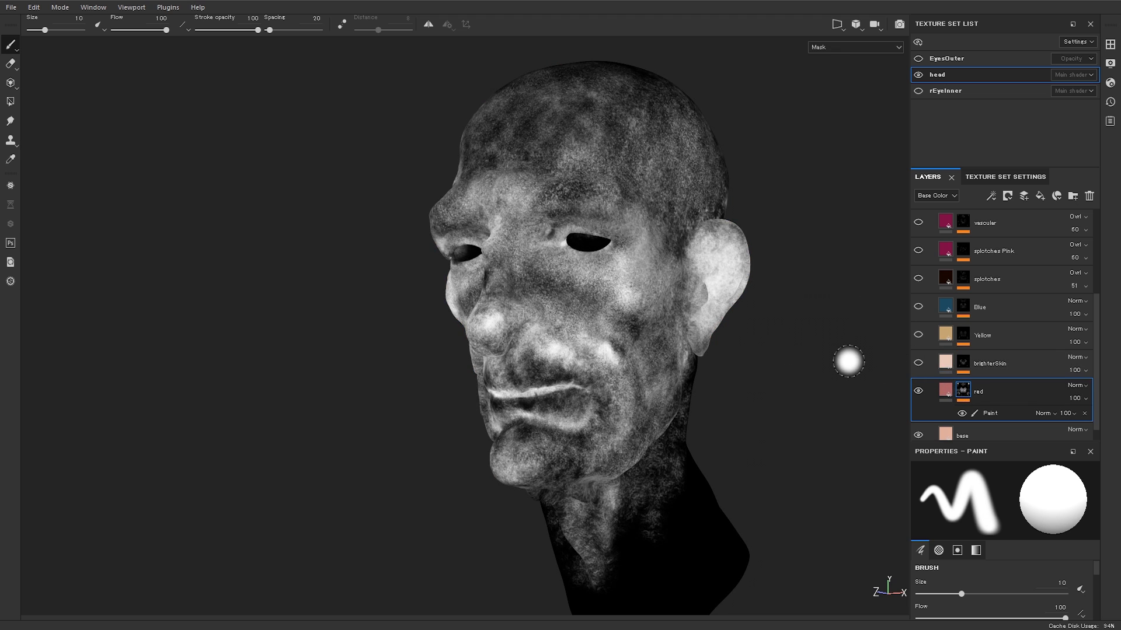
mouse_move(826, 365)
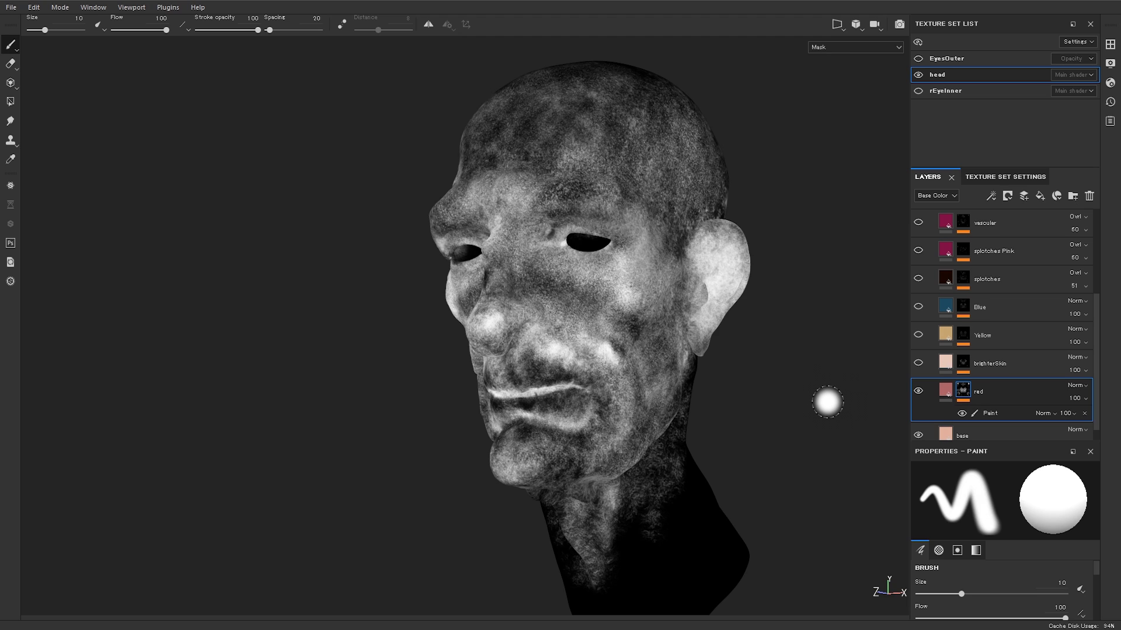
mouse_move(830, 389)
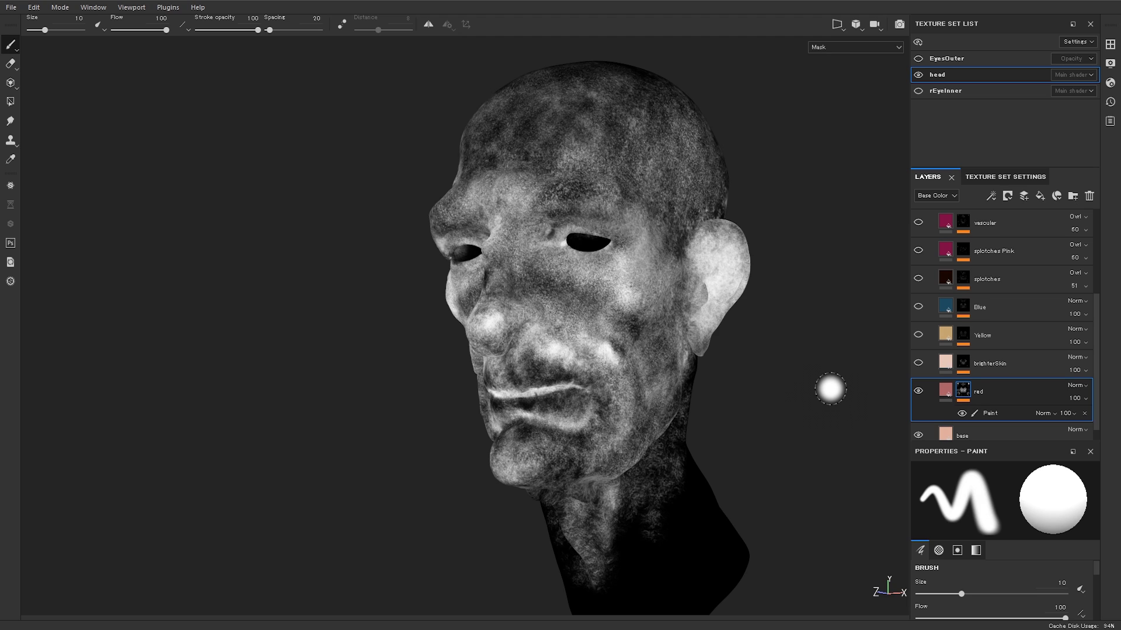
mouse_move(823, 393)
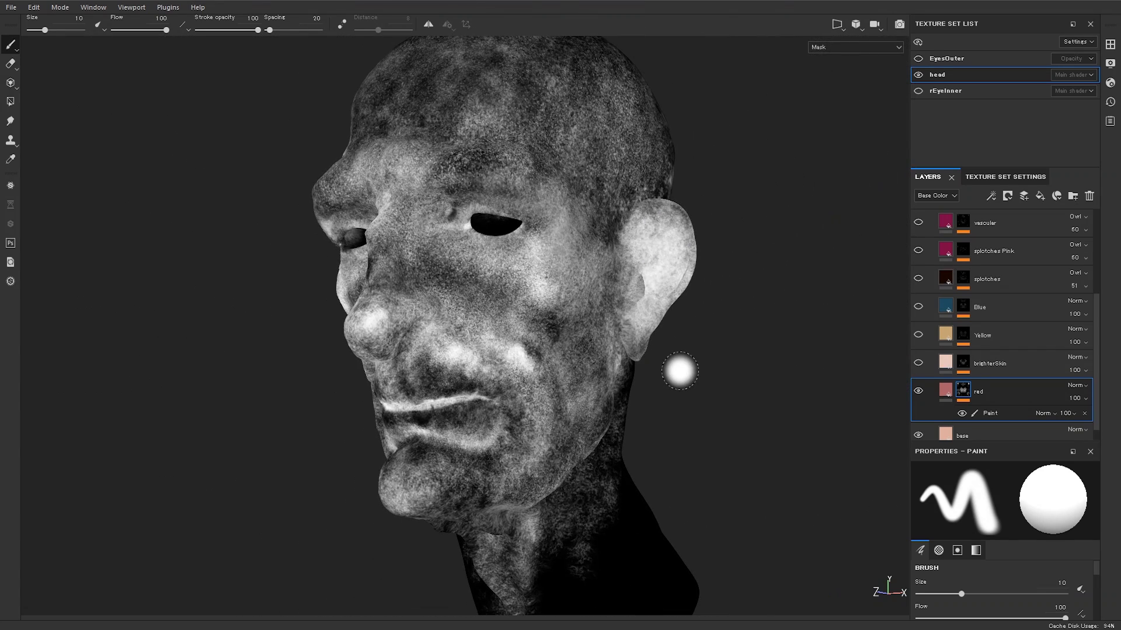
mouse_move(683, 409)
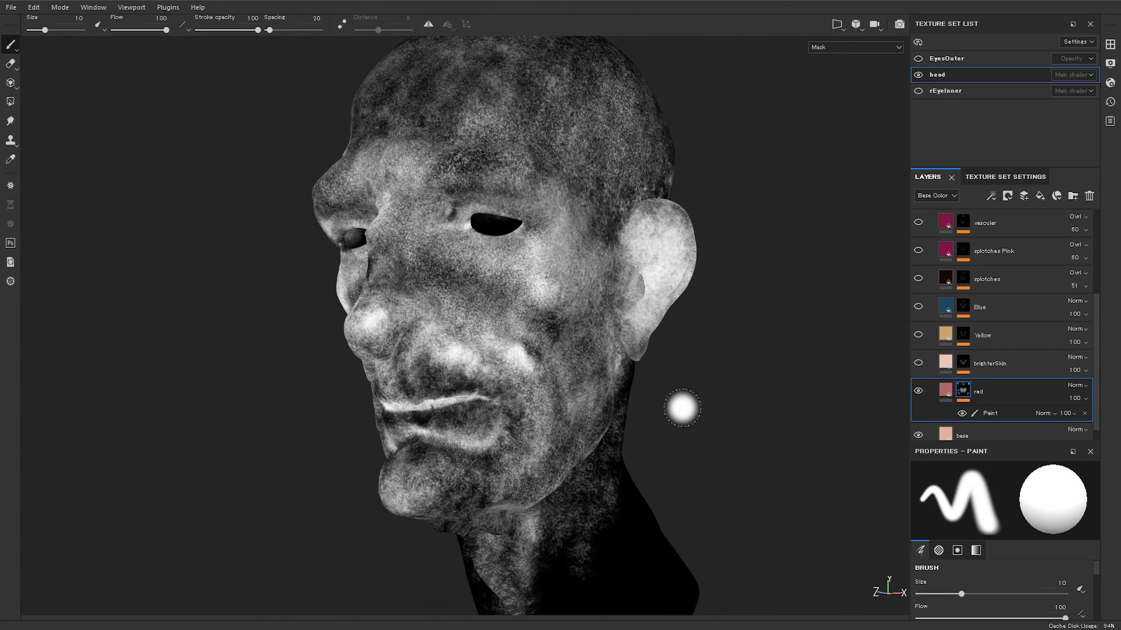
mouse_move(865, 388)
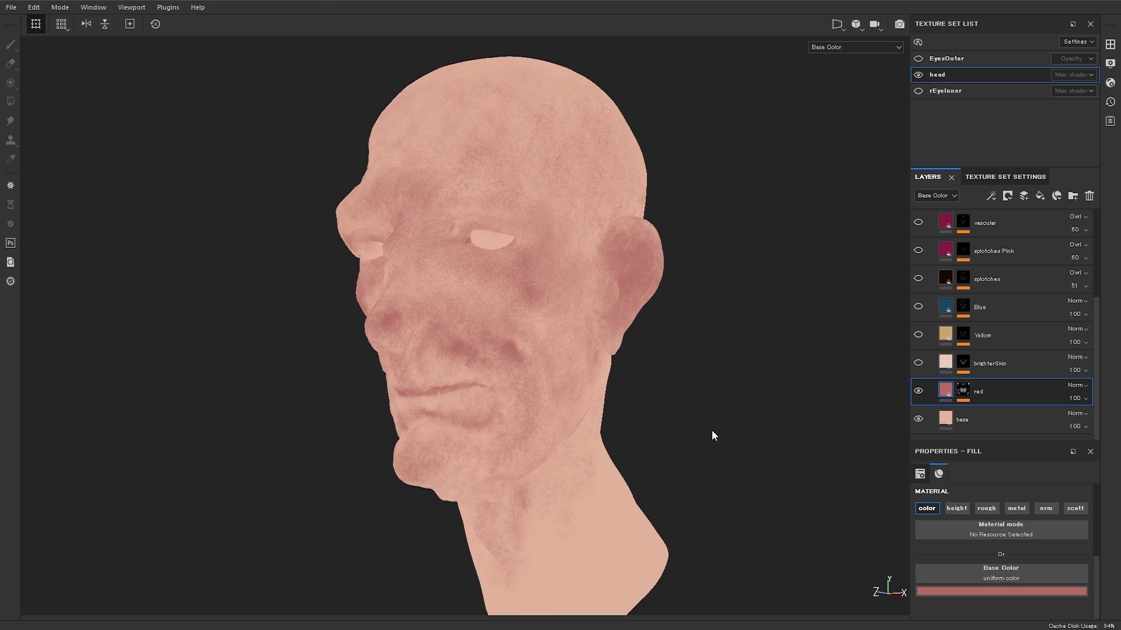
- Switch over to the PureRef reference images board to check references
key("alt+tab")
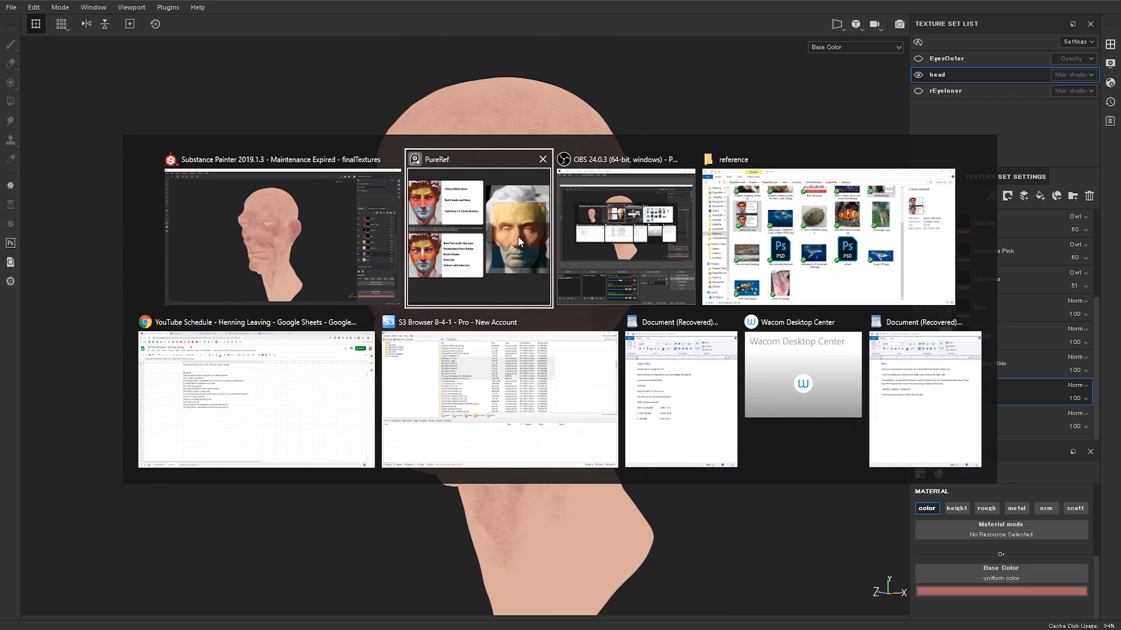
left_click(478, 236)
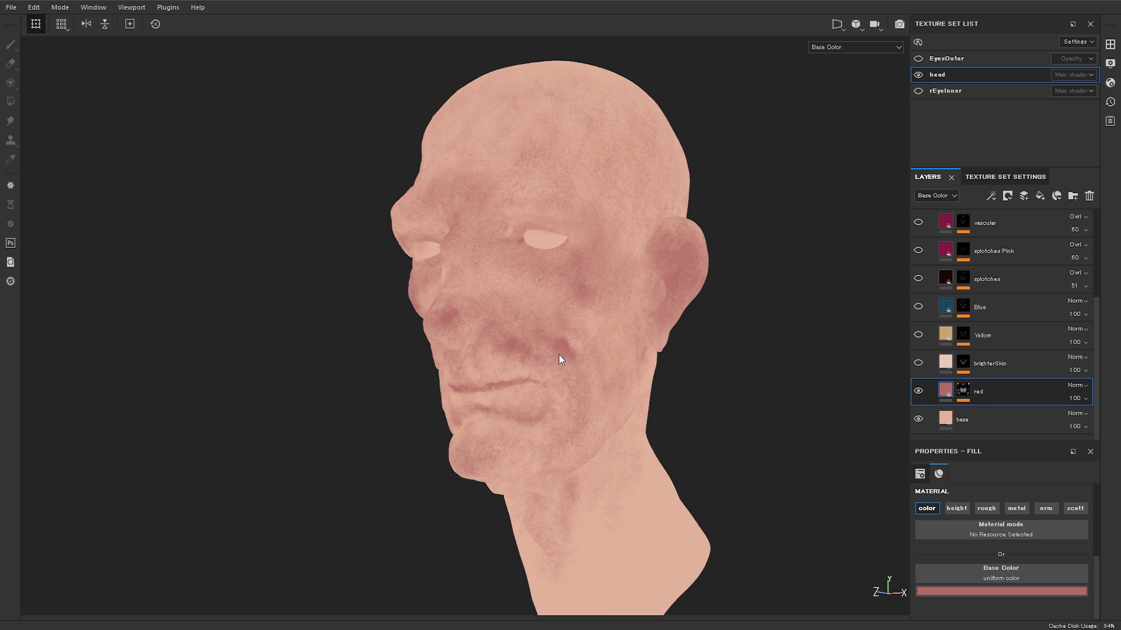
mouse_move(617, 377)
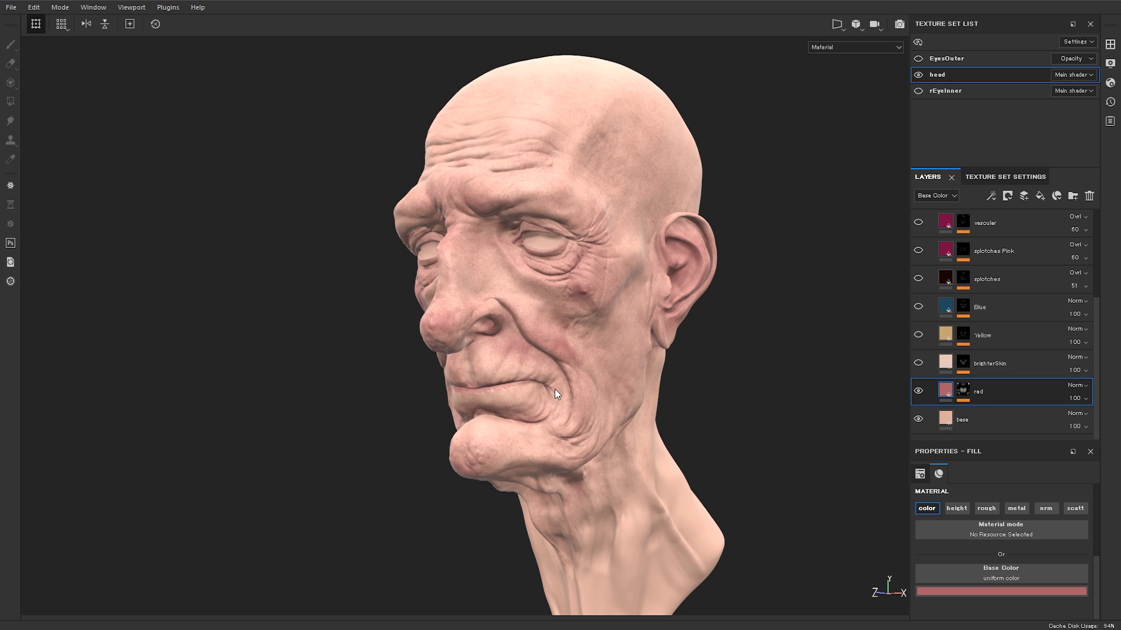
mouse_move(785, 271)
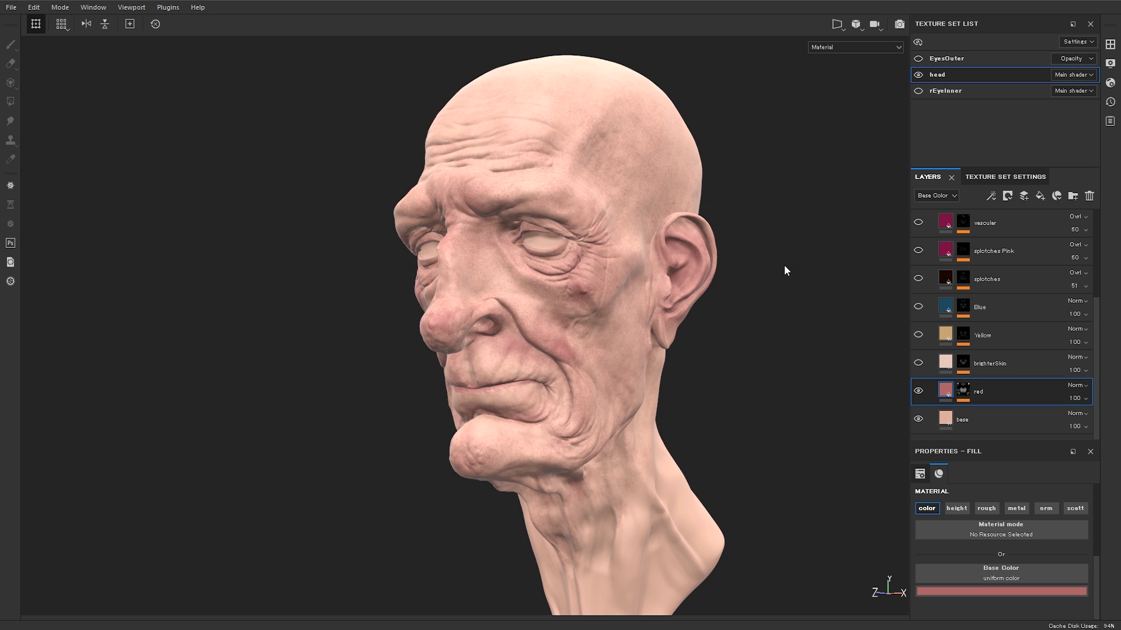
mouse_move(769, 273)
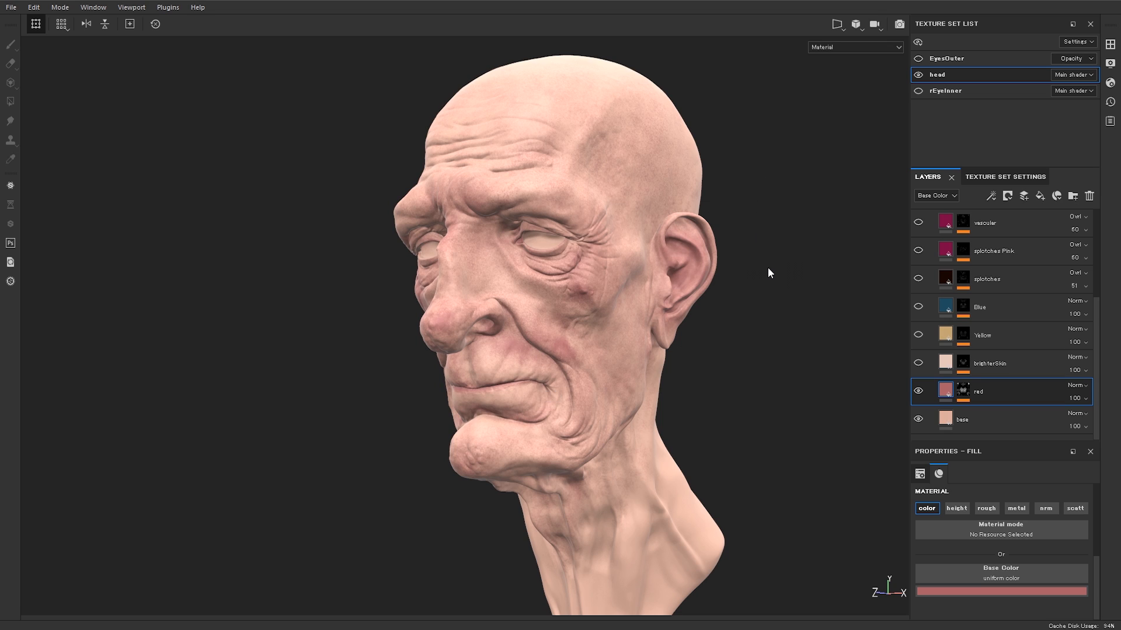
mouse_move(720, 255)
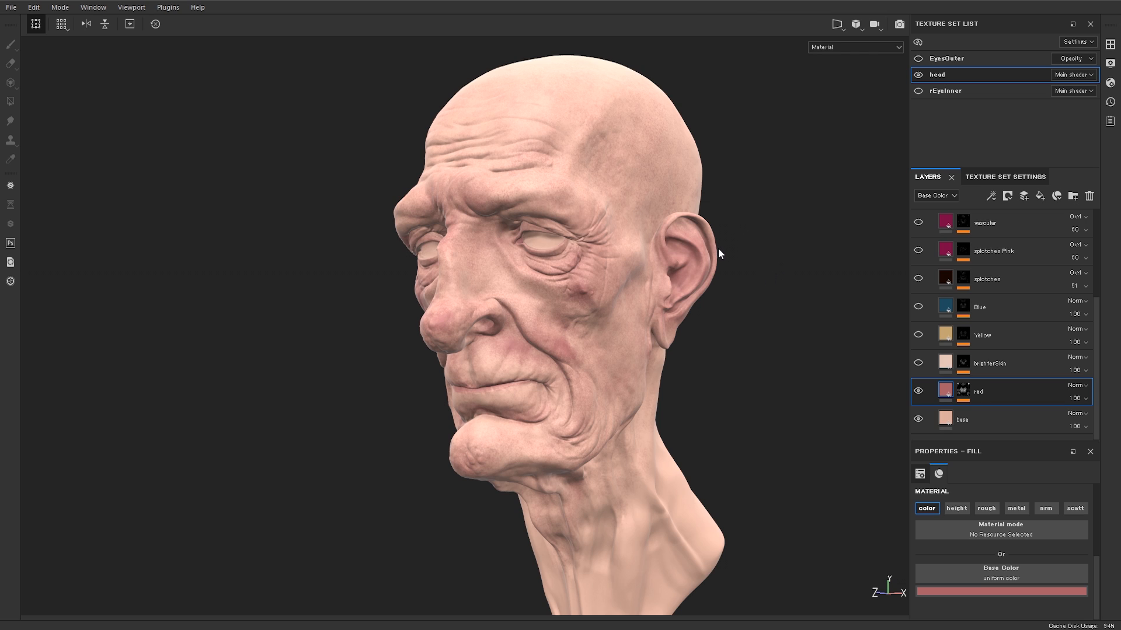
mouse_move(703, 292)
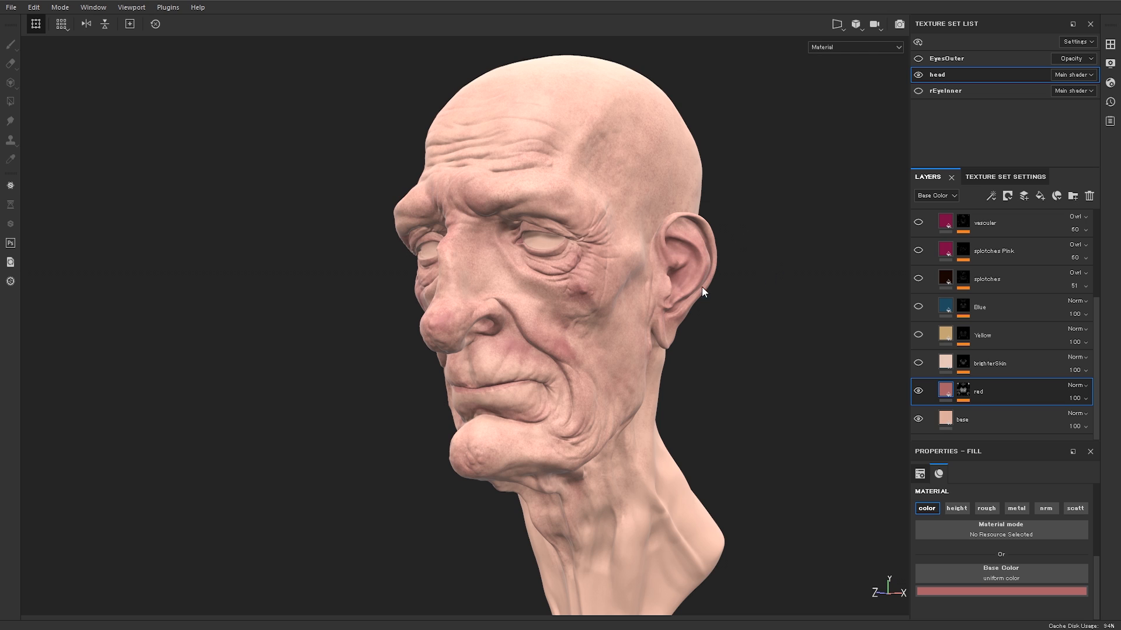
mouse_move(721, 278)
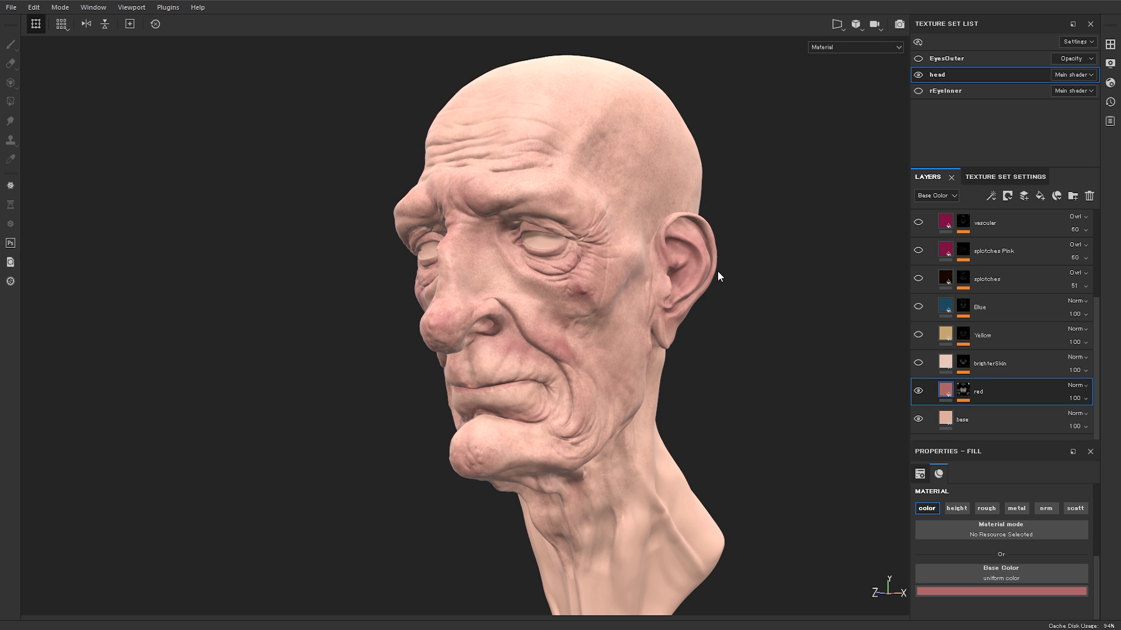
mouse_move(670, 317)
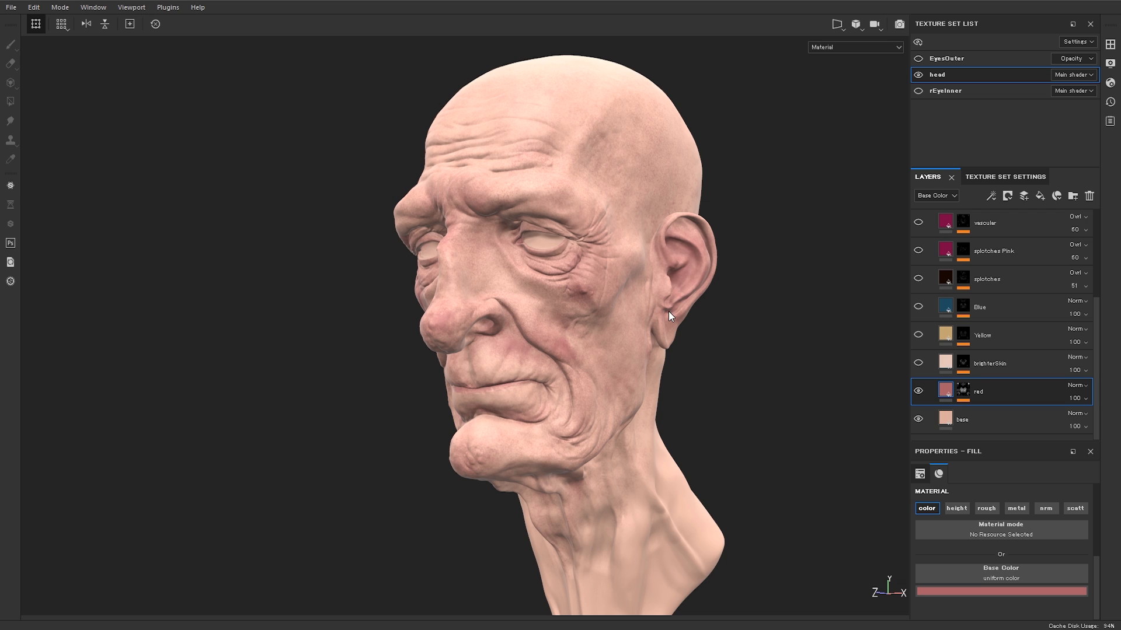
mouse_move(552, 287)
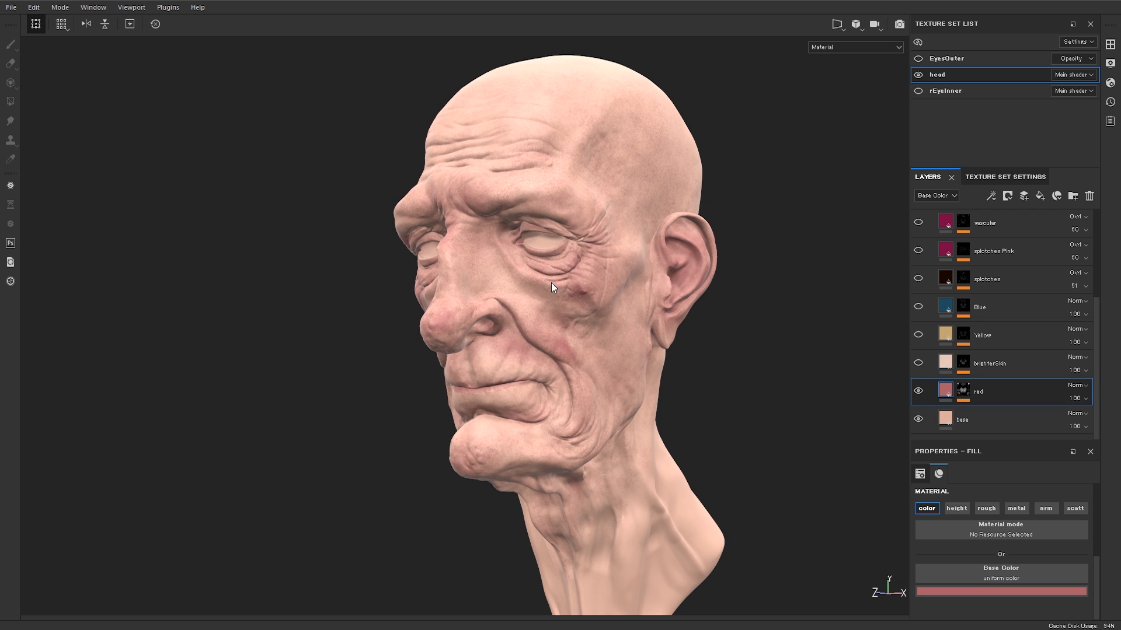
mouse_move(598, 291)
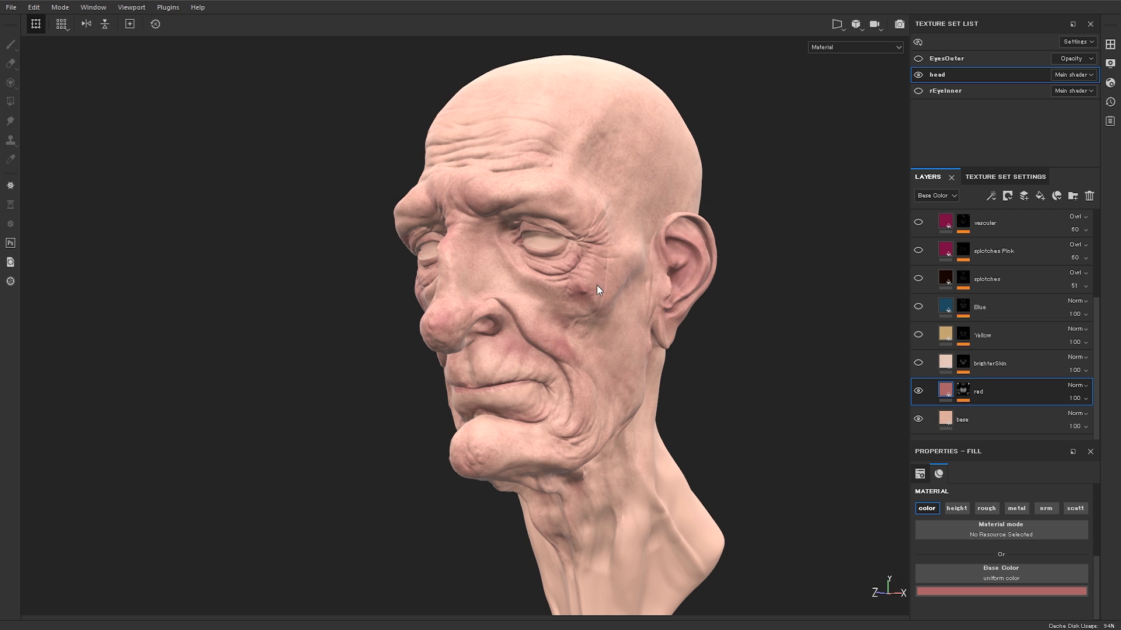
mouse_move(593, 319)
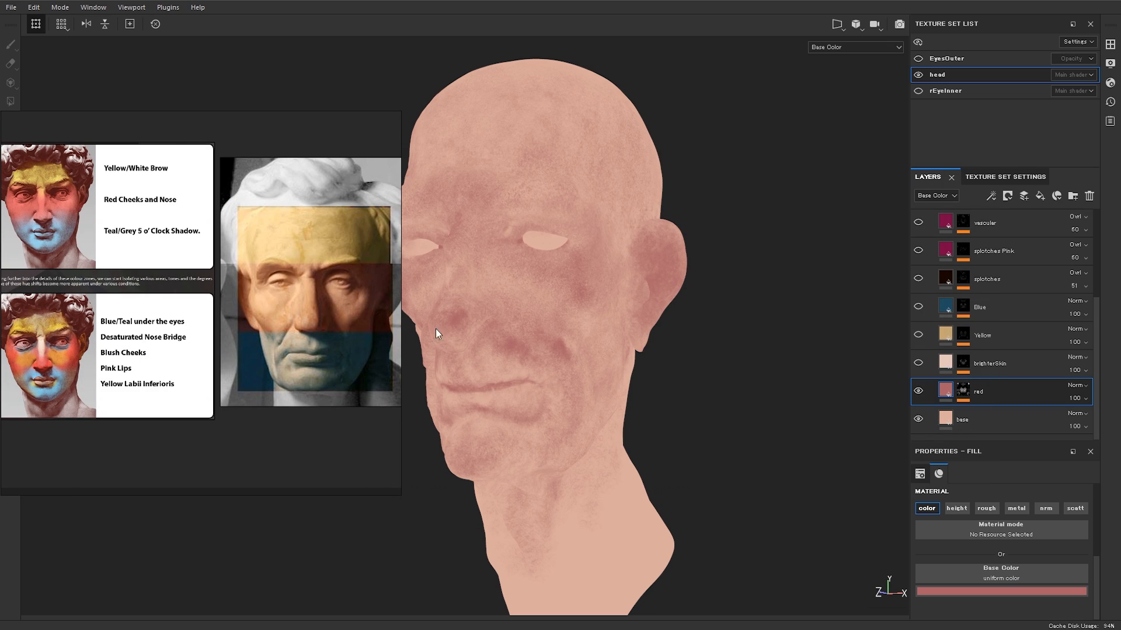
mouse_move(679, 355)
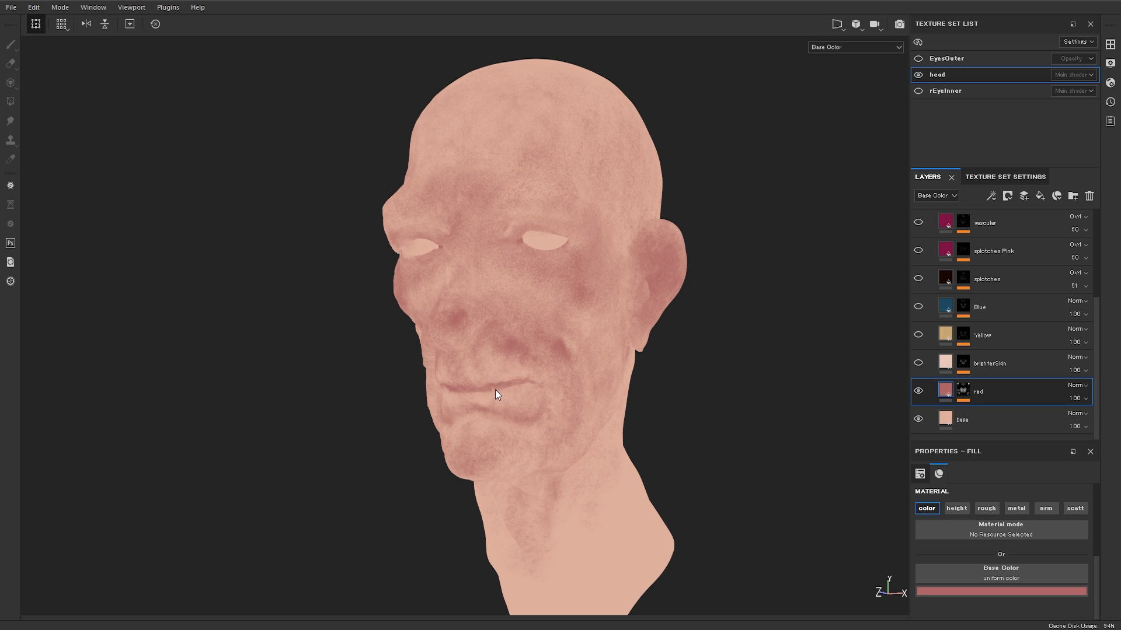
left_click(11, 45)
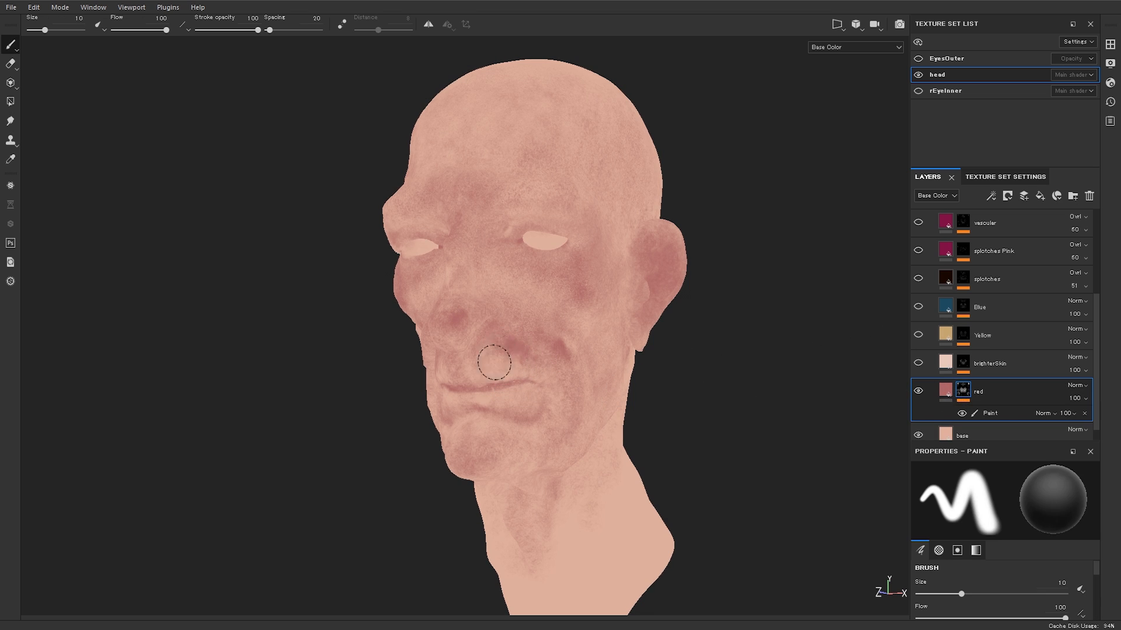
left_click(522, 349)
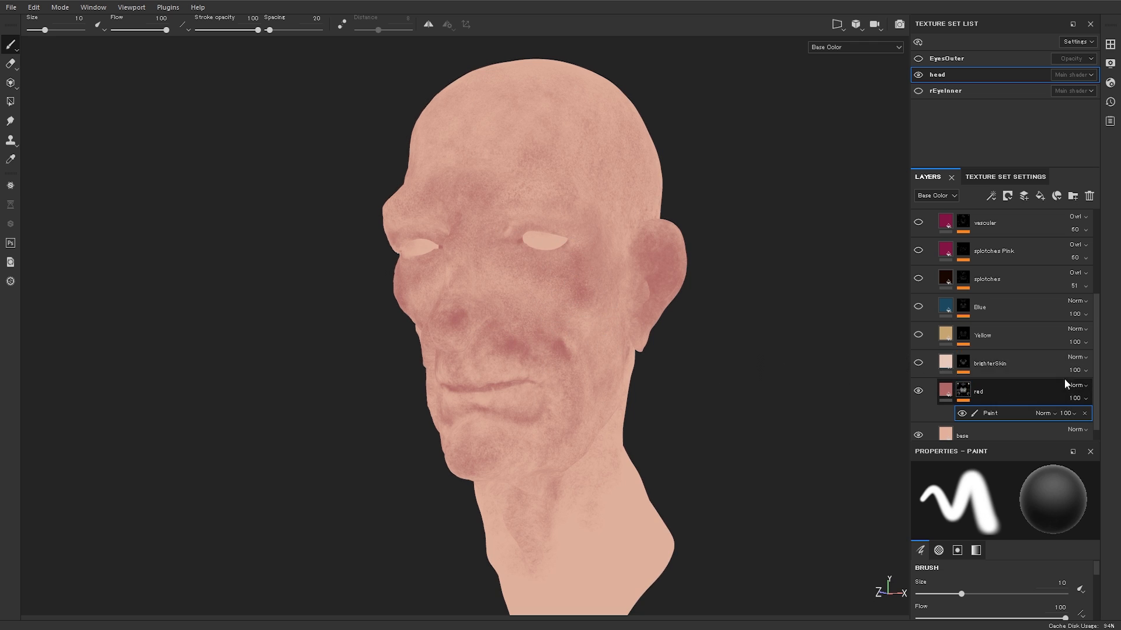
left_click(944, 391)
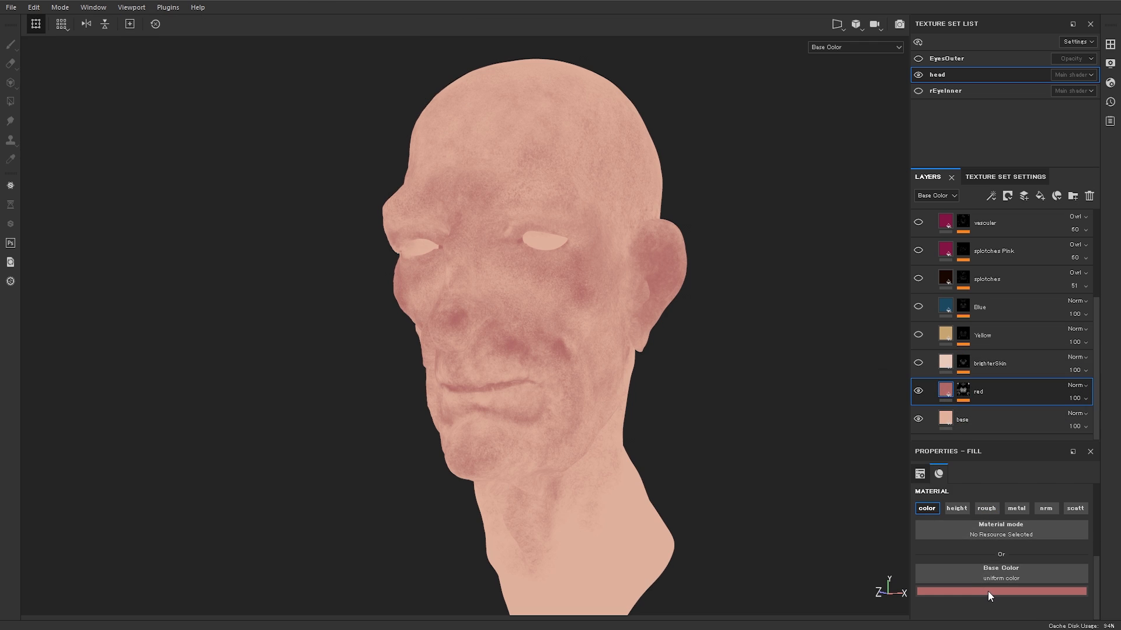
left_click(1001, 590)
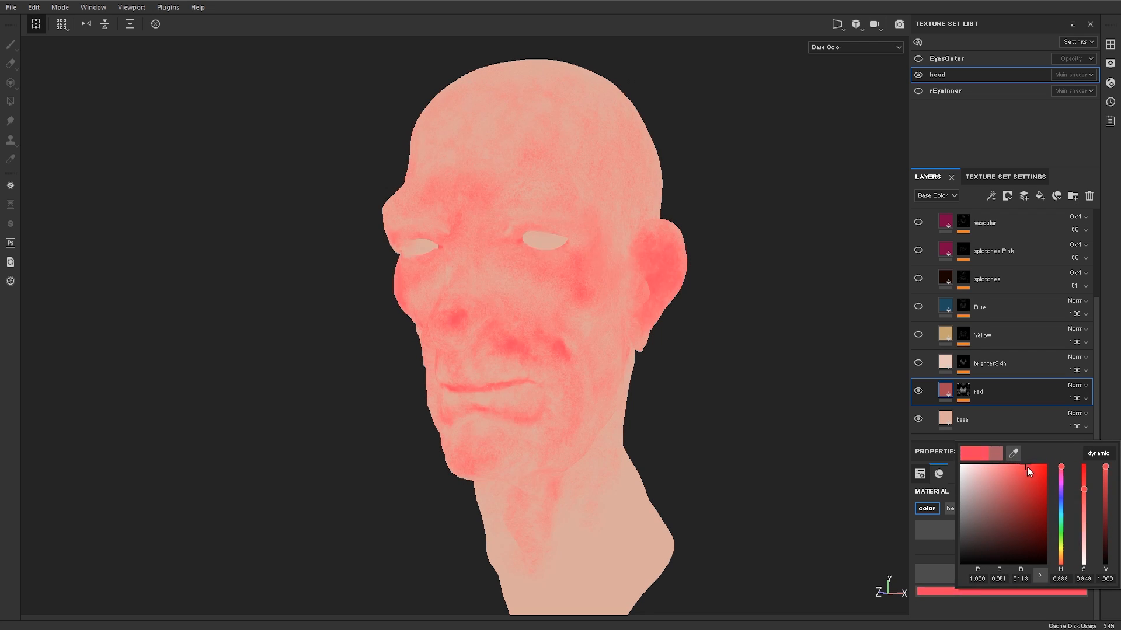
left_click(996, 497)
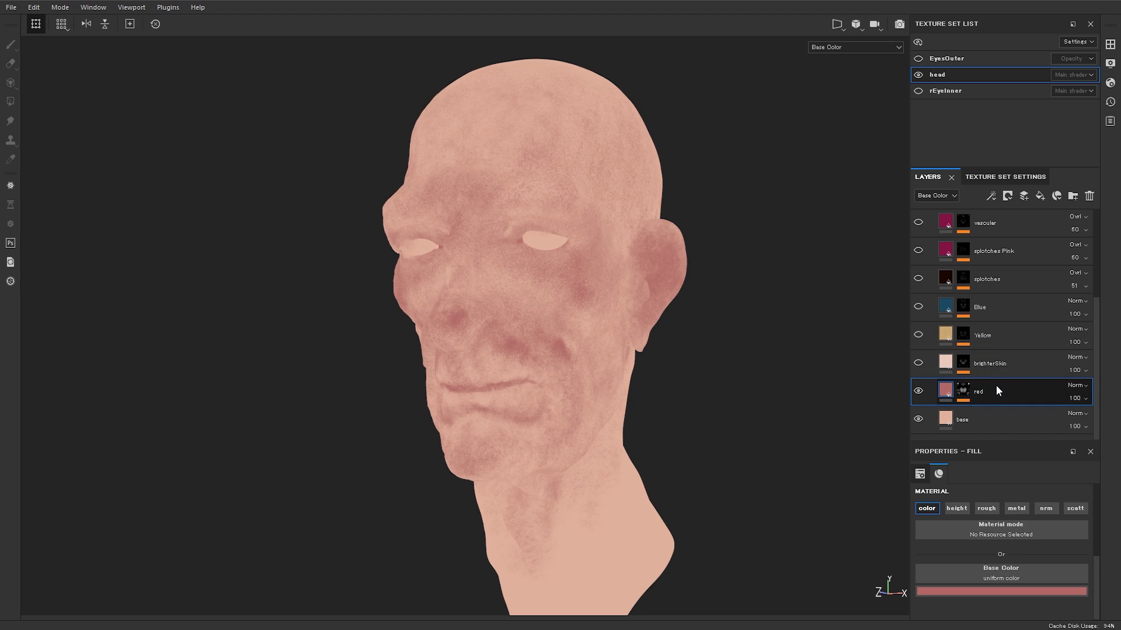
left_click(945, 363)
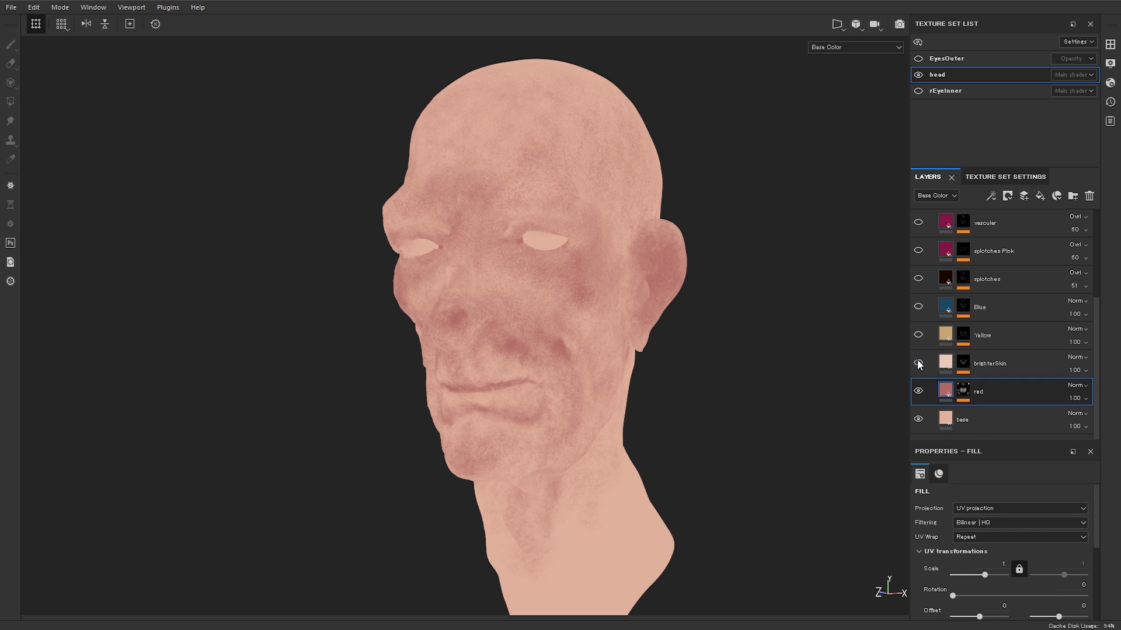
- Toggle brighterSkin on, off and on to compare, leaving its pale patches visible
left_click(919, 364)
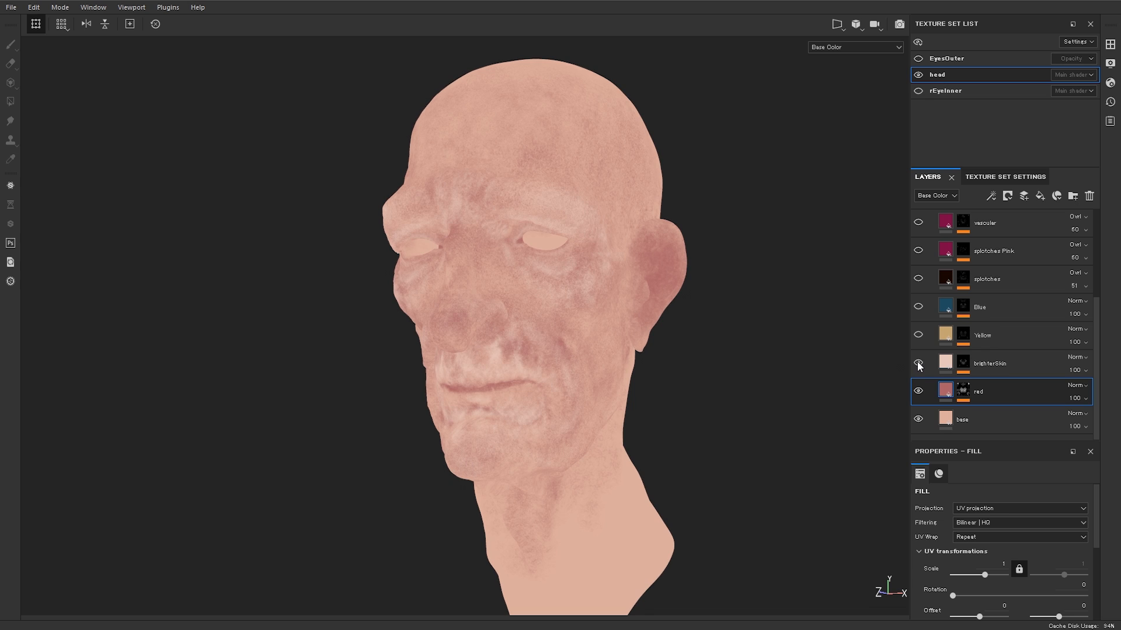
left_click(918, 364)
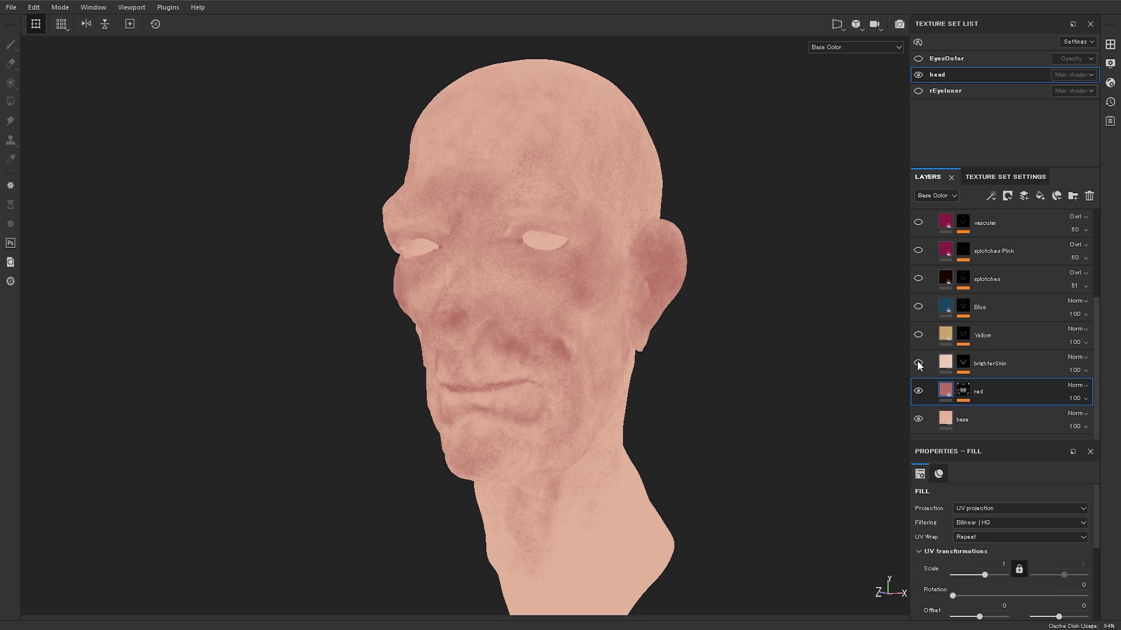
left_click(919, 364)
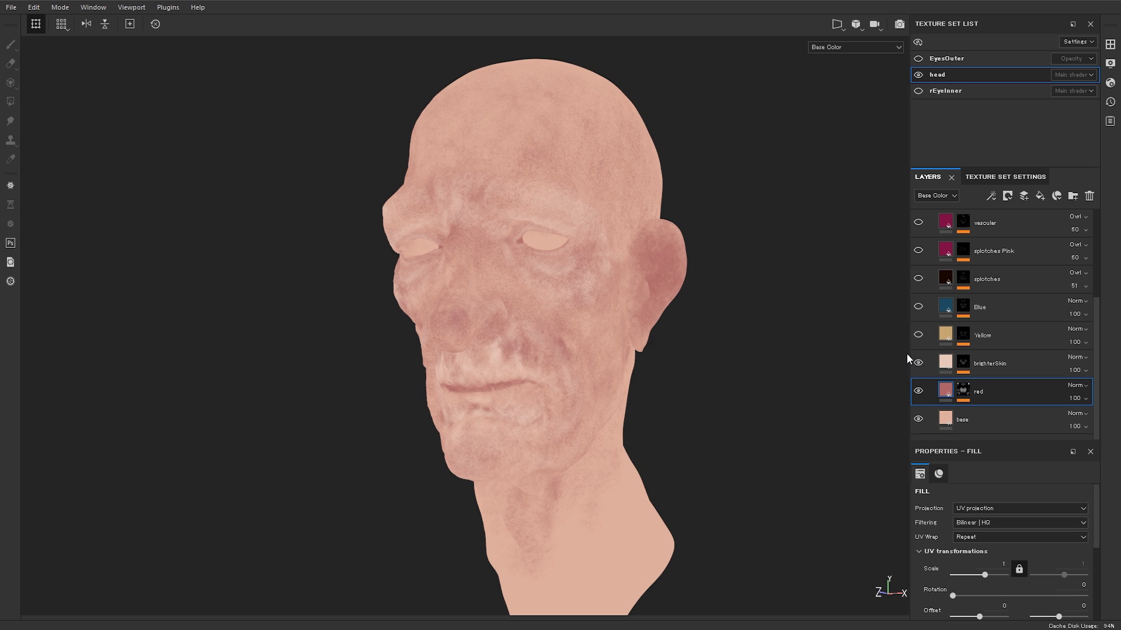
mouse_move(677, 297)
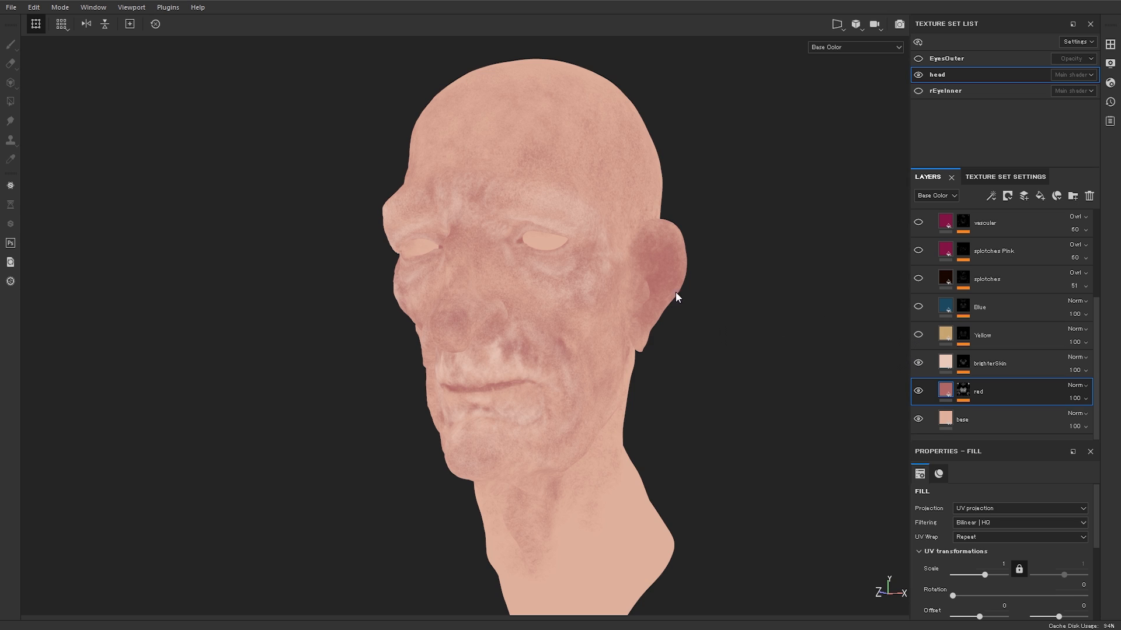
mouse_move(619, 295)
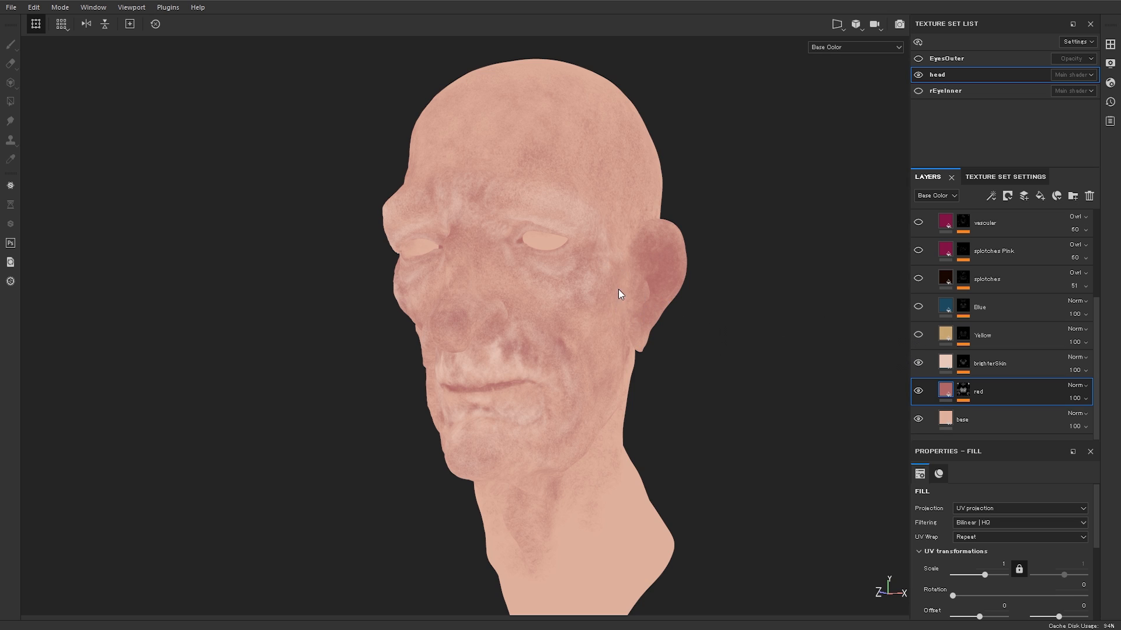
mouse_move(648, 352)
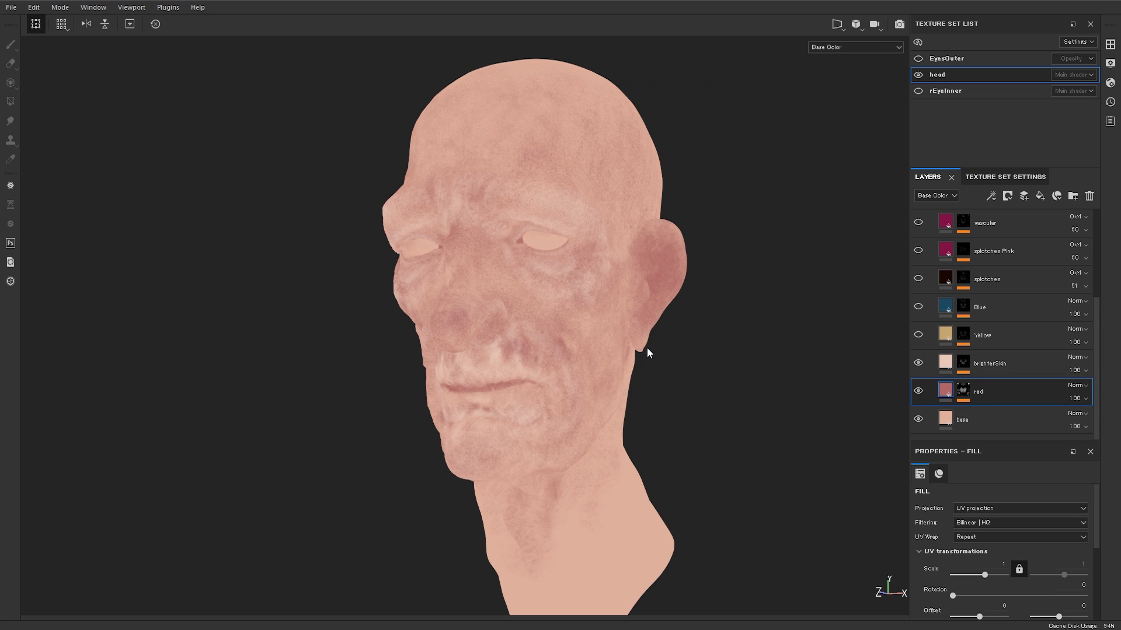
mouse_move(667, 305)
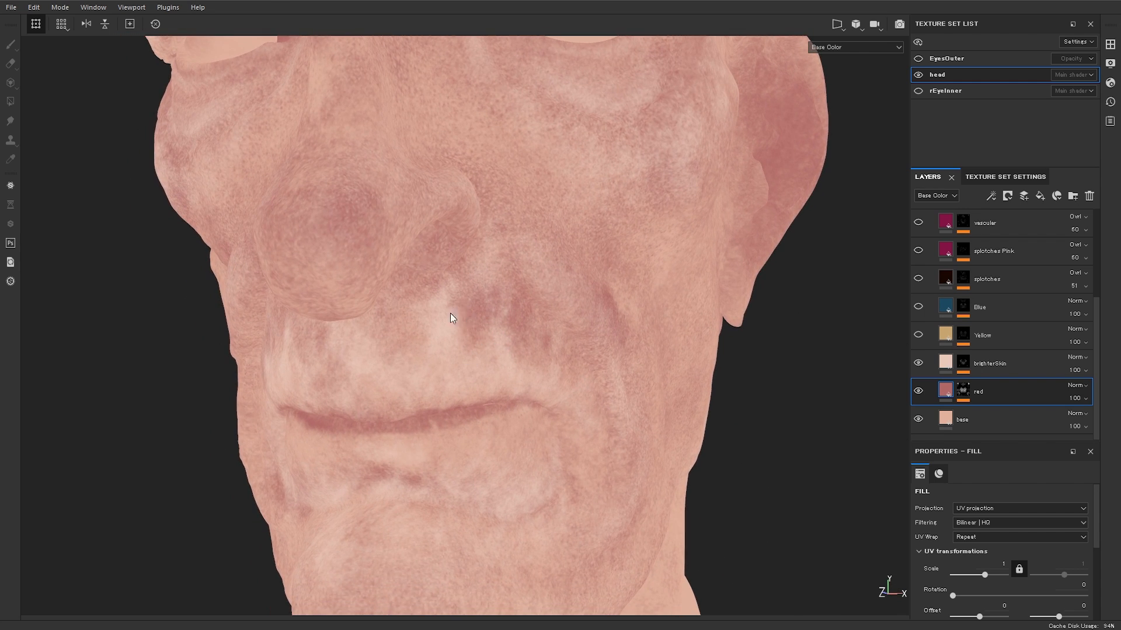
mouse_move(746, 355)
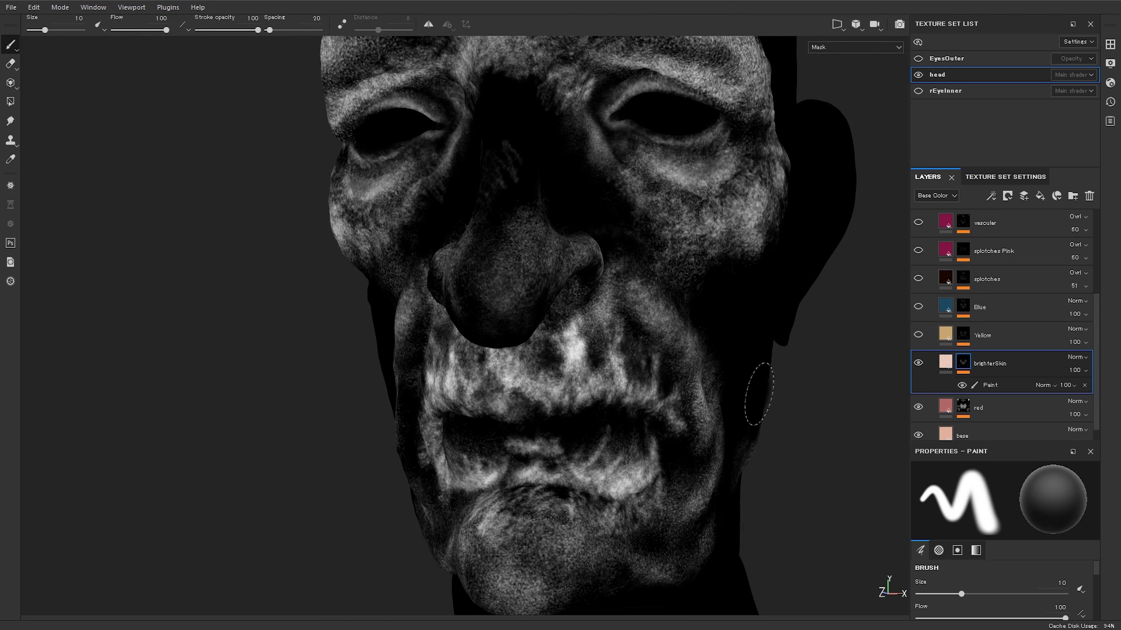
mouse_move(755, 401)
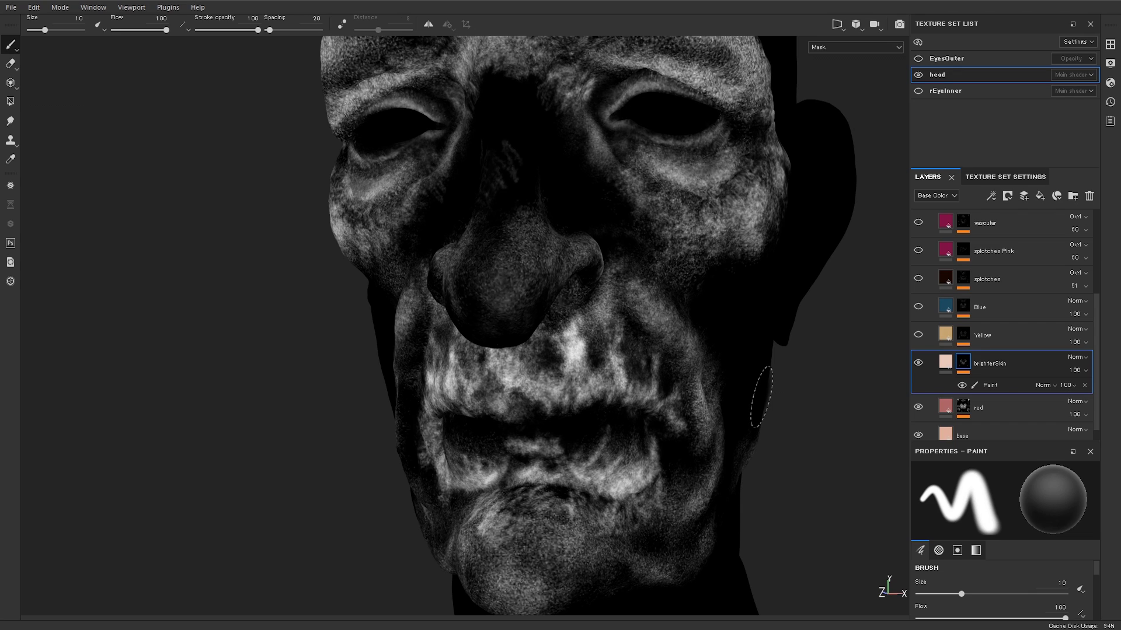
mouse_move(777, 401)
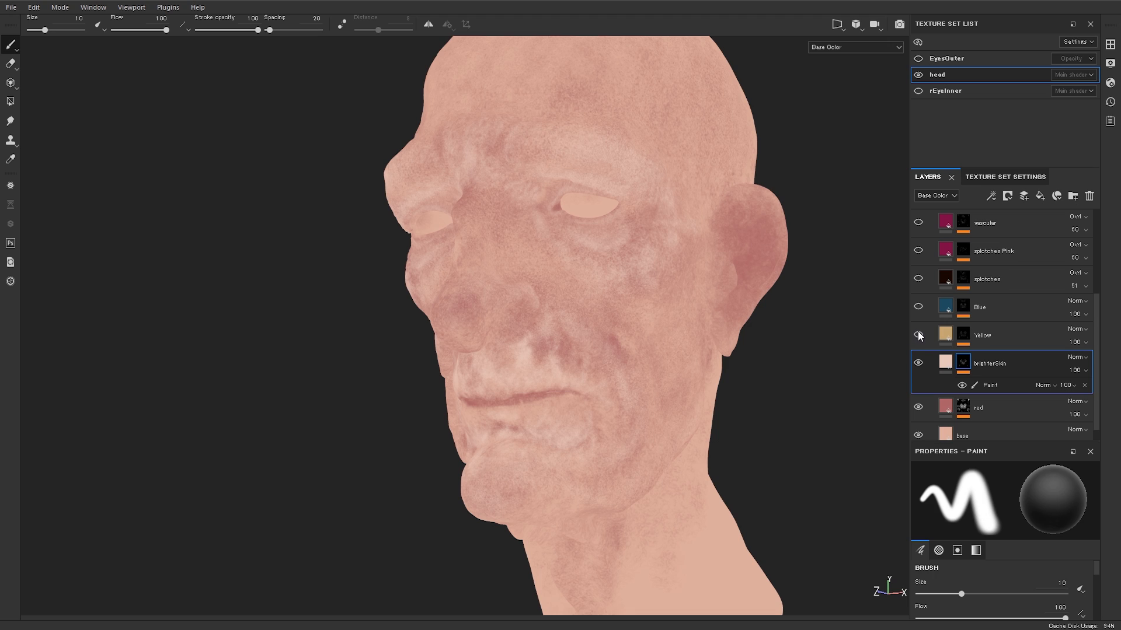
mouse_move(925, 327)
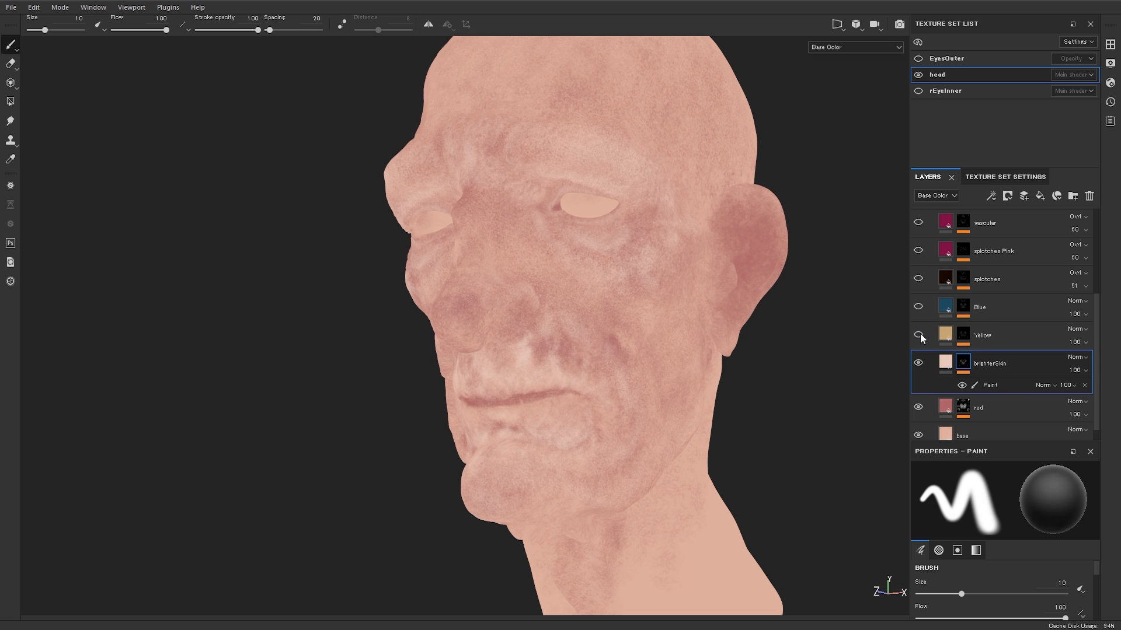
- Compare the skin with and without the Yellow layer and leave its tint on
left_click(919, 336)
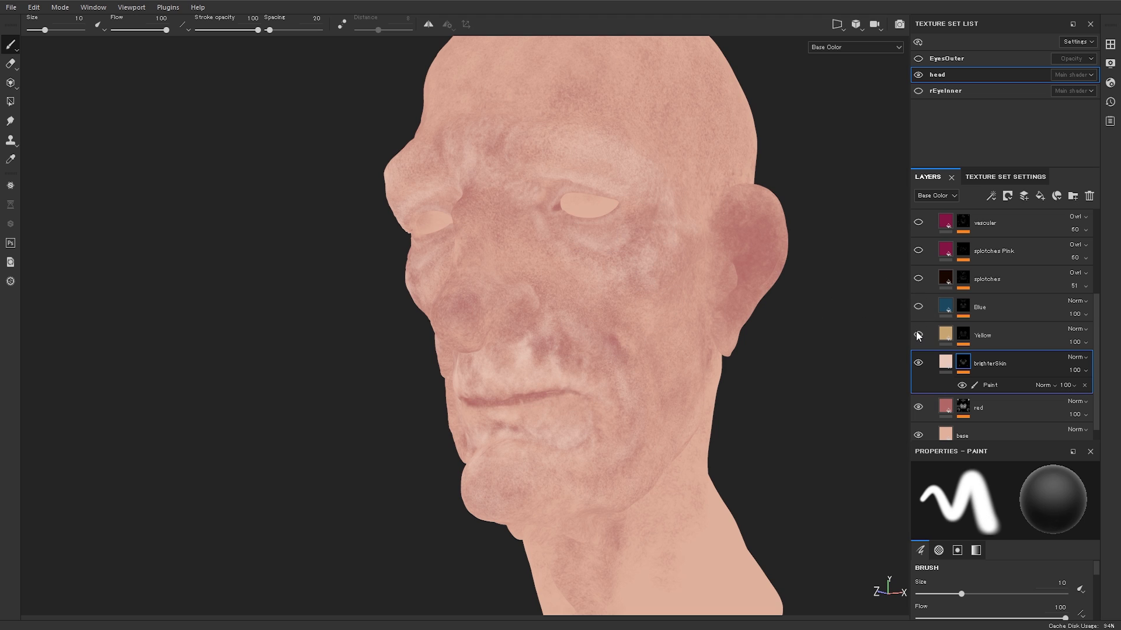
left_click(918, 335)
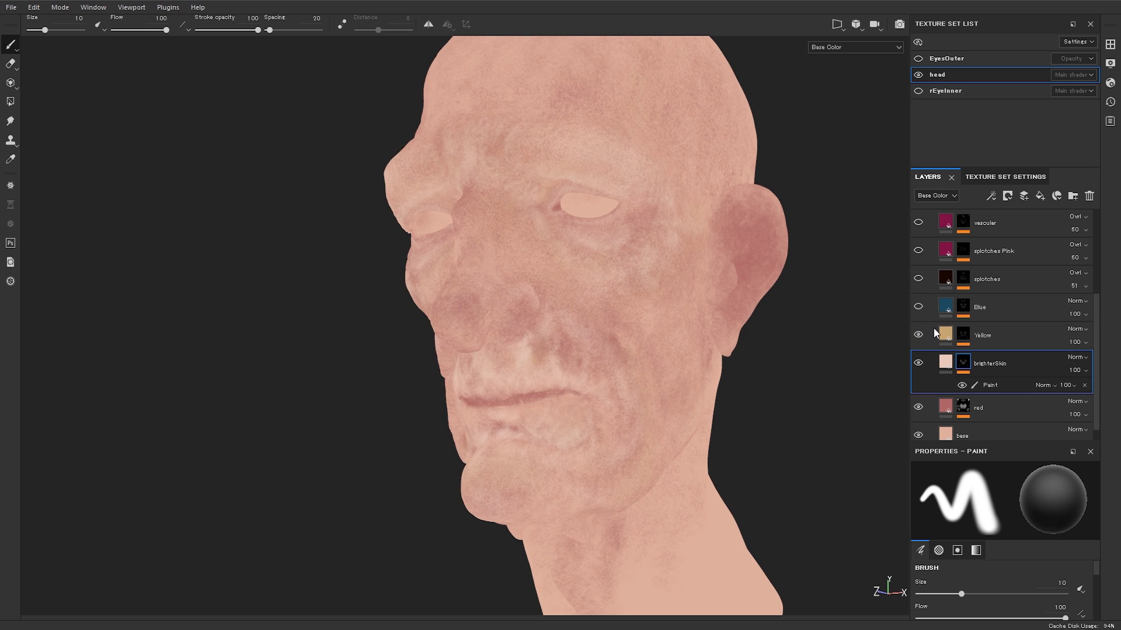
left_click(917, 336)
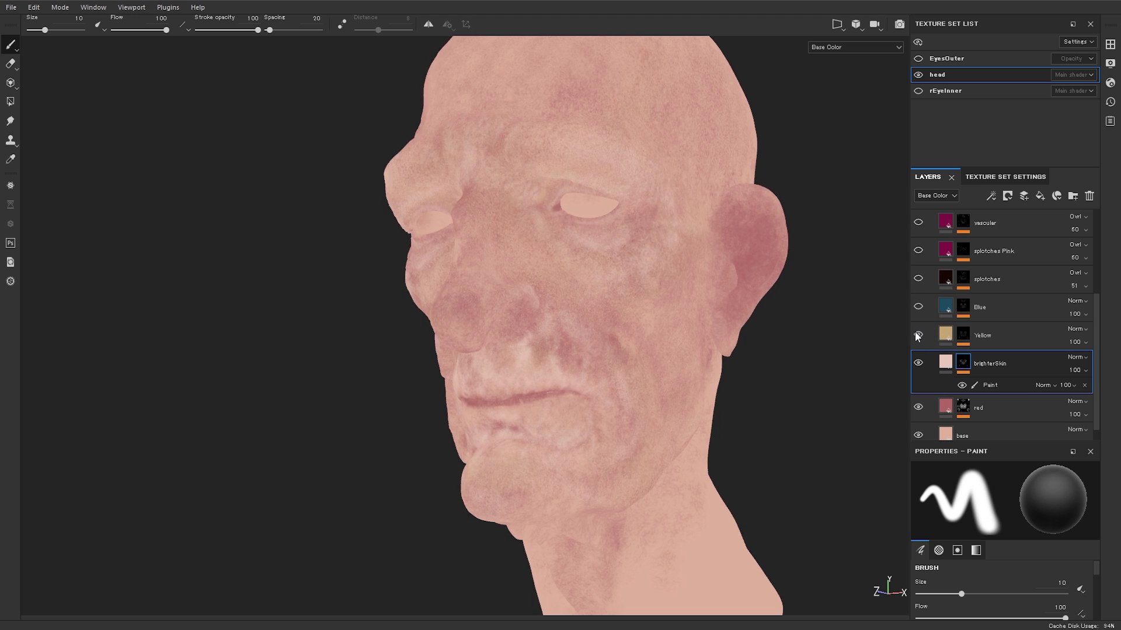
left_click(919, 336)
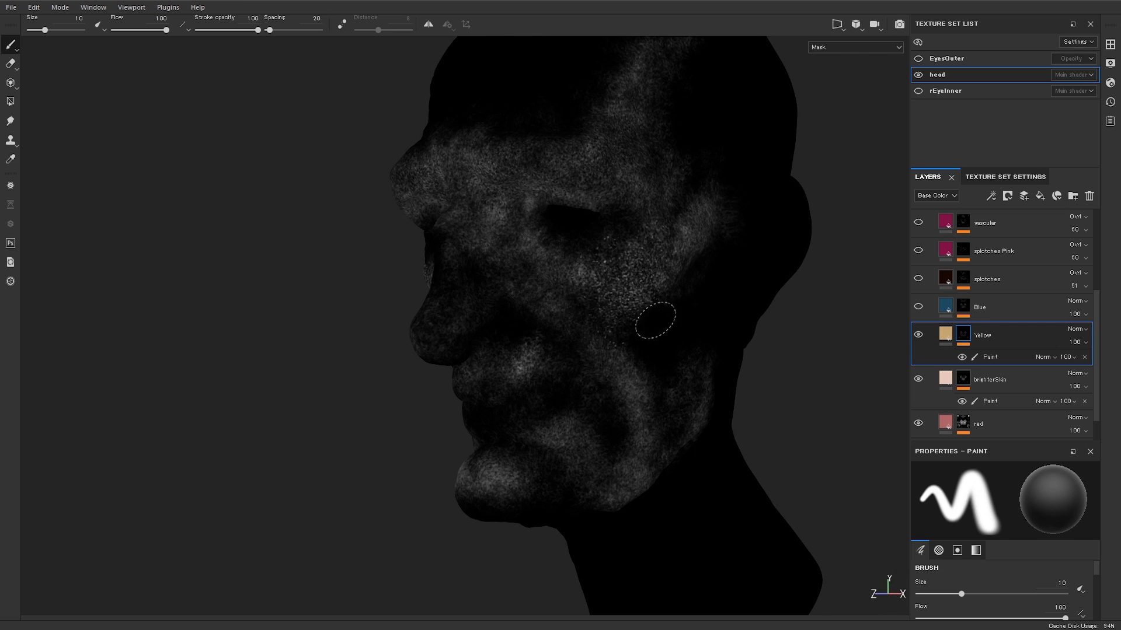
mouse_move(639, 279)
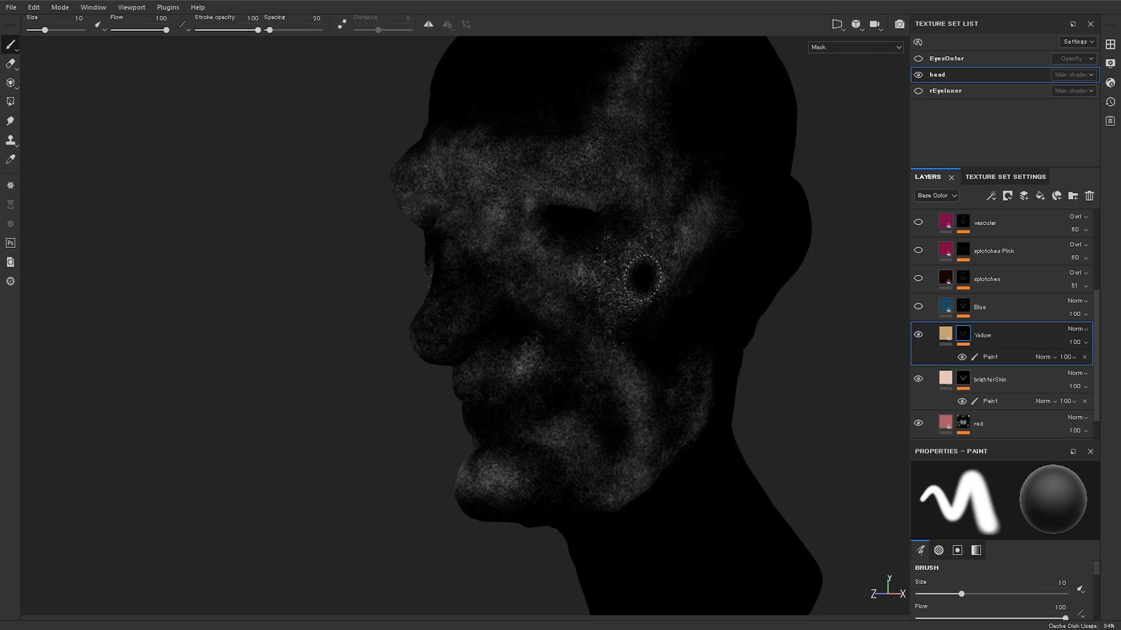
mouse_move(657, 251)
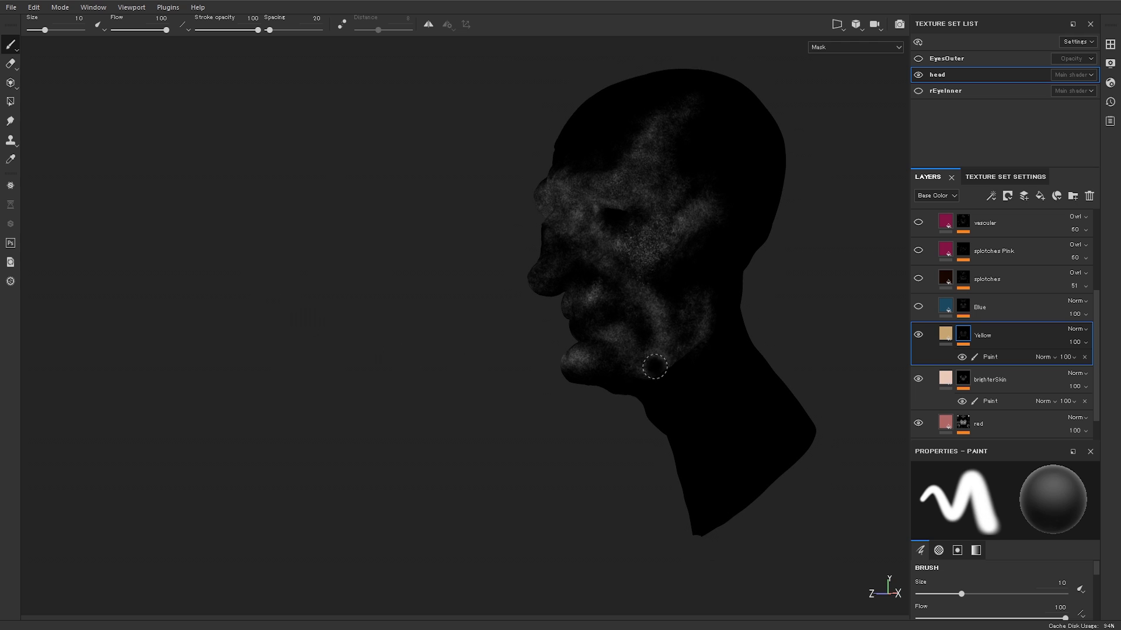
mouse_move(648, 210)
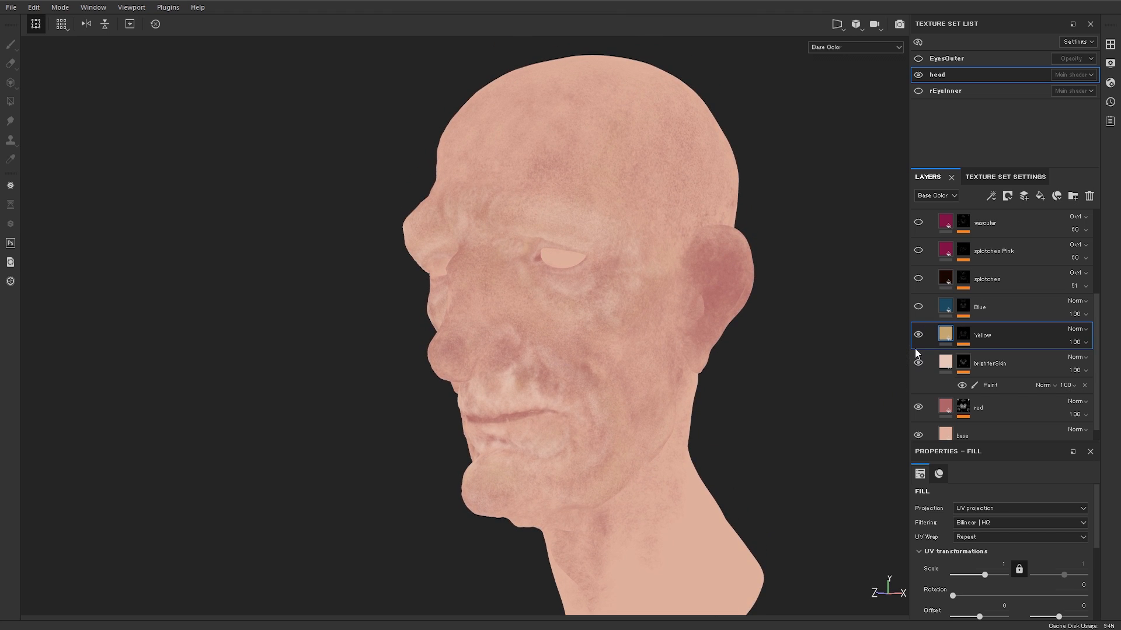
mouse_move(924, 354)
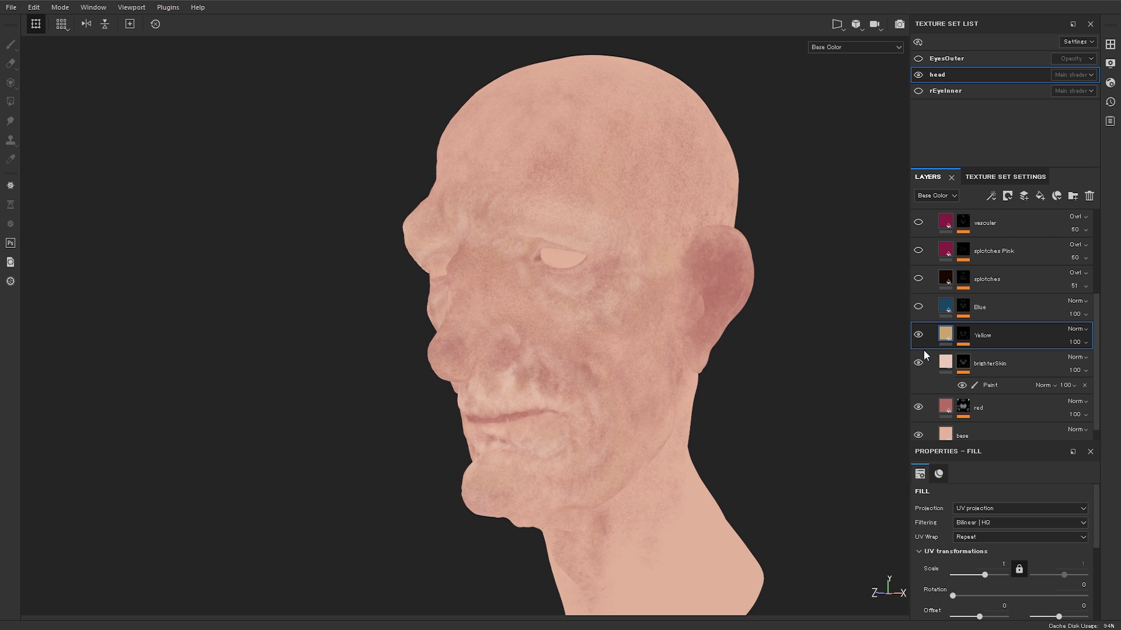
- Compare the face with and without the Blue layer and leave its cool bluish tint on
left_click(918, 307)
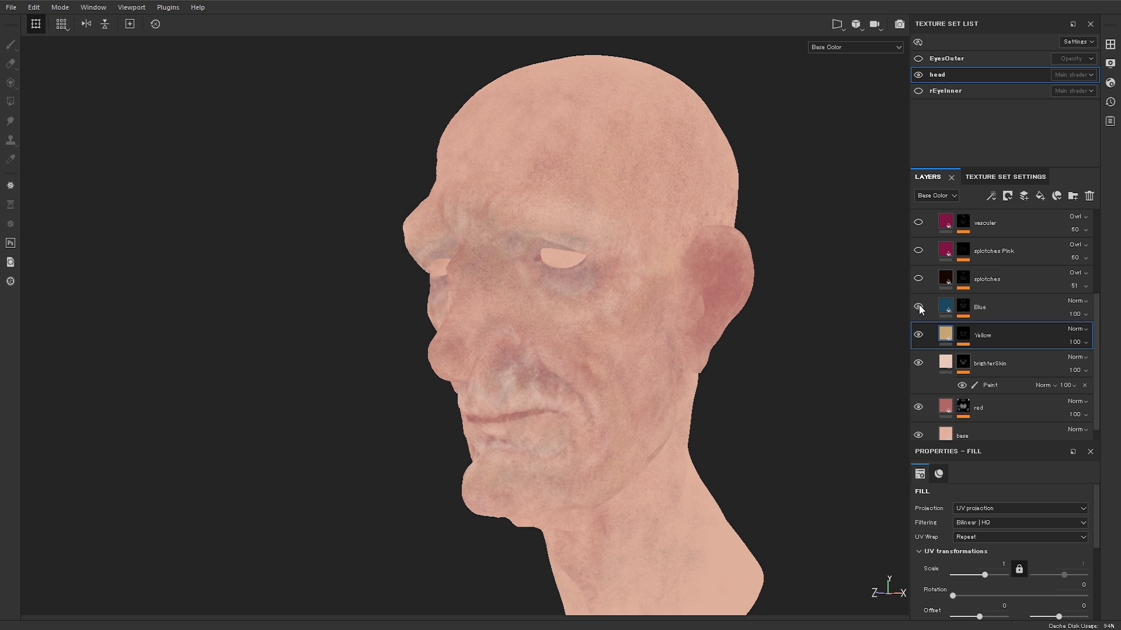
left_click(918, 307)
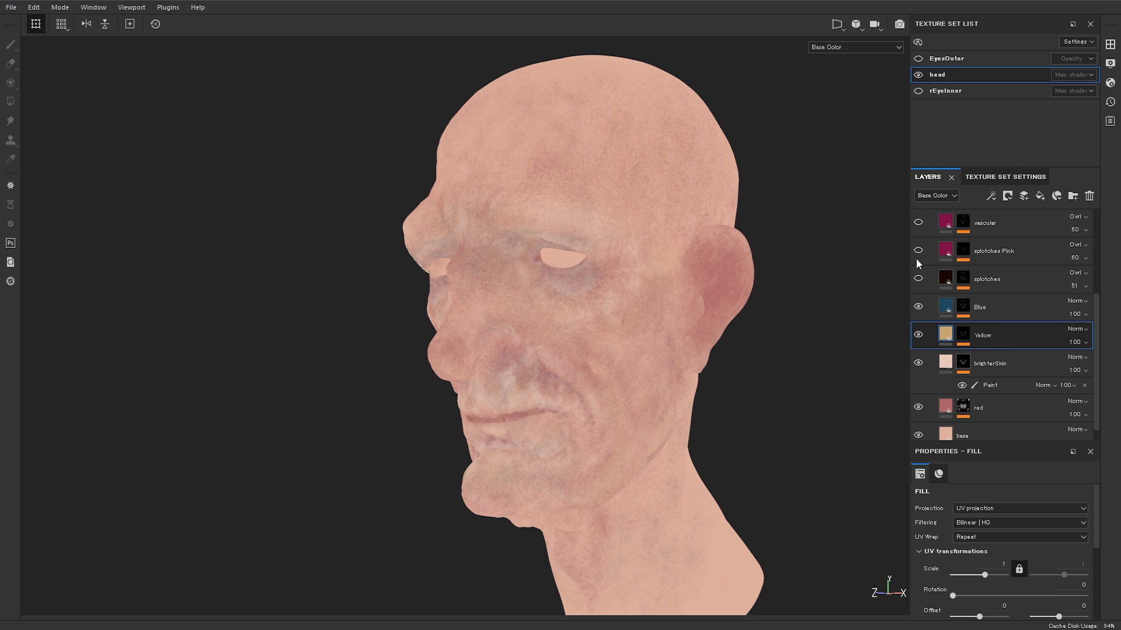
left_click(919, 307)
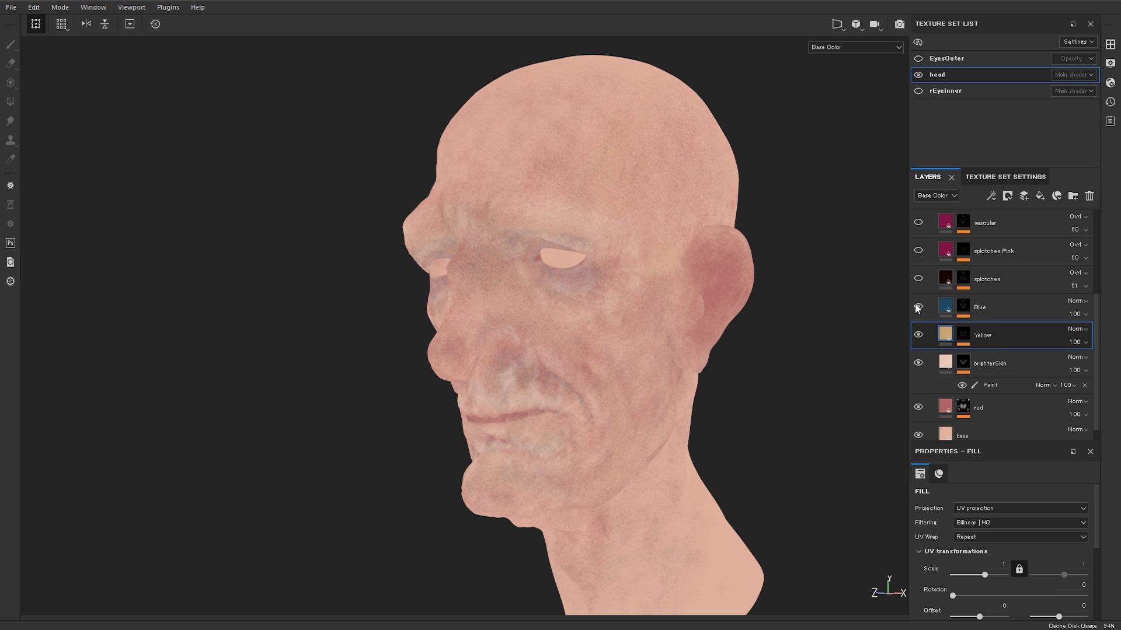
left_click(918, 307)
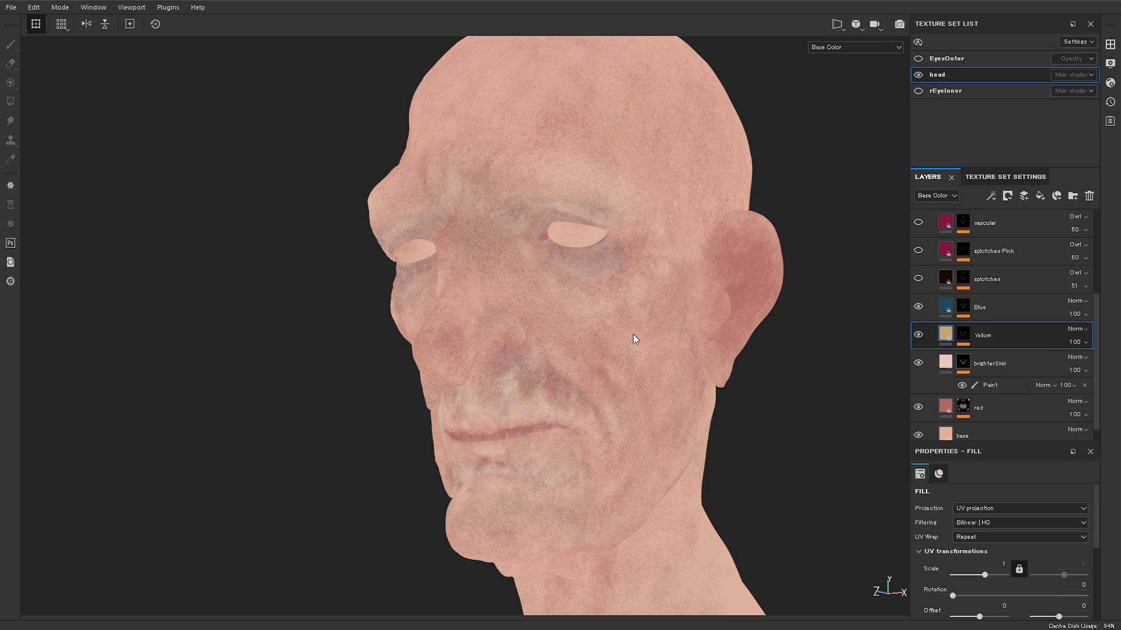
mouse_move(747, 401)
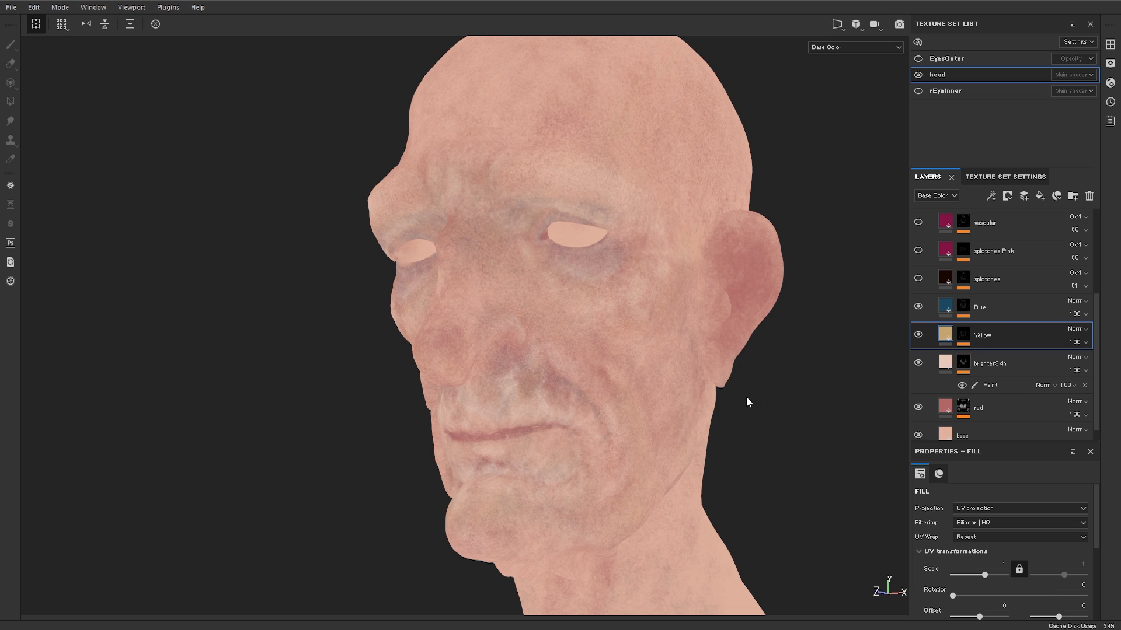
mouse_move(727, 386)
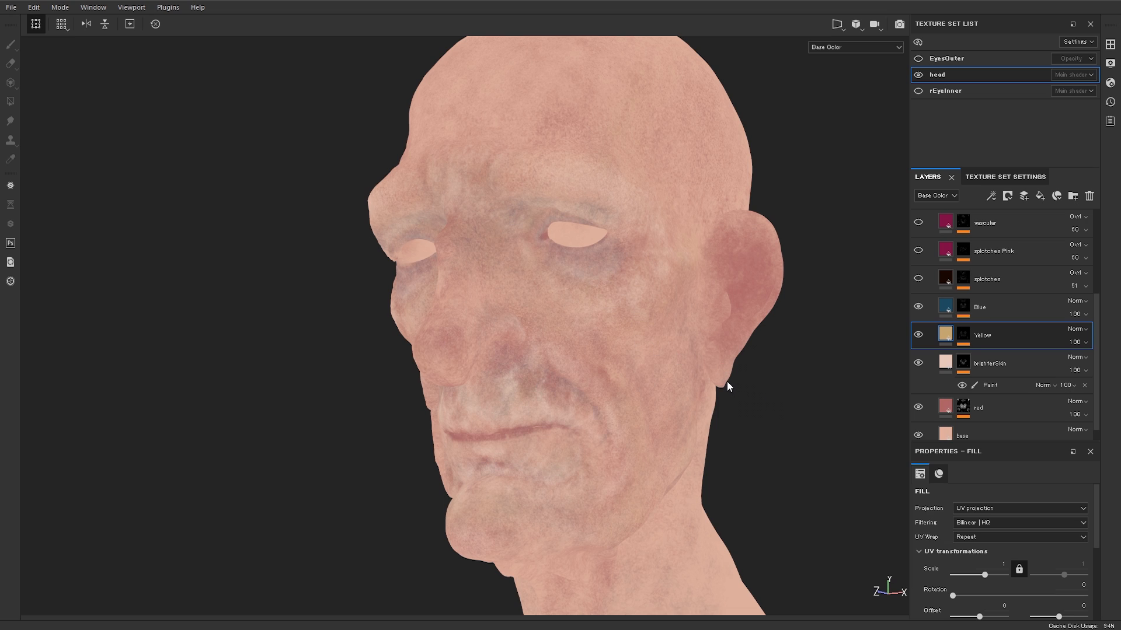
mouse_move(670, 372)
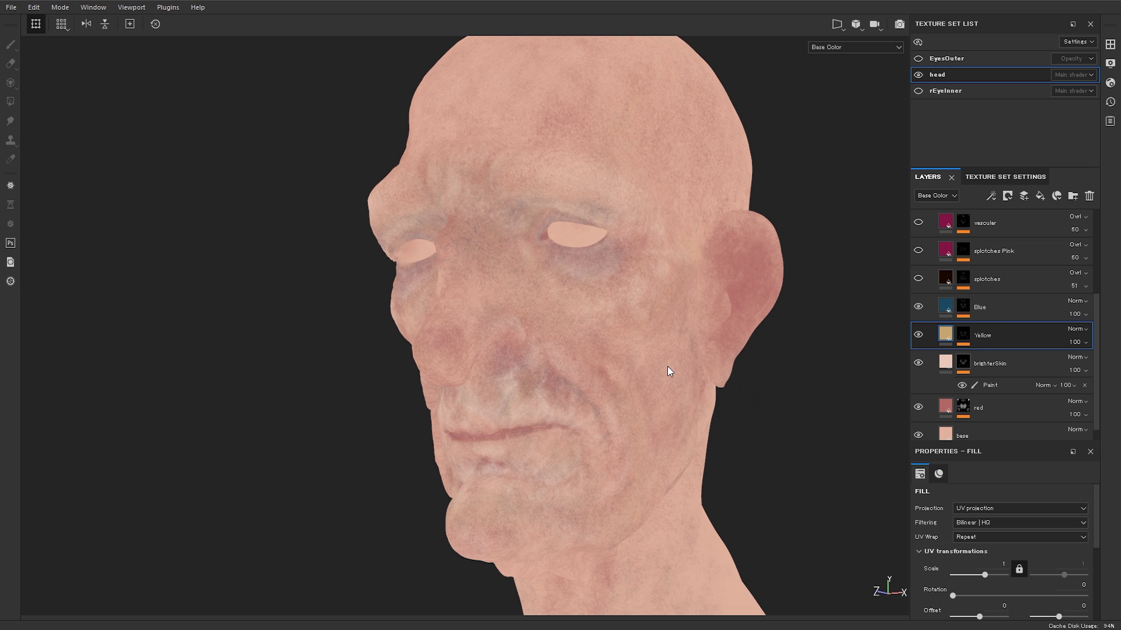
mouse_move(493, 337)
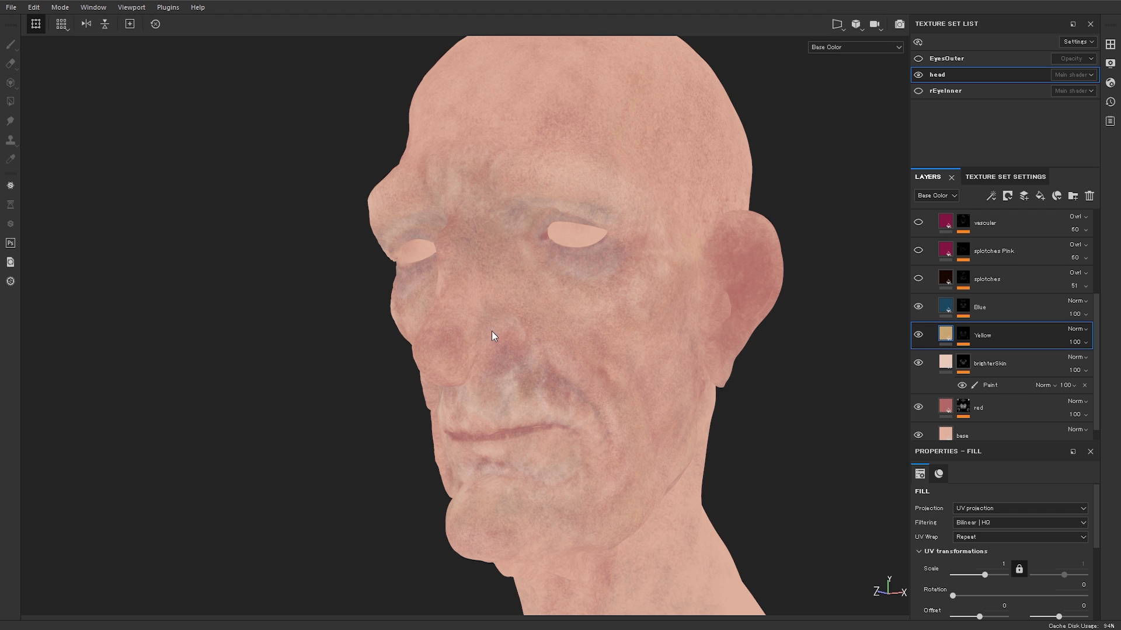
mouse_move(418, 388)
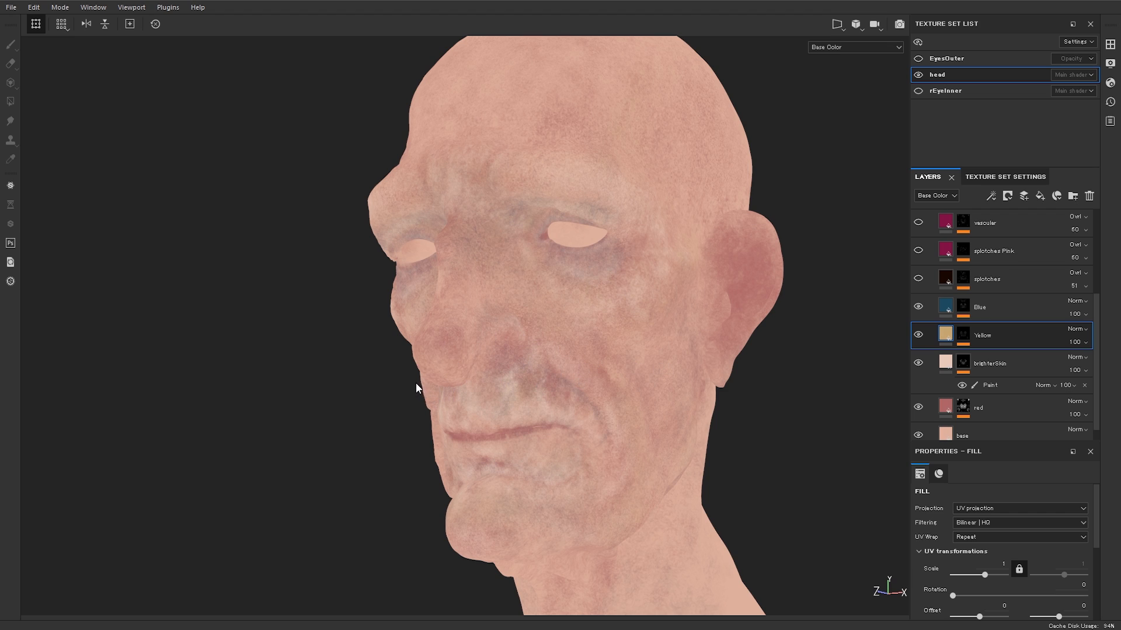
mouse_move(462, 381)
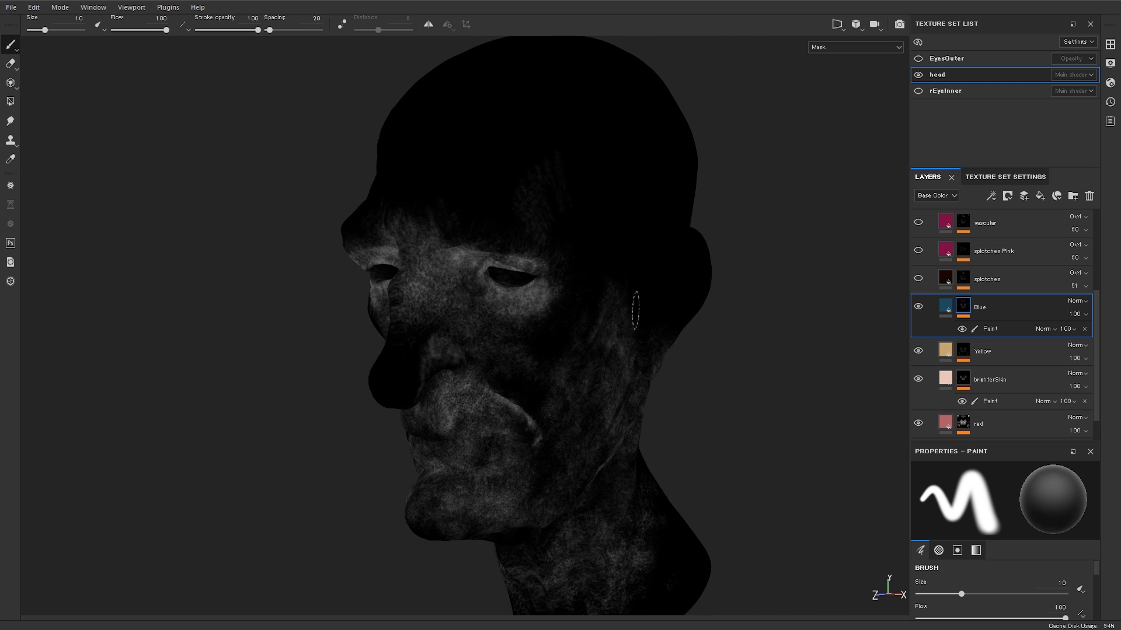
mouse_move(548, 286)
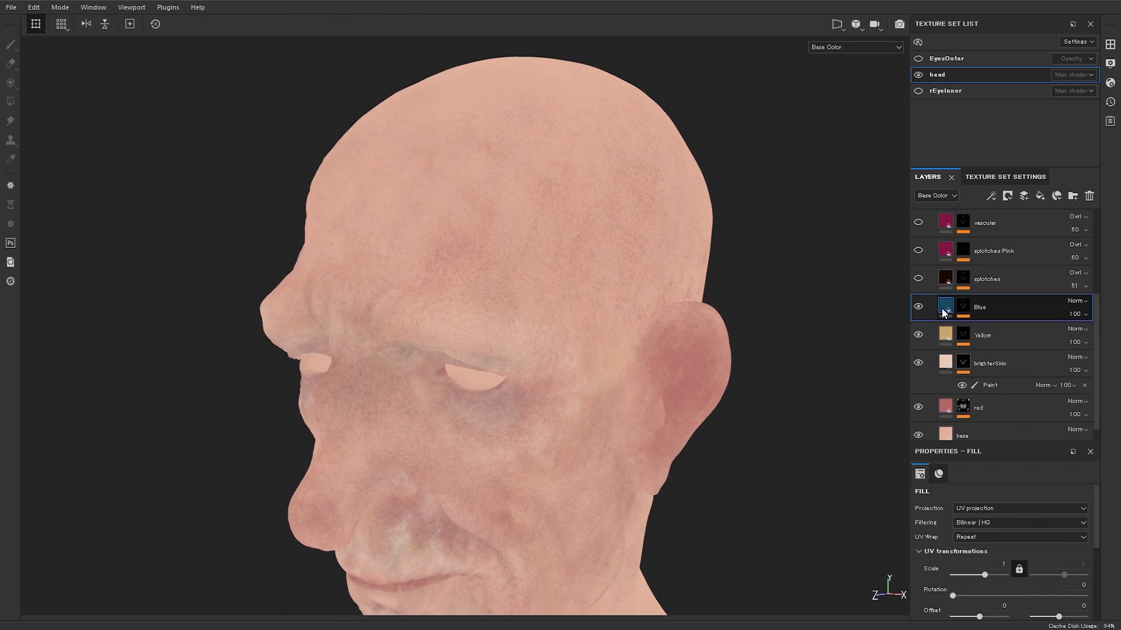
- Hide and re-show the Blue layer once more, keeping its bluish tones visible
left_click(919, 307)
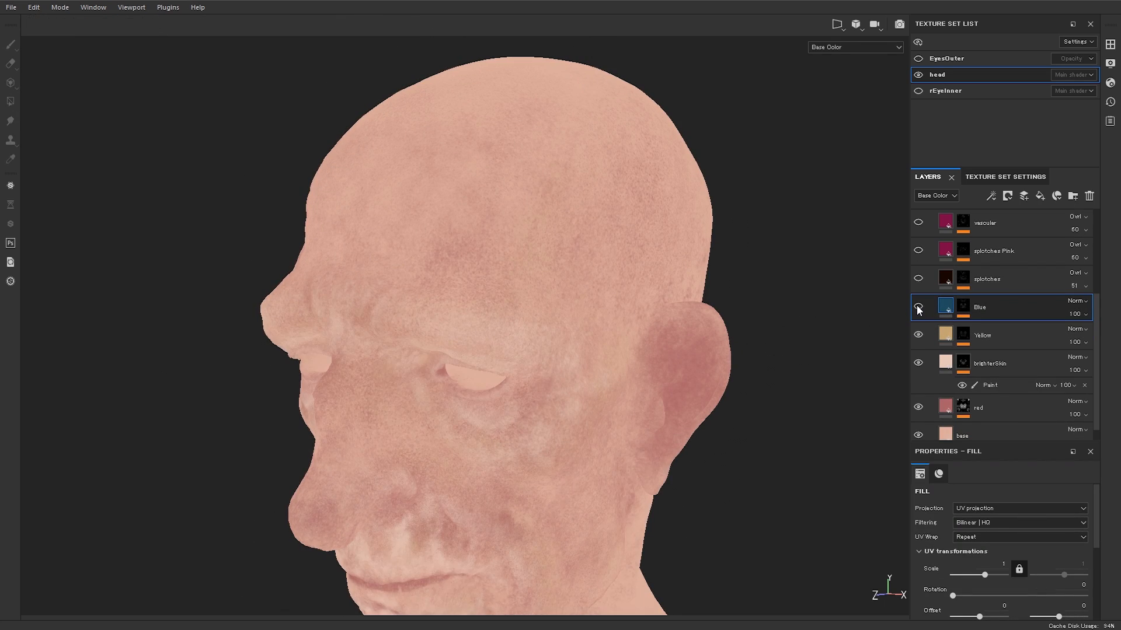
left_click(917, 308)
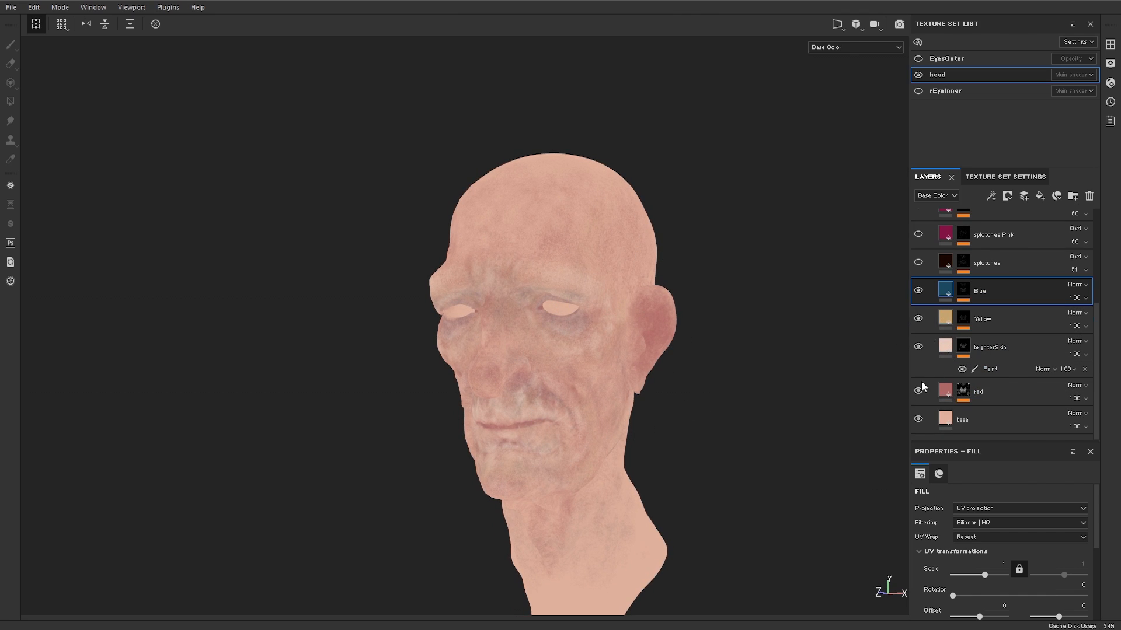
- Toggle the top layer's visibility, then switch the viewport to Material shading for the full aged skin
left_click(918, 262)
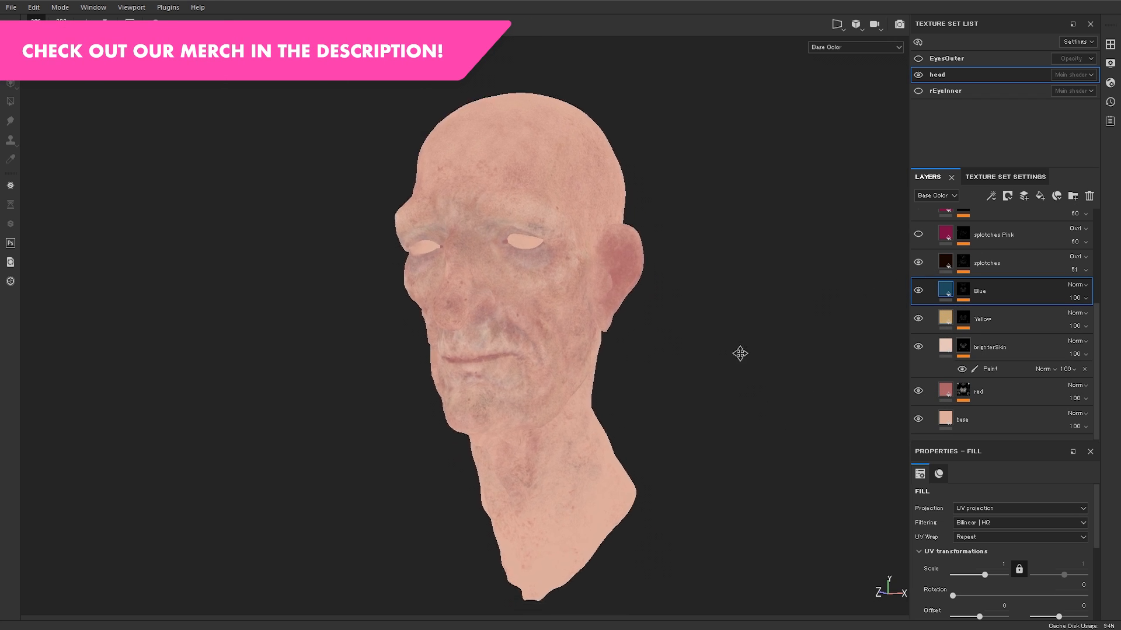
left_click(917, 263)
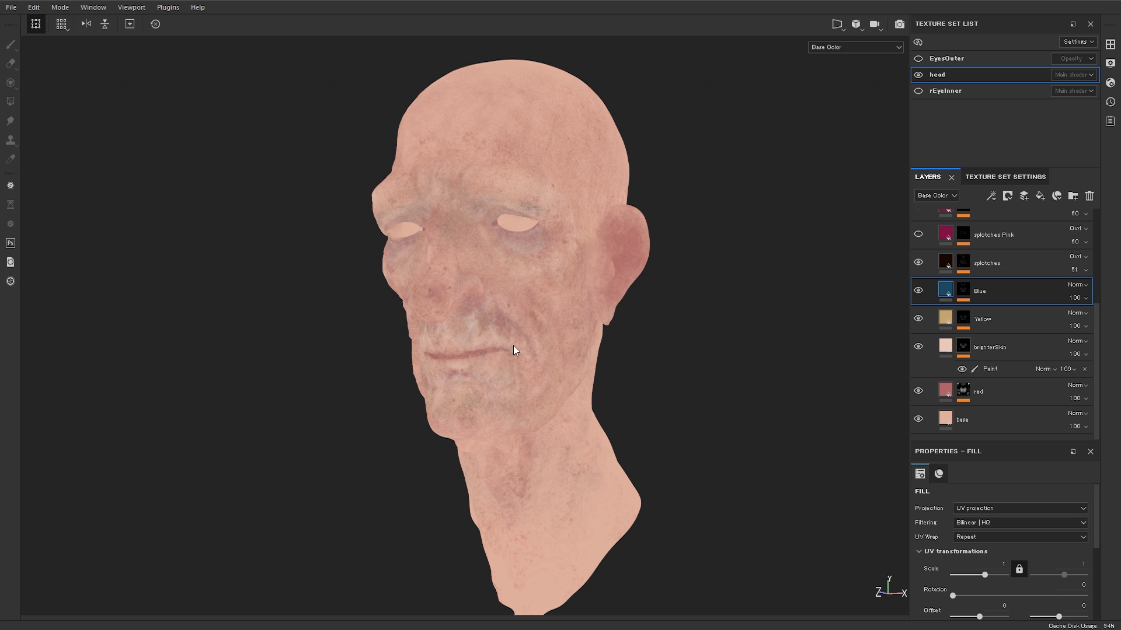
left_click(855, 47)
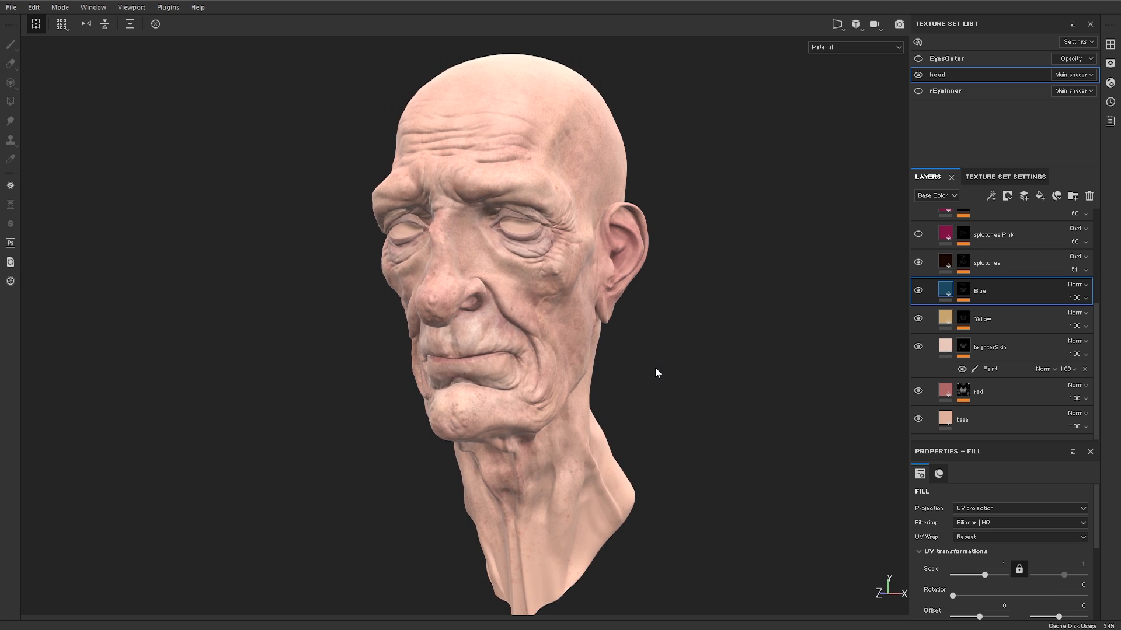
- Toggle the viewport between Material shading and the Base Color channel, ending on base colour
left_click(917, 263)
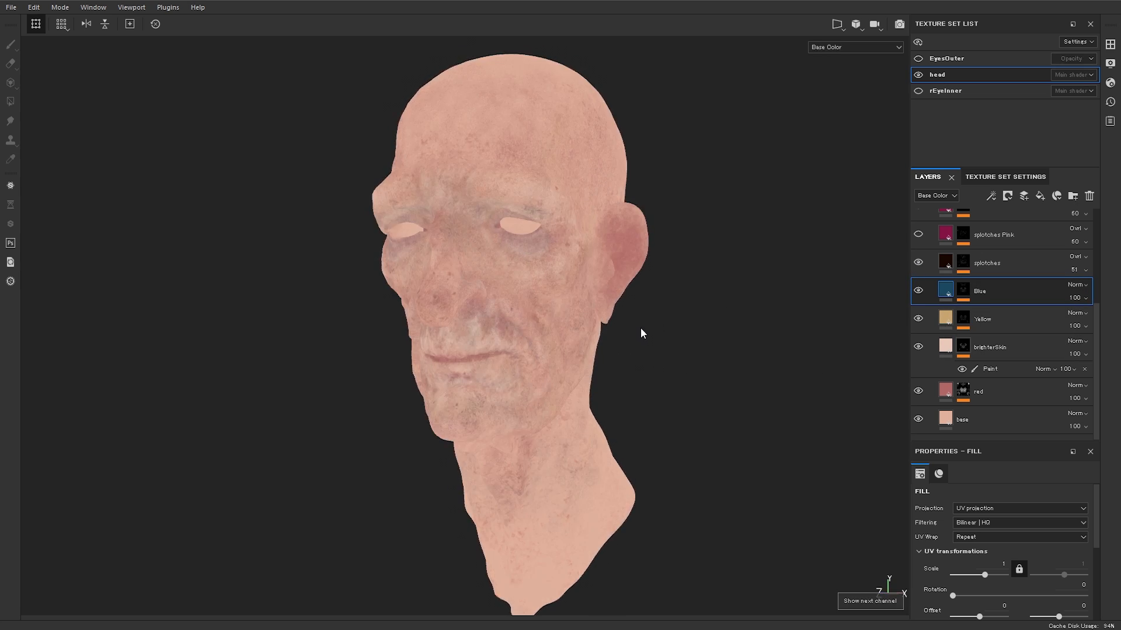
mouse_move(664, 352)
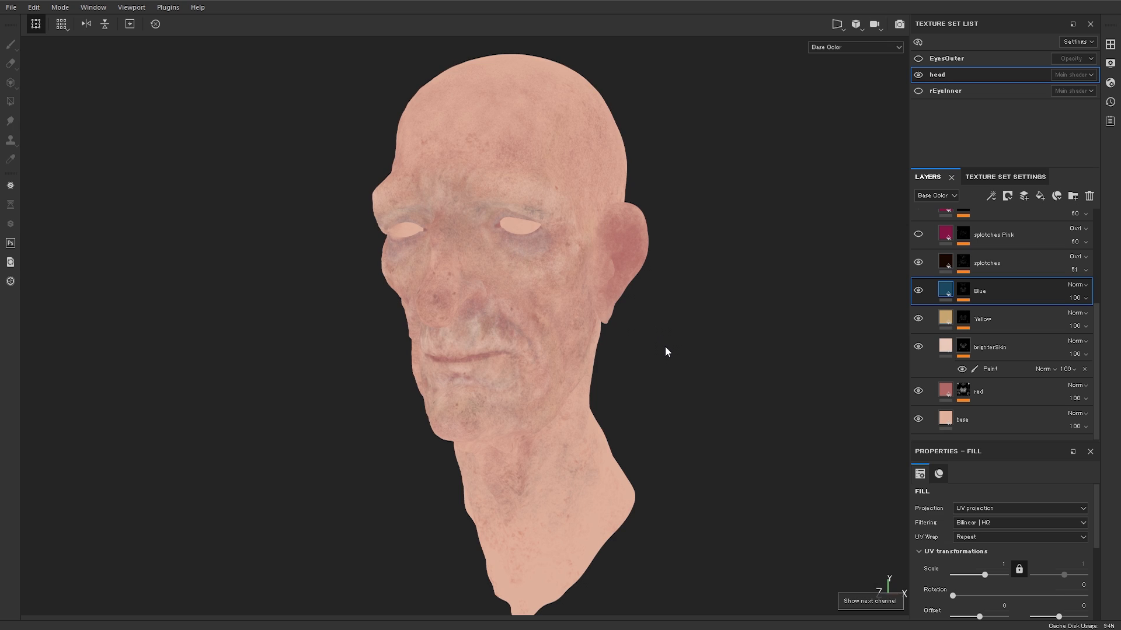
mouse_move(651, 419)
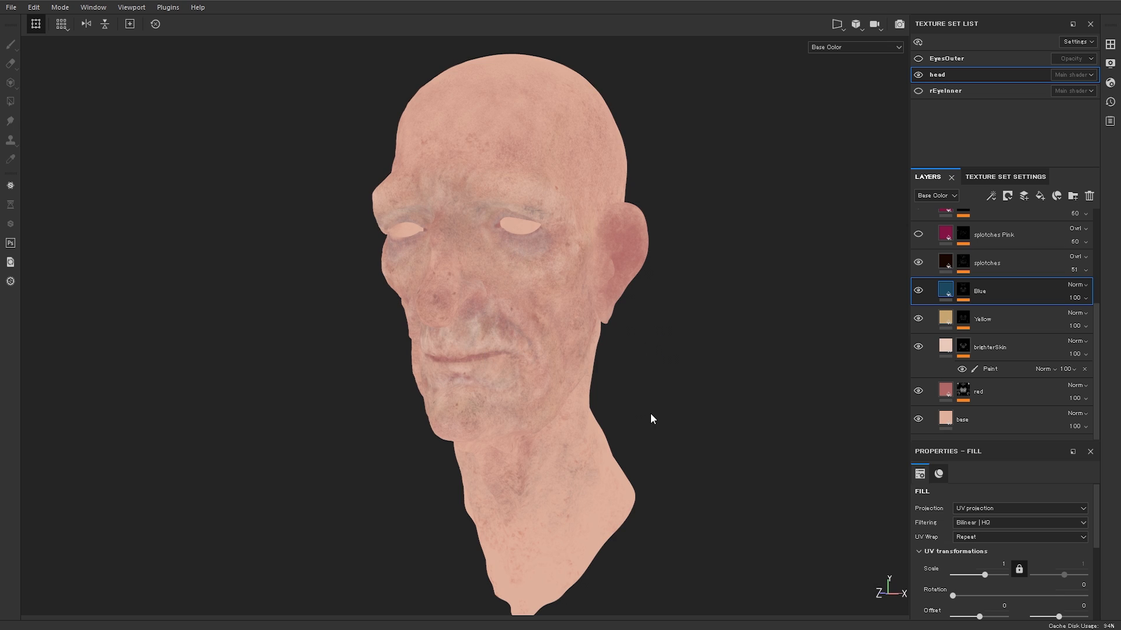
mouse_move(409, 355)
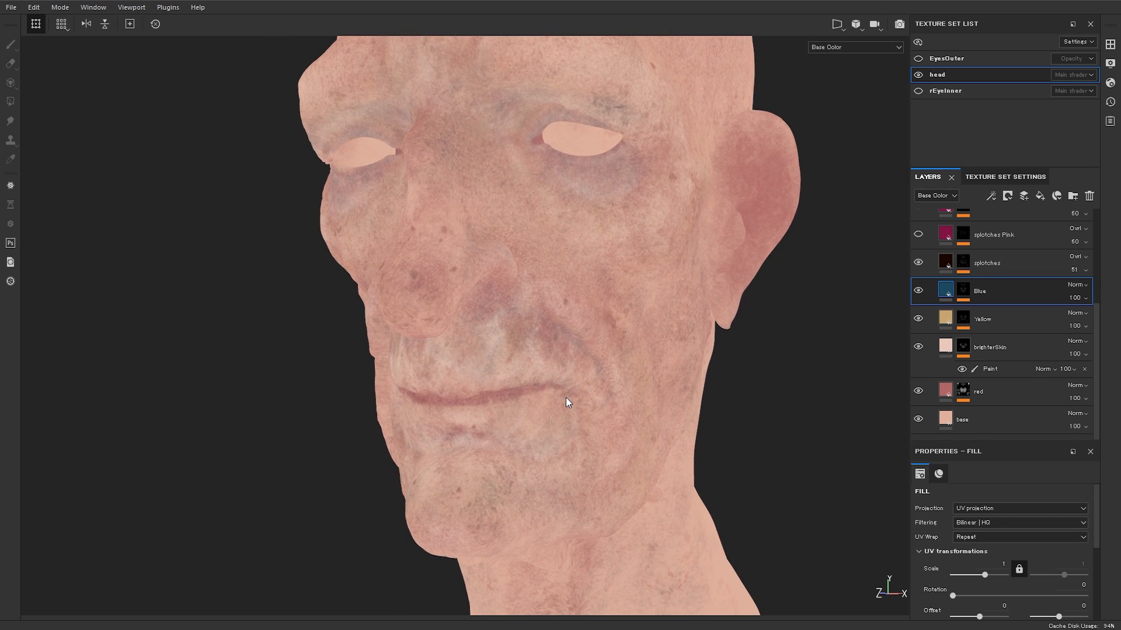
mouse_move(570, 400)
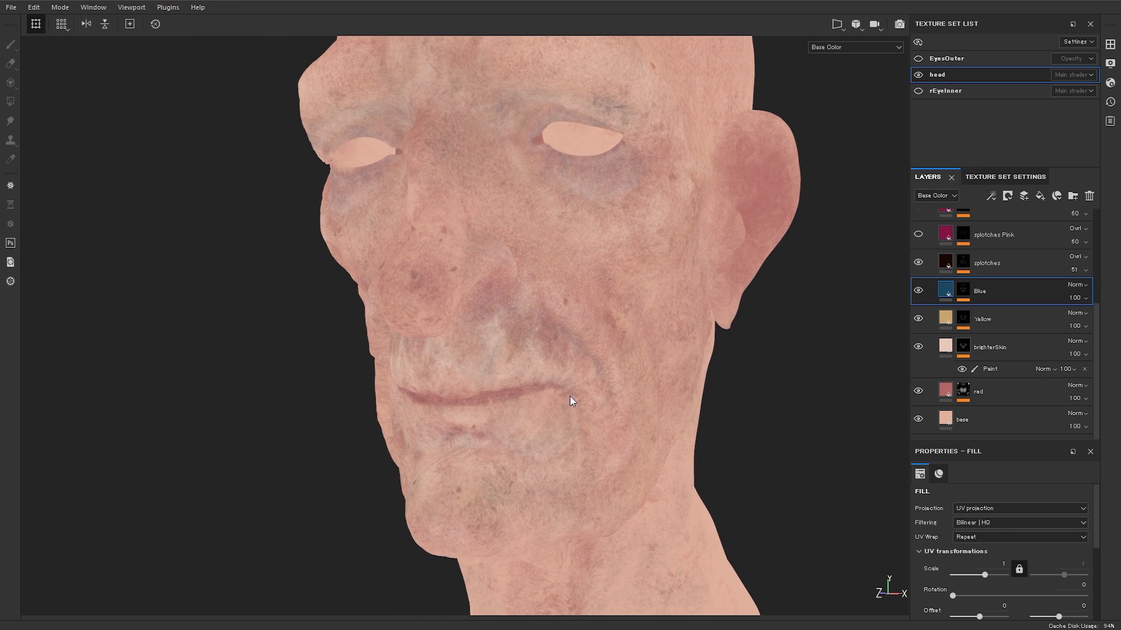
mouse_move(525, 351)
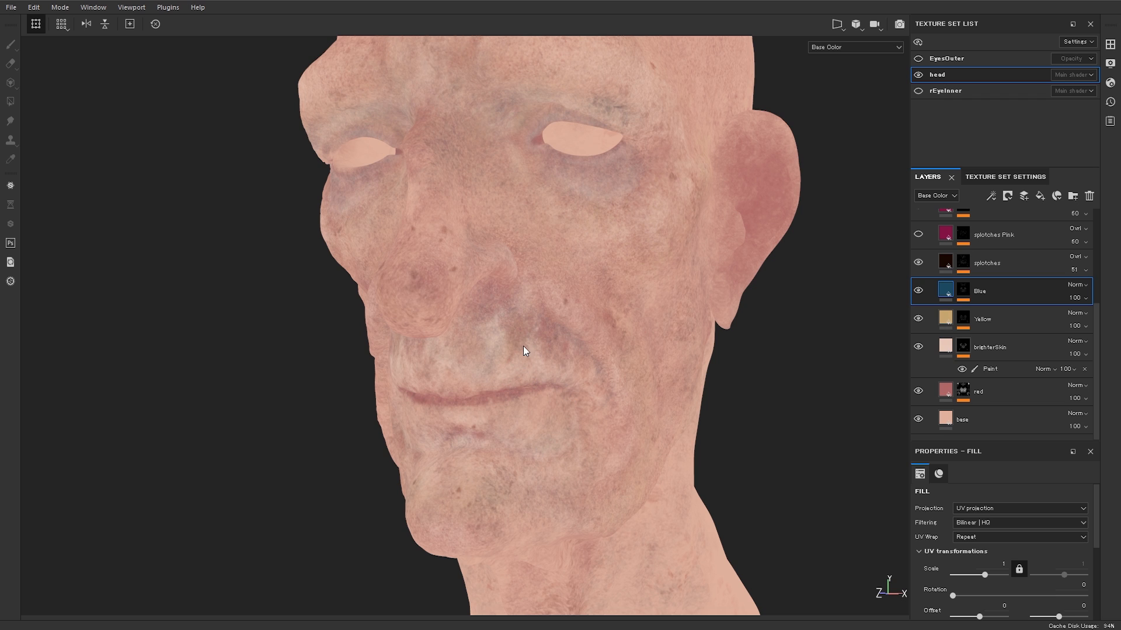
mouse_move(755, 455)
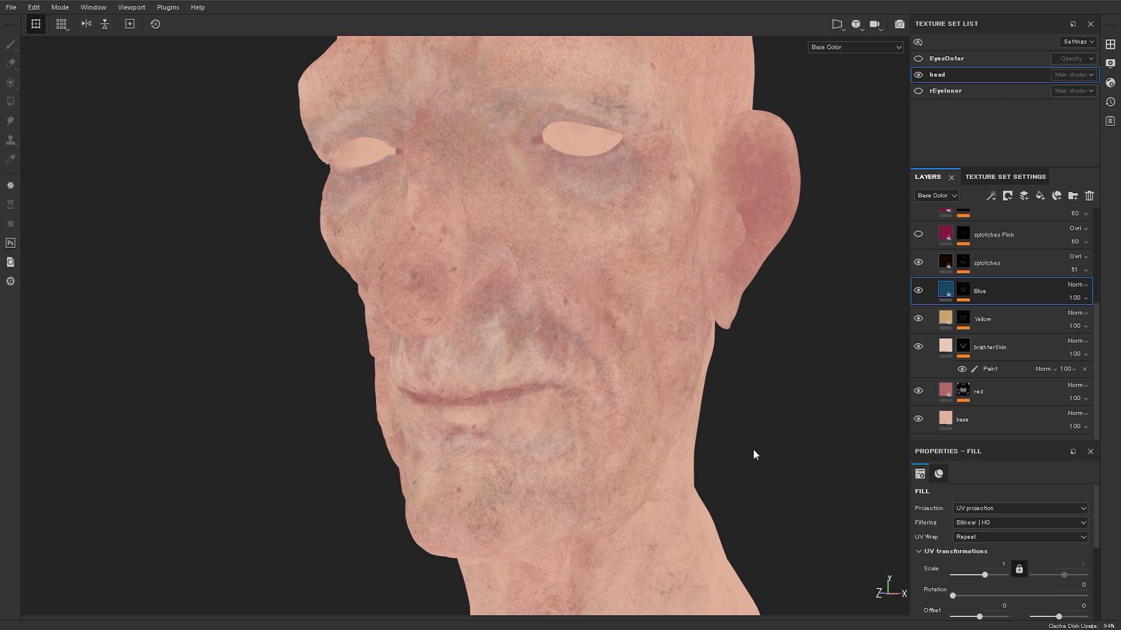
left_click(854, 47)
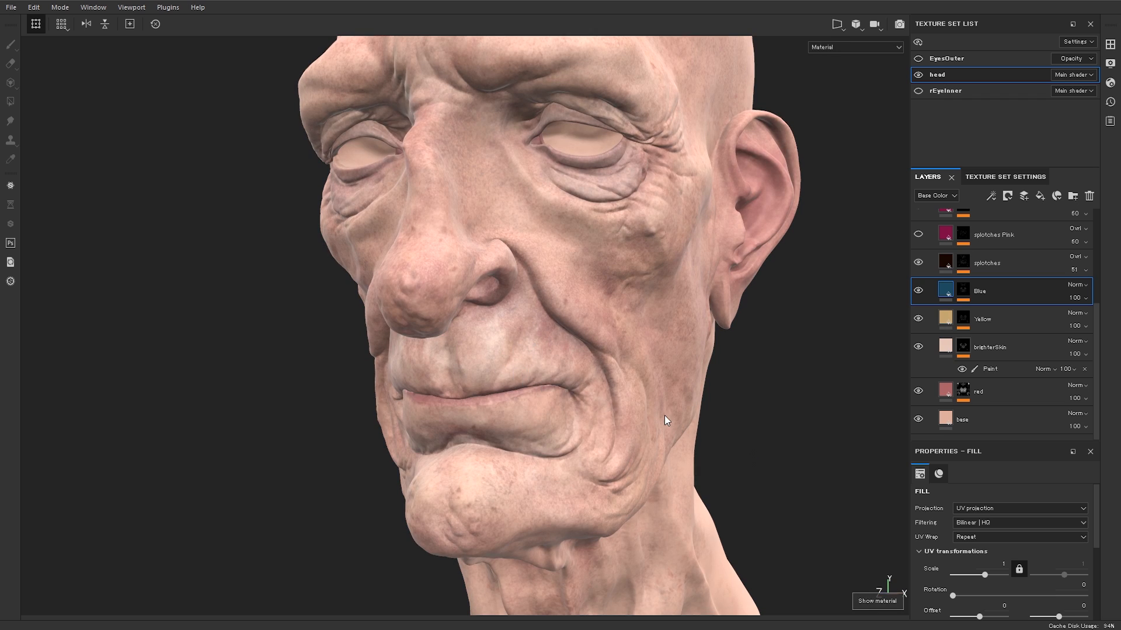
mouse_move(692, 410)
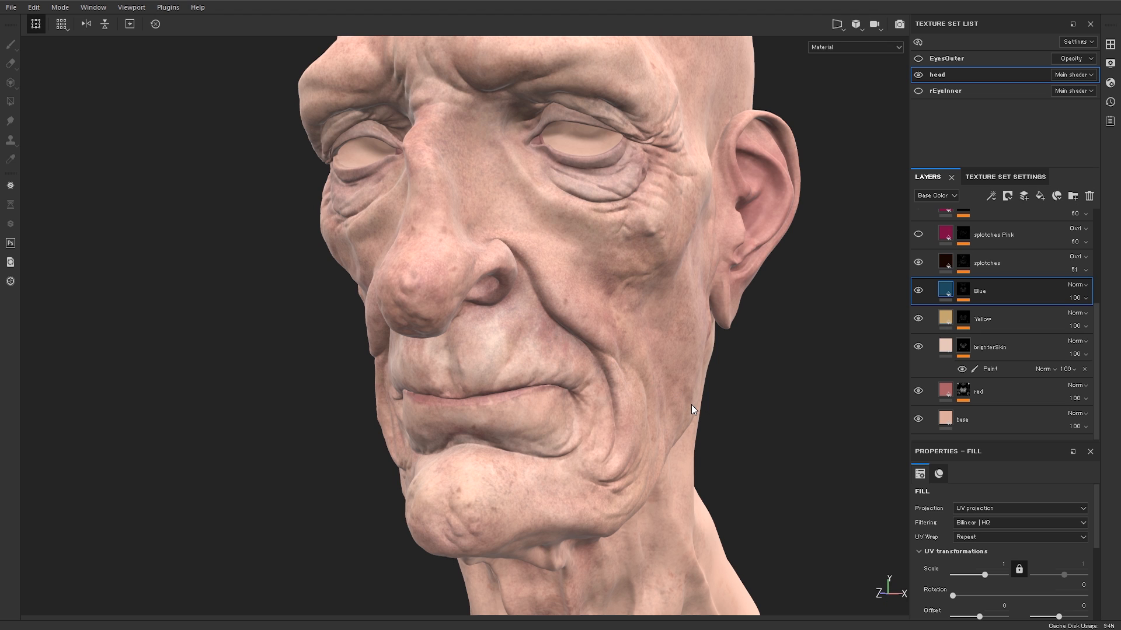
mouse_move(705, 420)
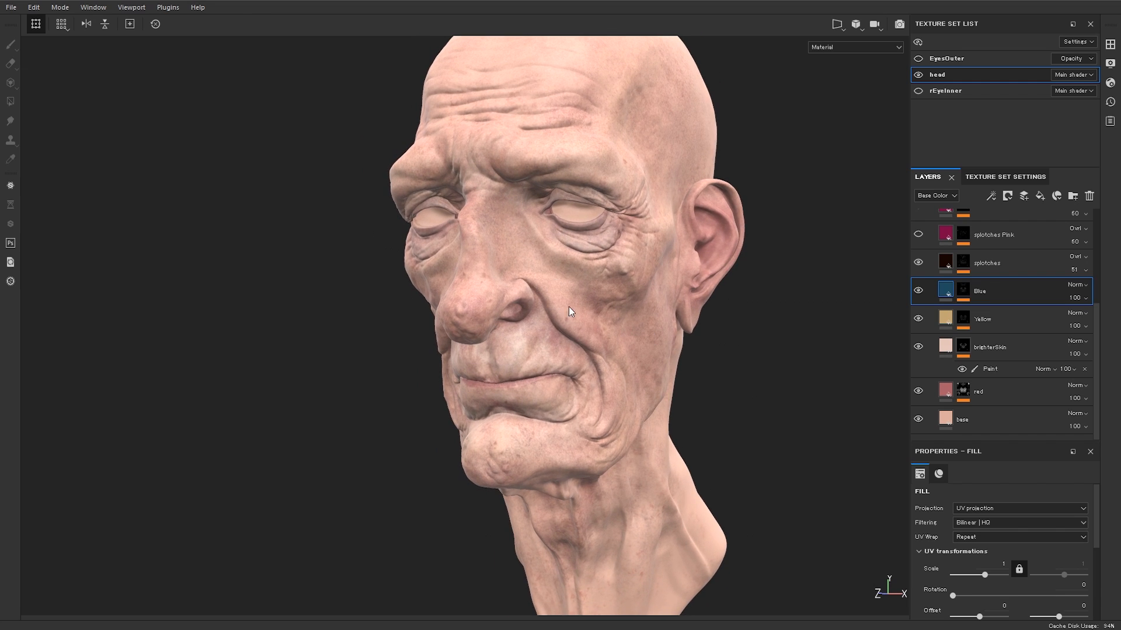
mouse_move(602, 326)
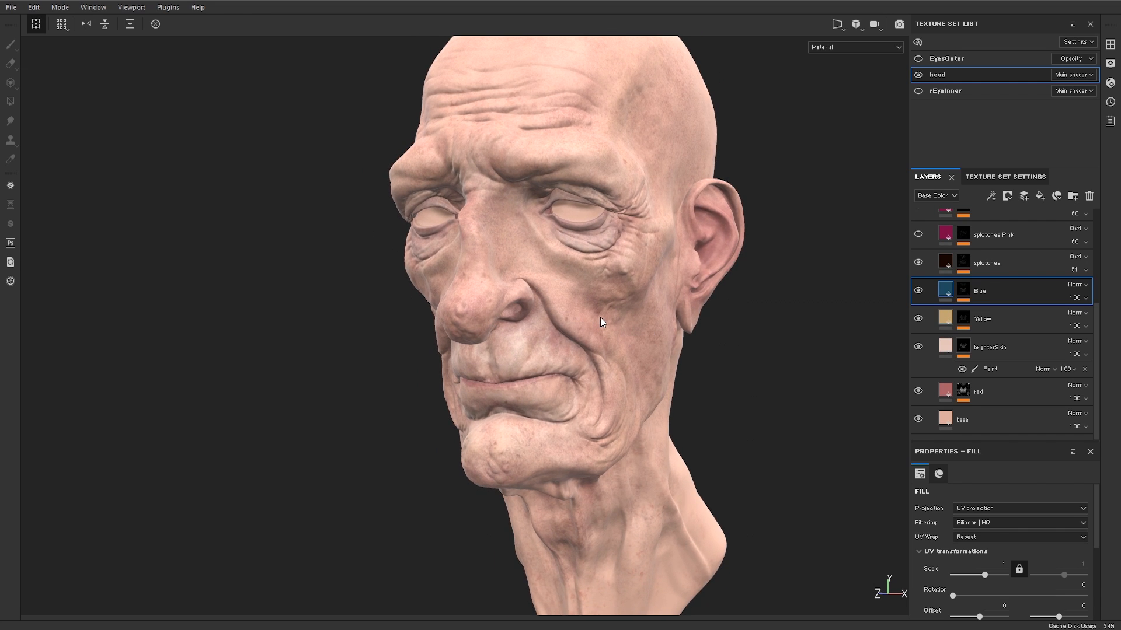
mouse_move(667, 394)
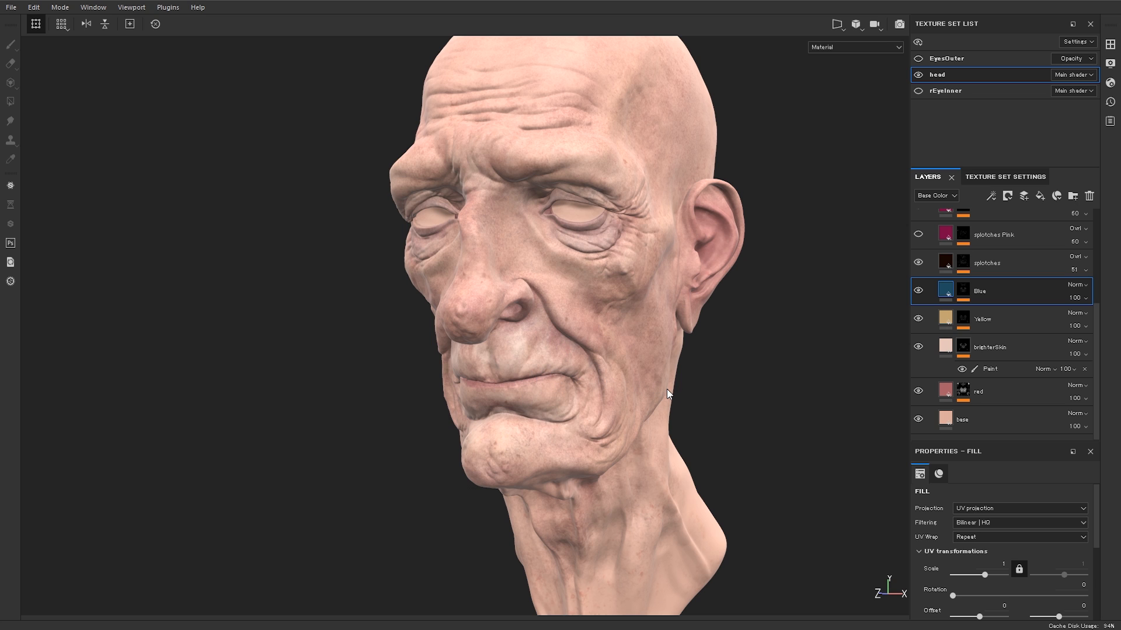
mouse_move(690, 392)
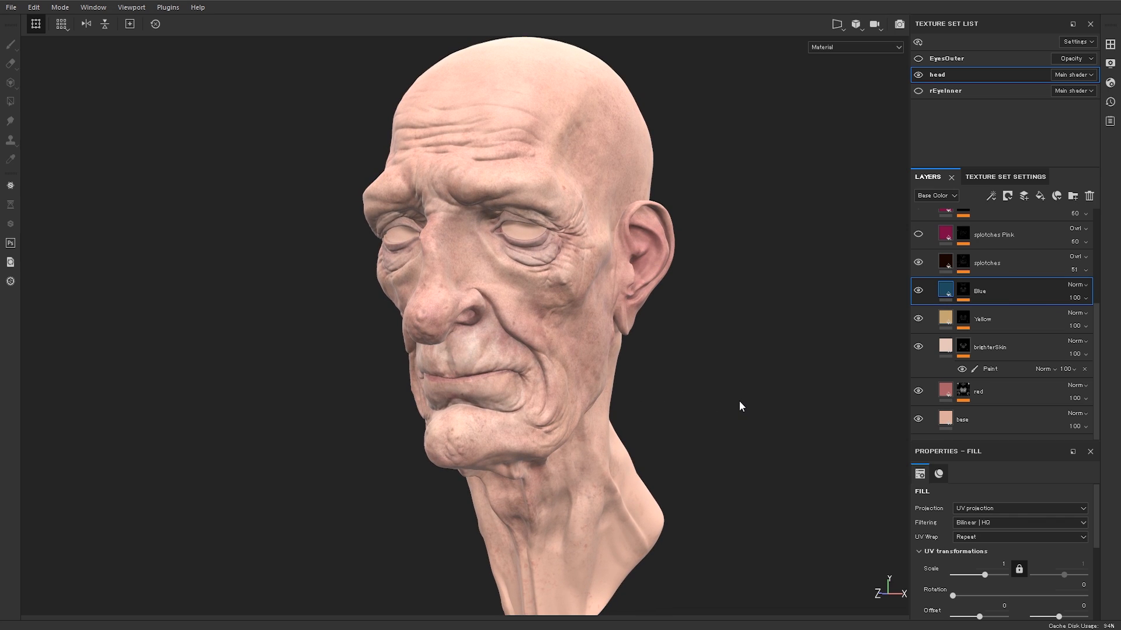
mouse_move(731, 403)
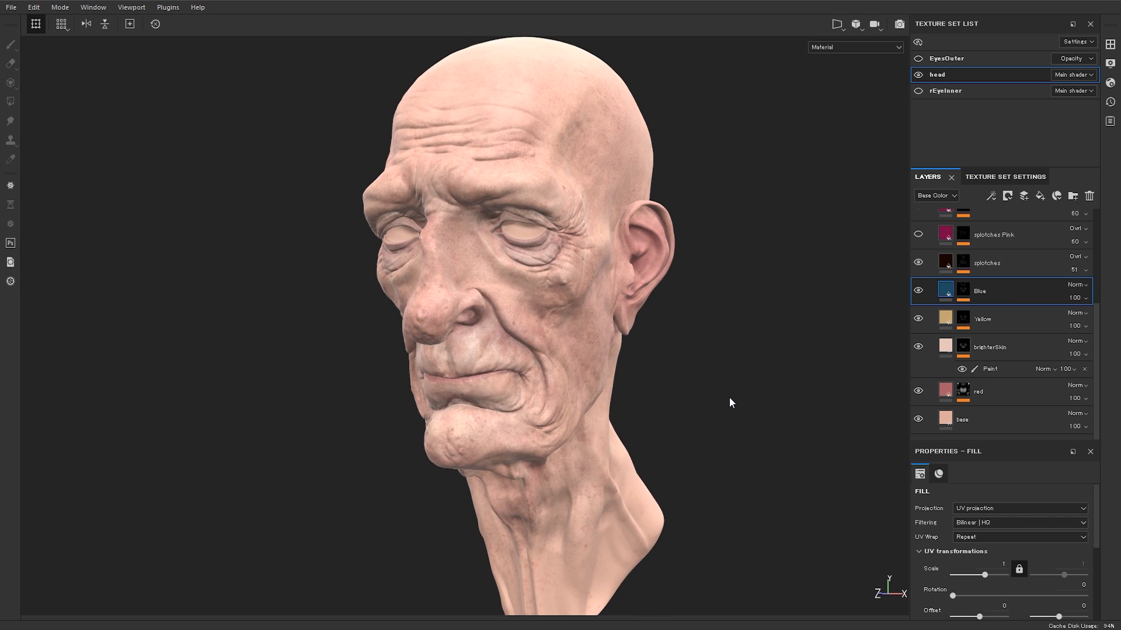
mouse_move(713, 399)
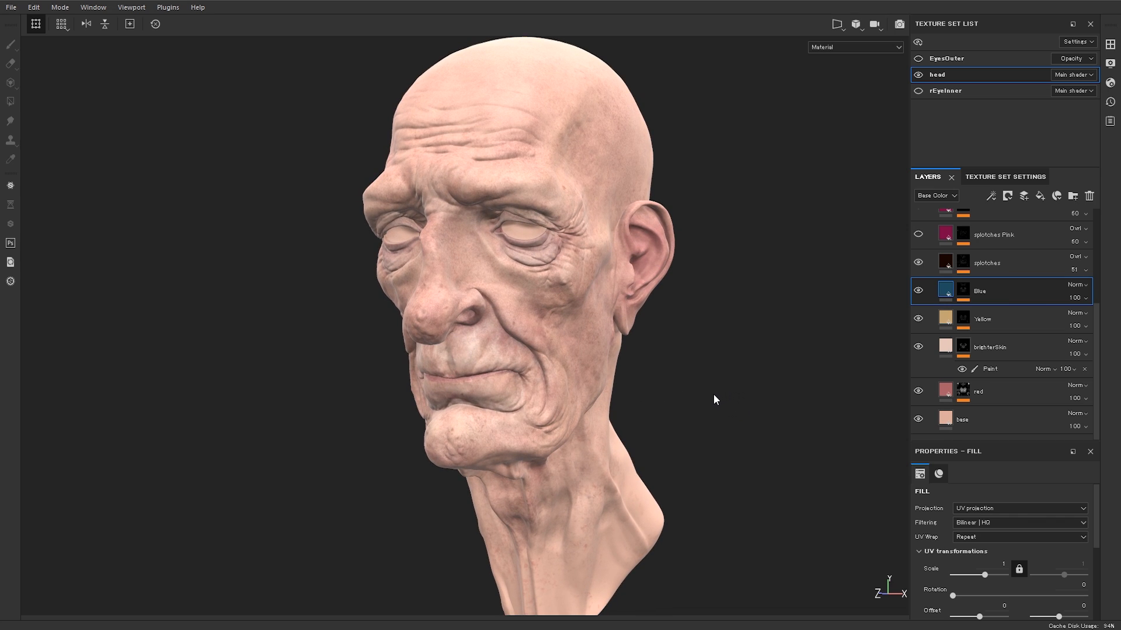
mouse_move(660, 385)
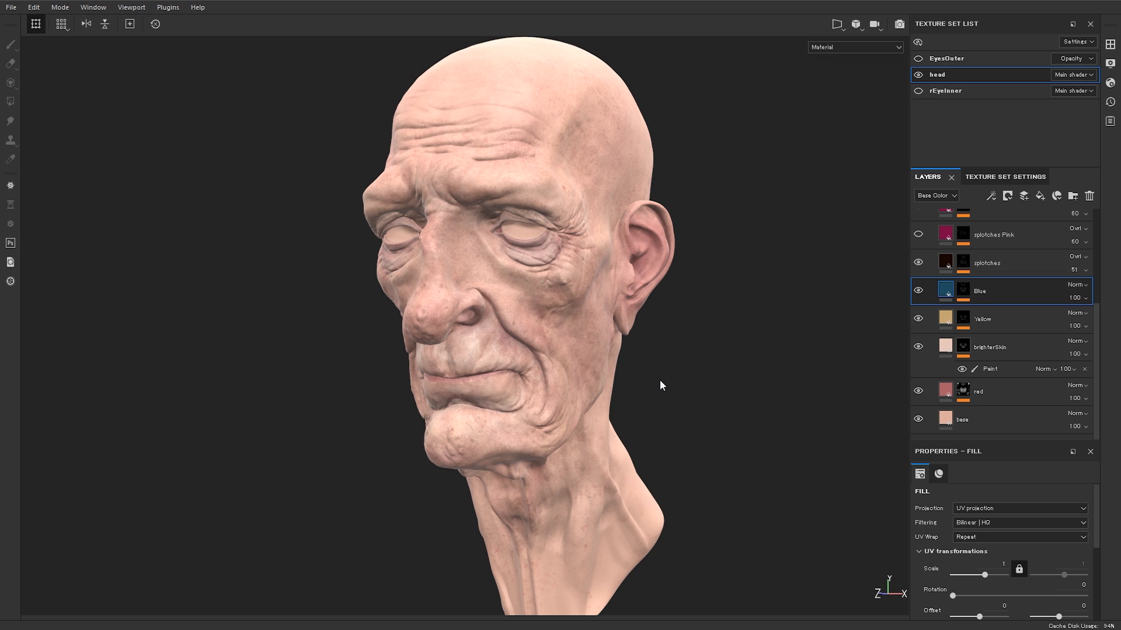
left_click(854, 46)
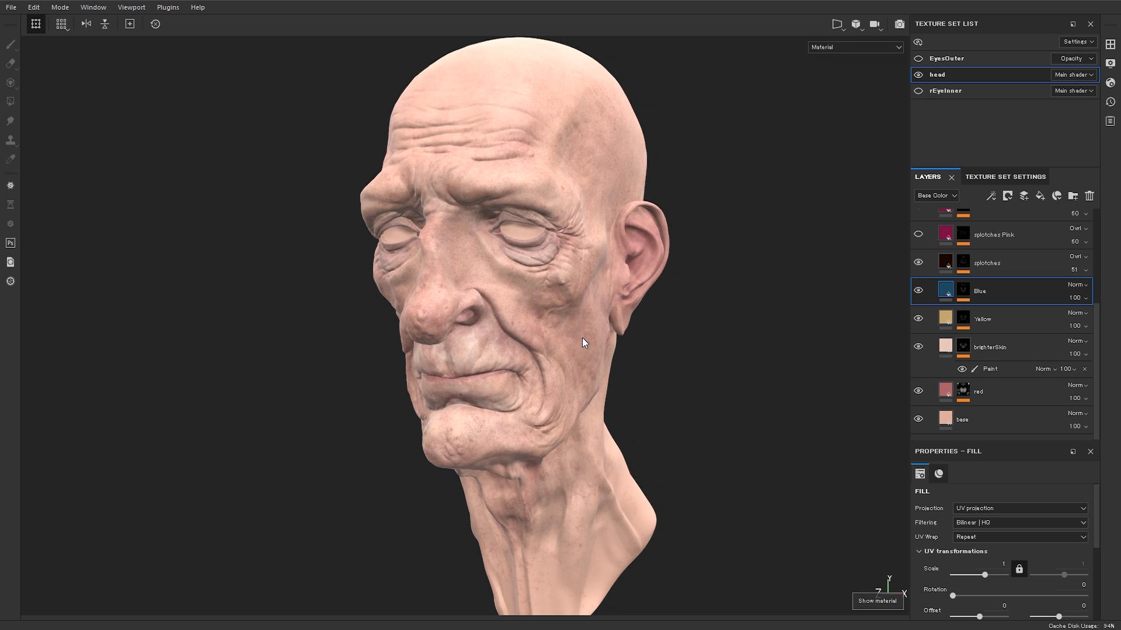
left_click(854, 47)
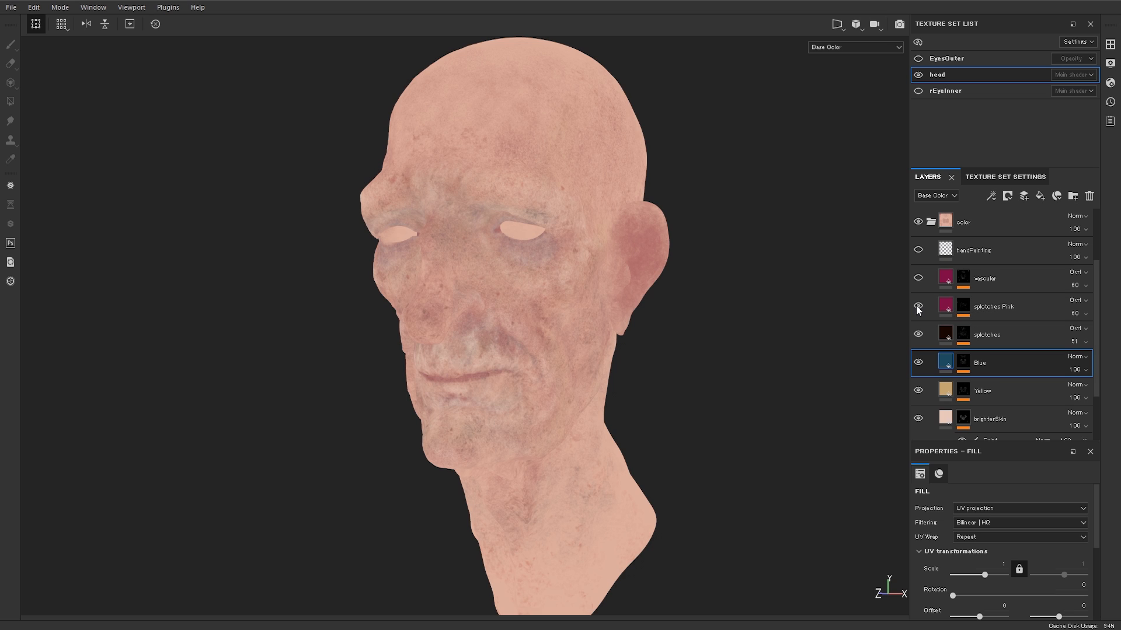
- Select the splotches Pink layer's mask and view it alone to paint out unwanted blotches
left_click(917, 307)
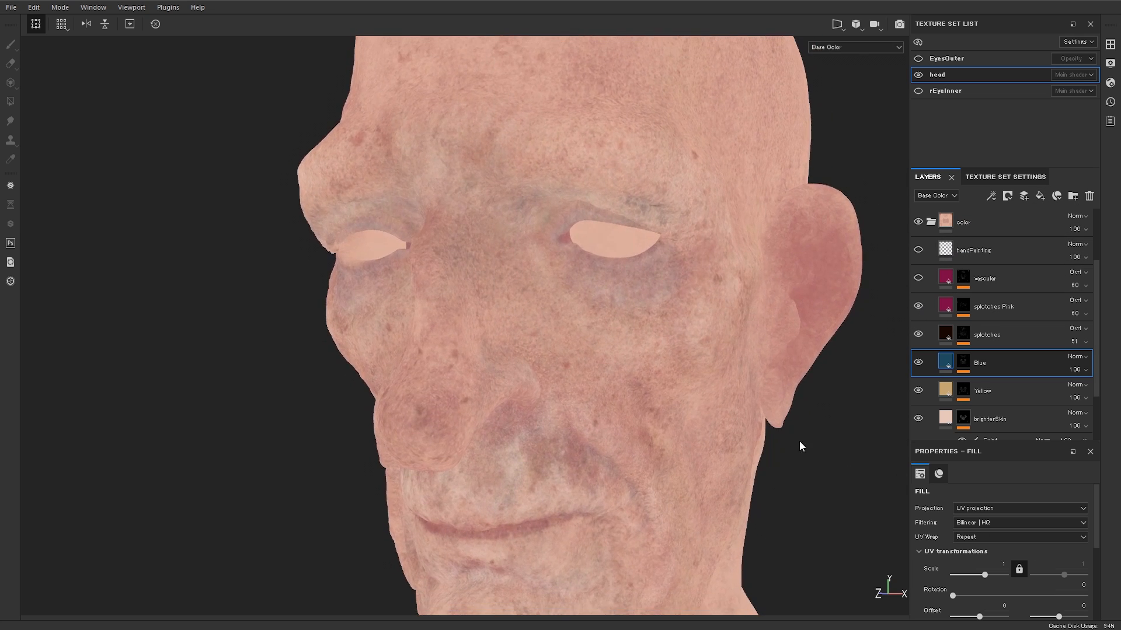
left_click(992, 307)
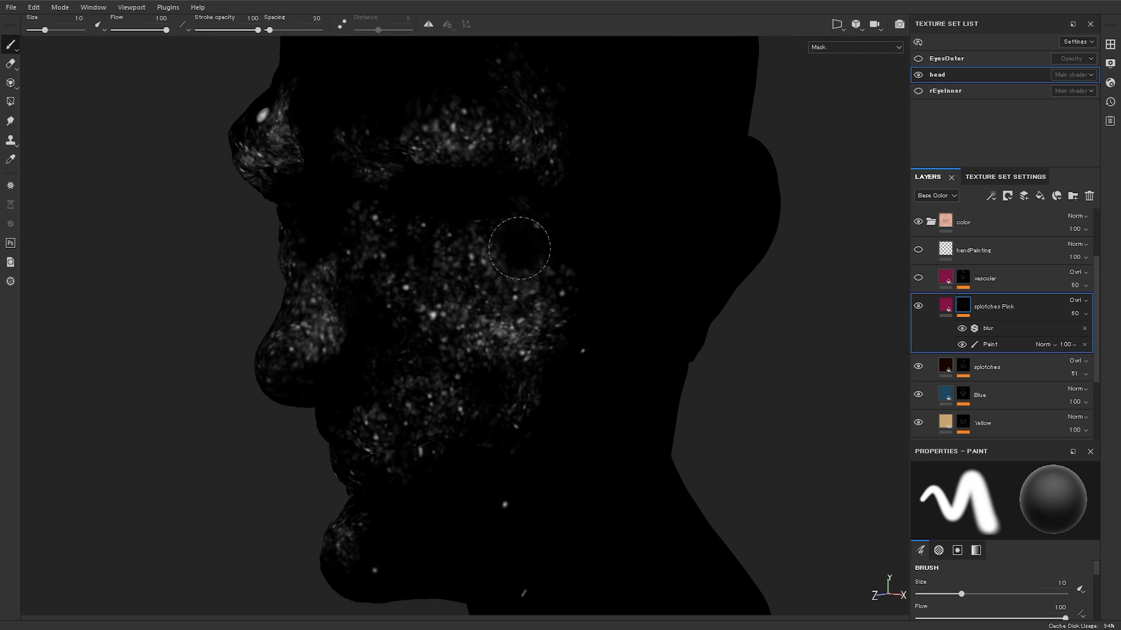
mouse_move(499, 267)
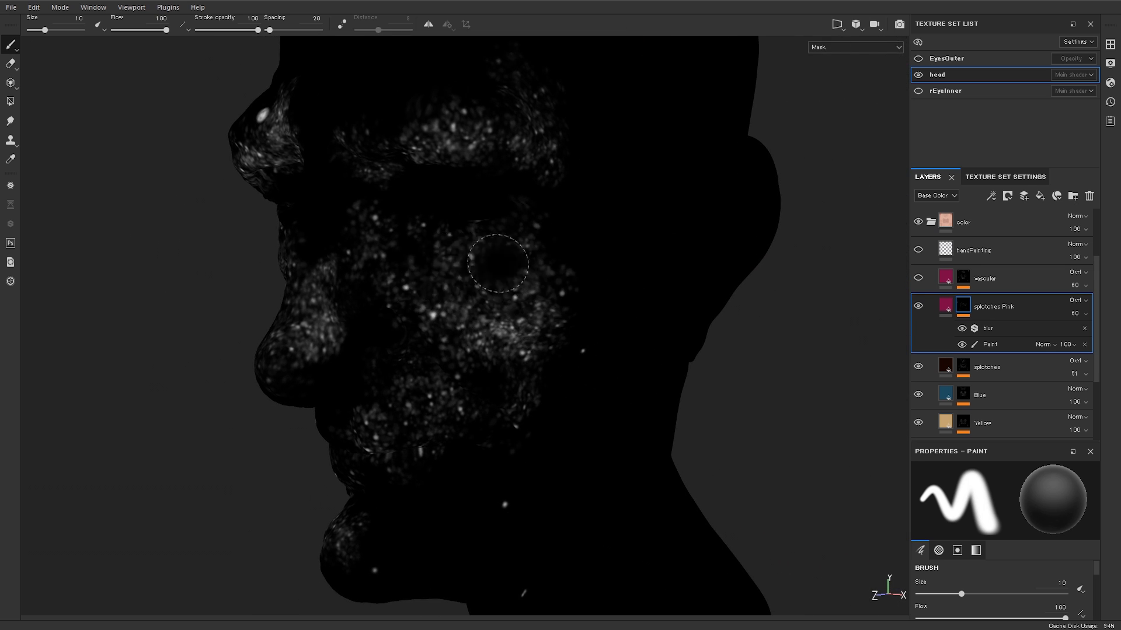
mouse_move(501, 350)
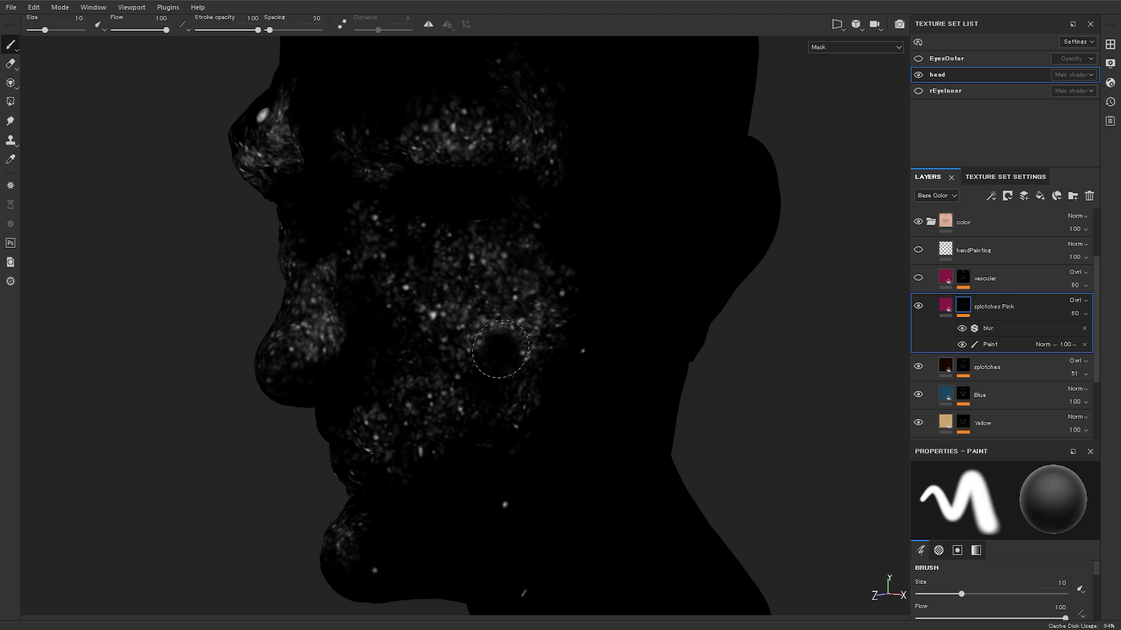
mouse_move(700, 335)
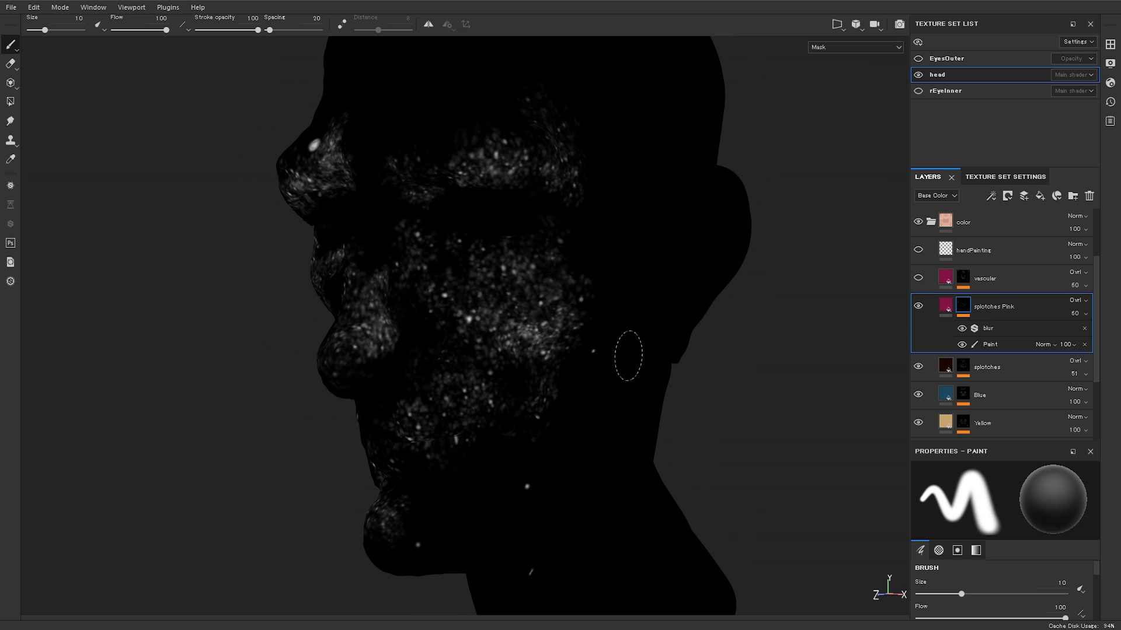
mouse_move(637, 350)
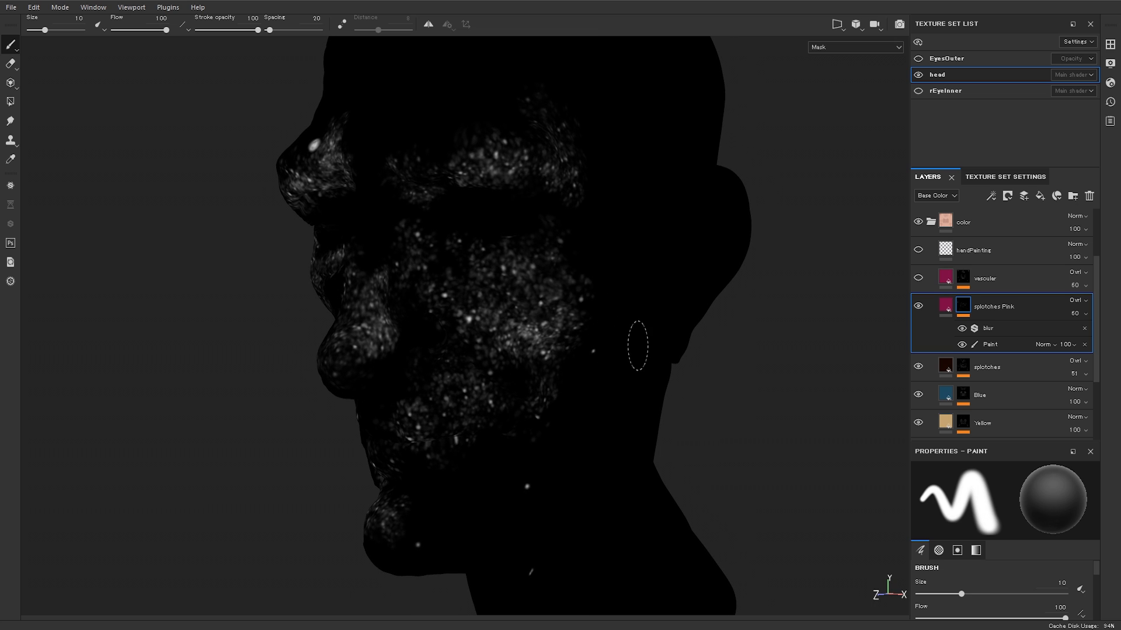
mouse_move(576, 357)
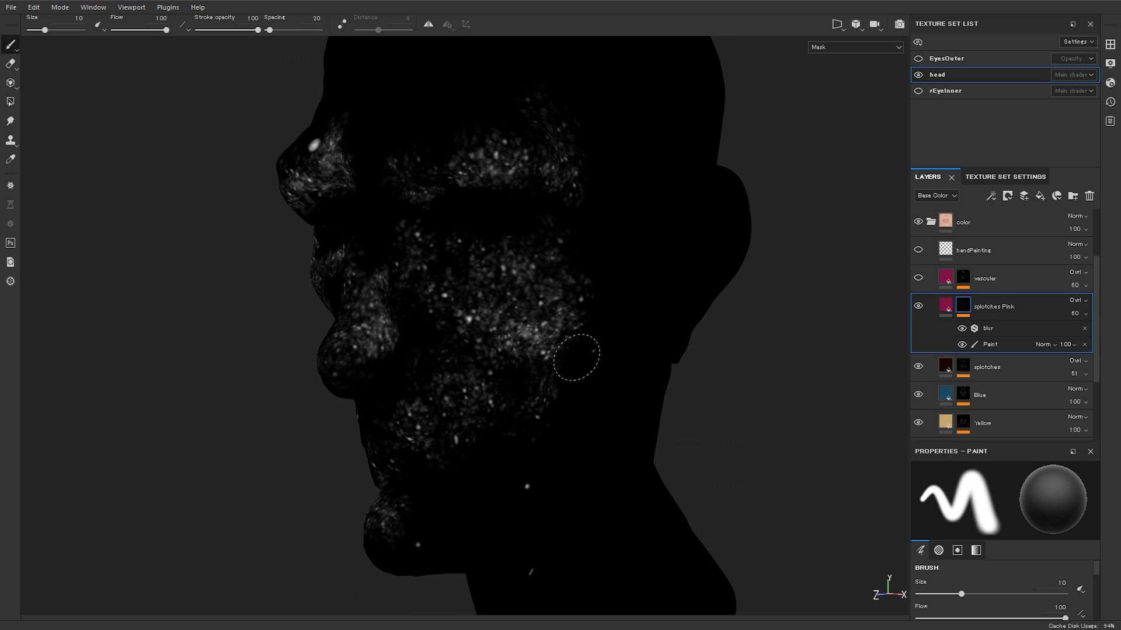
mouse_move(483, 316)
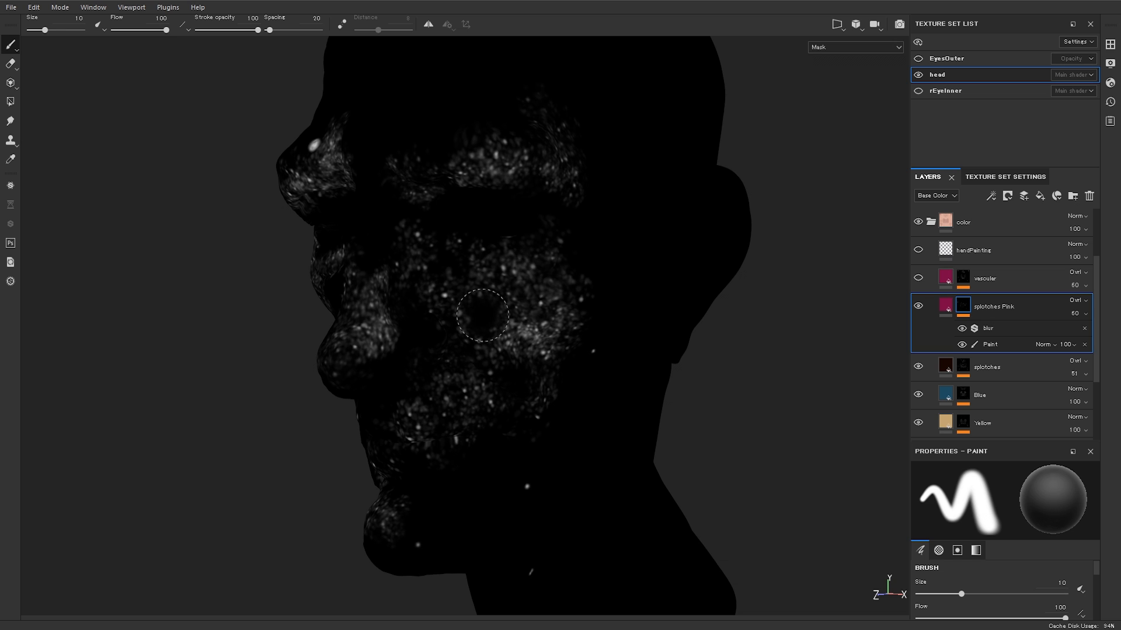
mouse_move(474, 317)
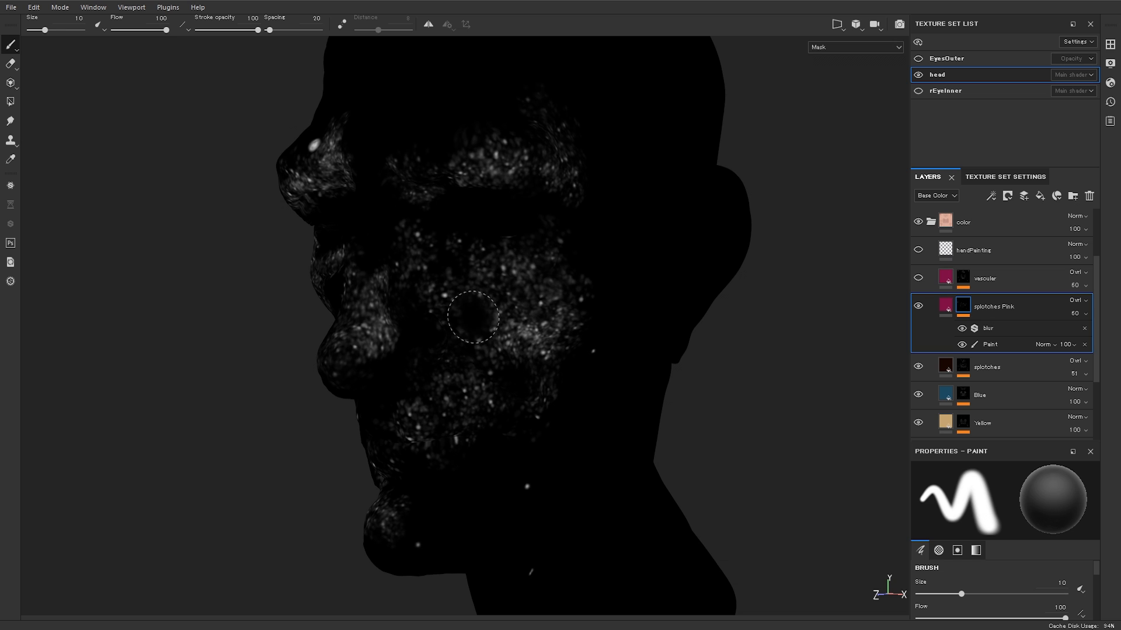
mouse_move(794, 327)
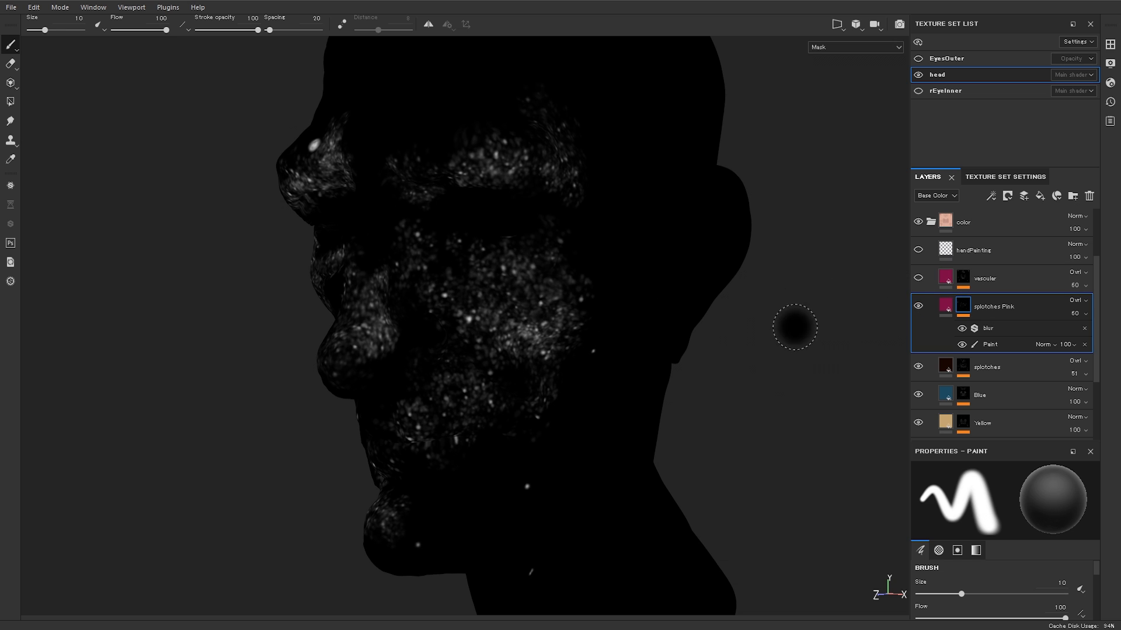
- Return from mask view to Base Color and toggle splotches Pink off and on to compare
left_click(855, 47)
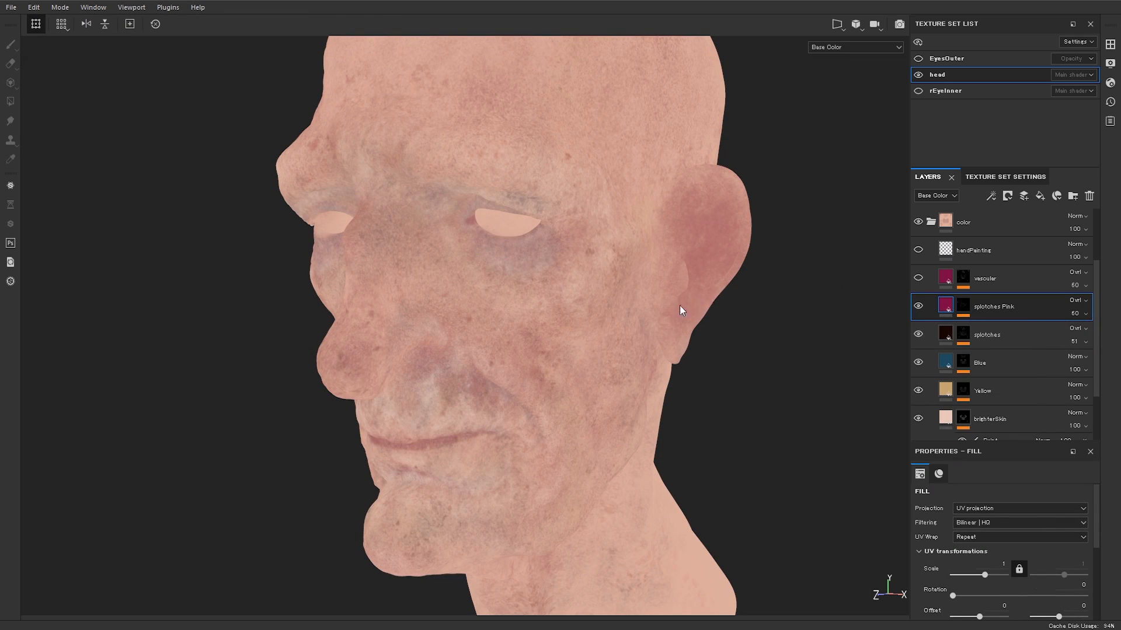
left_click(919, 306)
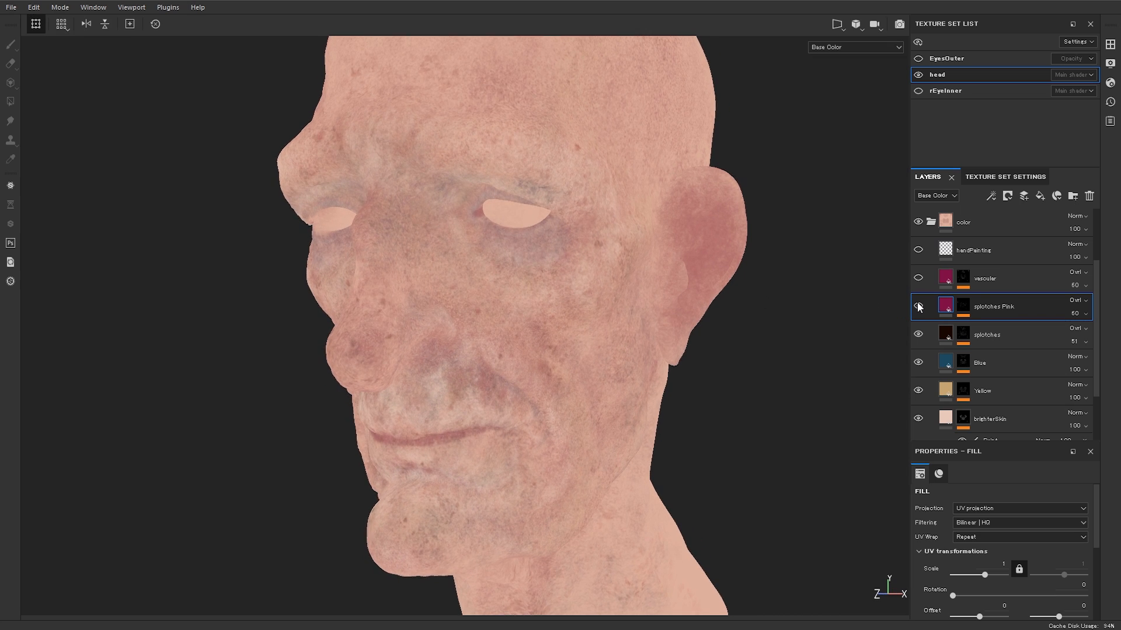
left_click(918, 306)
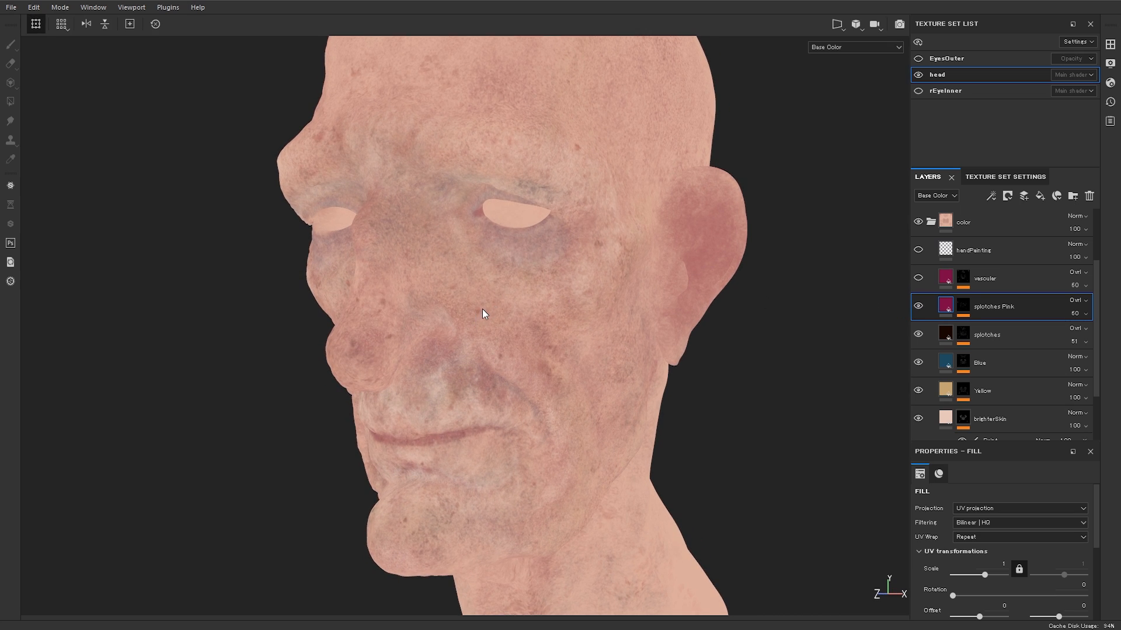
mouse_move(624, 331)
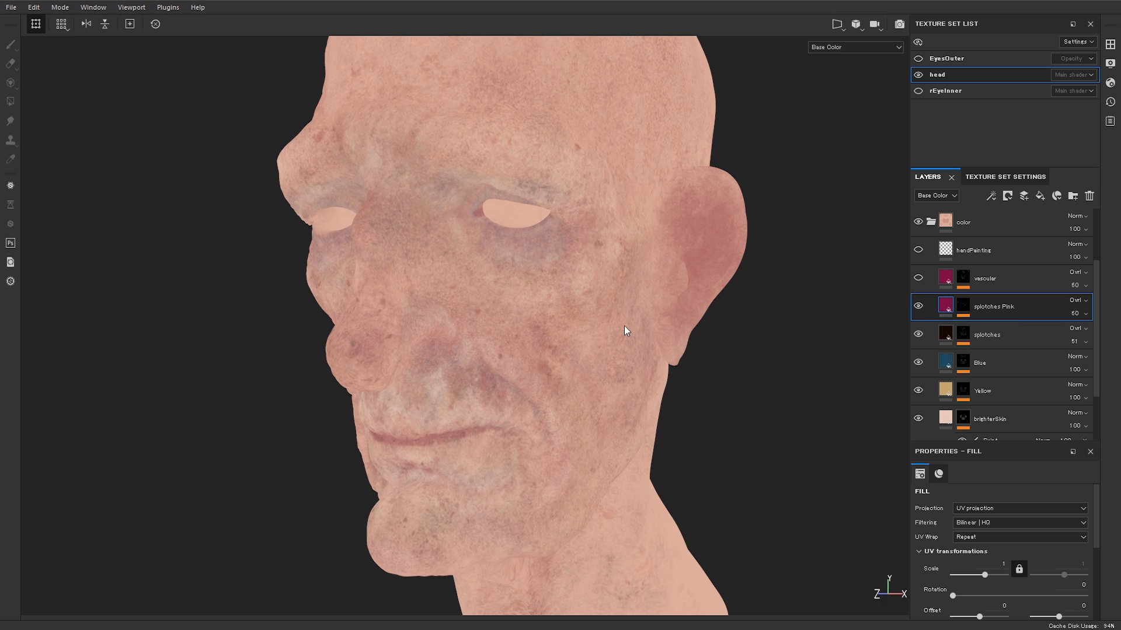
mouse_move(400, 319)
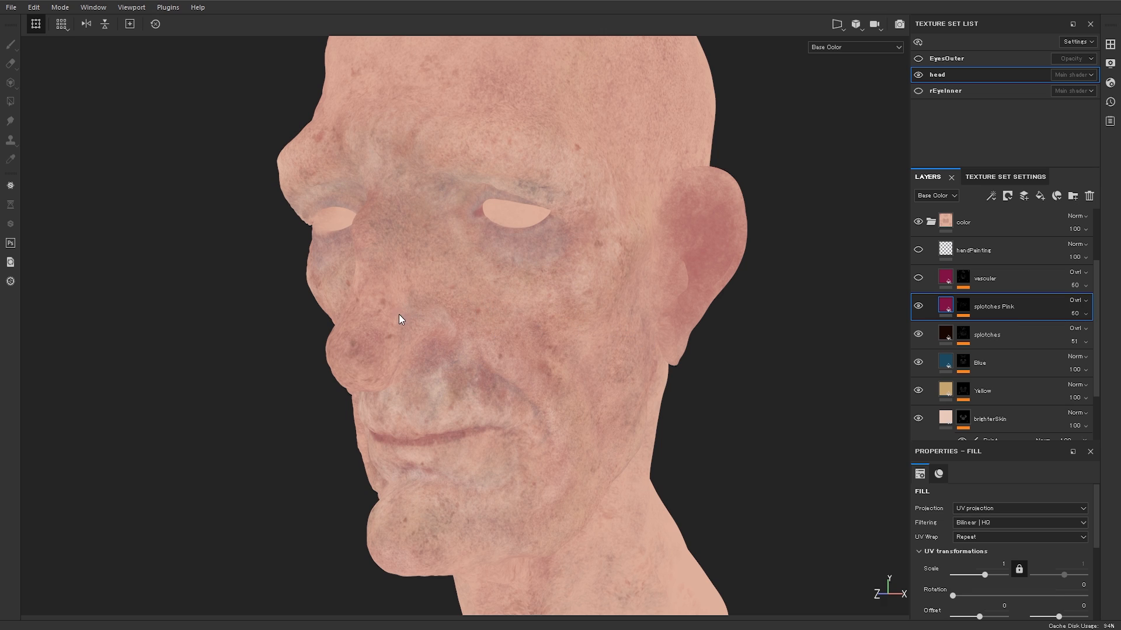
mouse_move(572, 304)
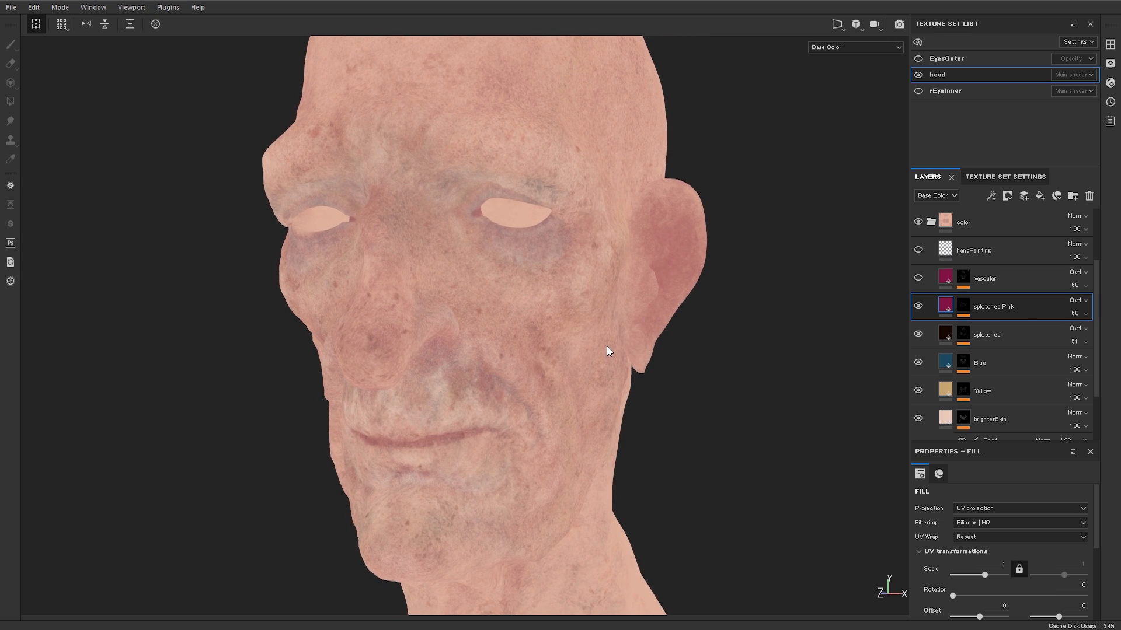
mouse_move(617, 347)
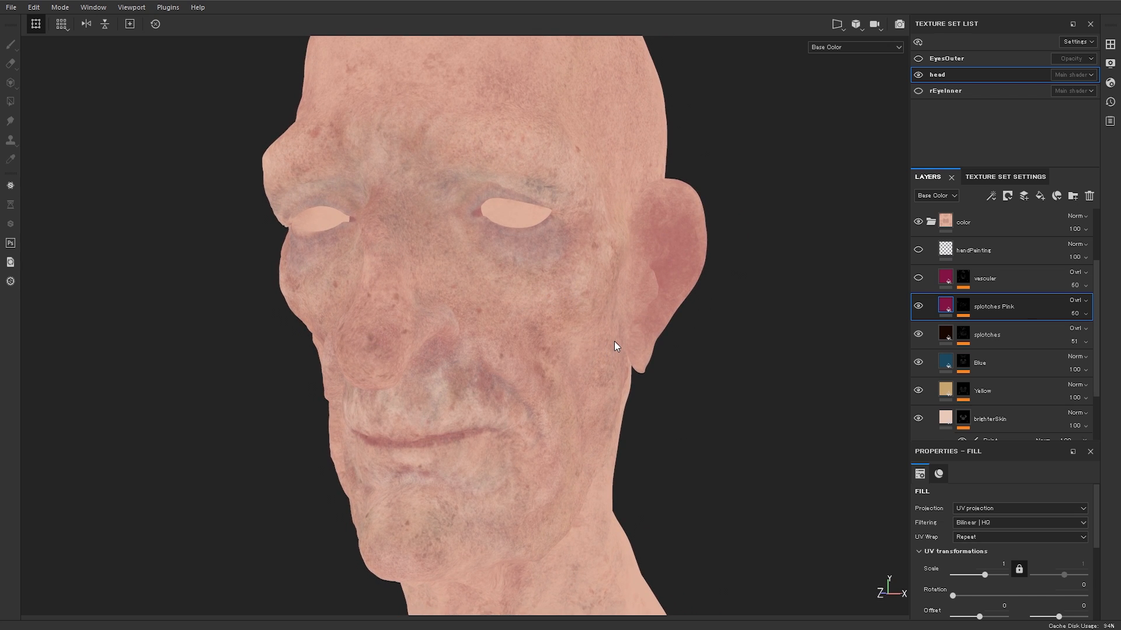
mouse_move(756, 350)
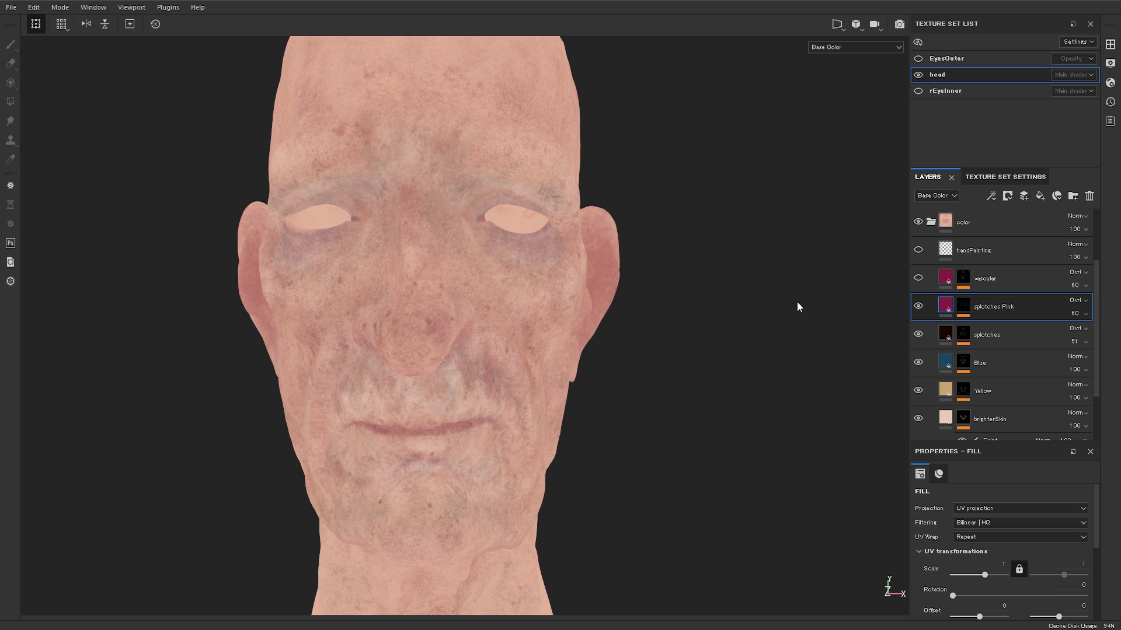
left_click(854, 47)
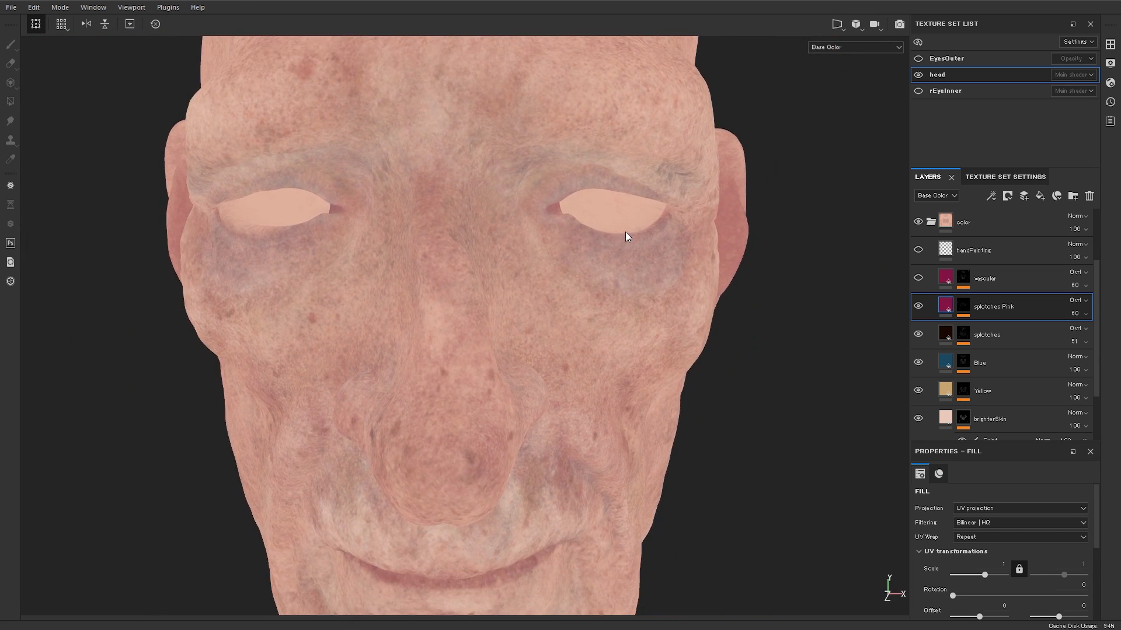
mouse_move(678, 237)
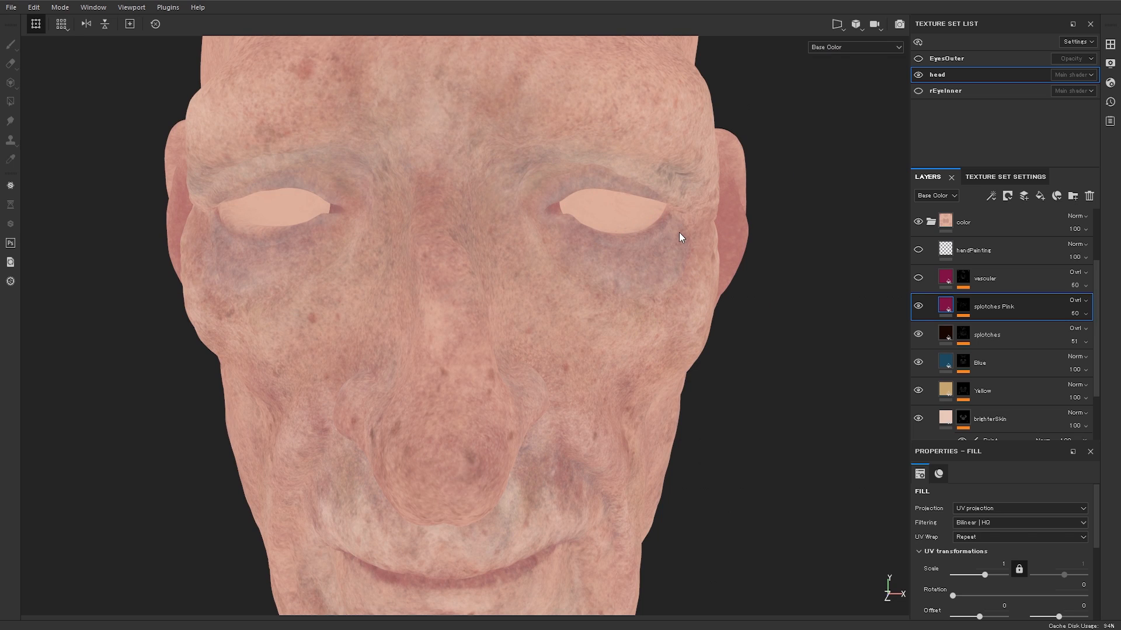
mouse_move(616, 262)
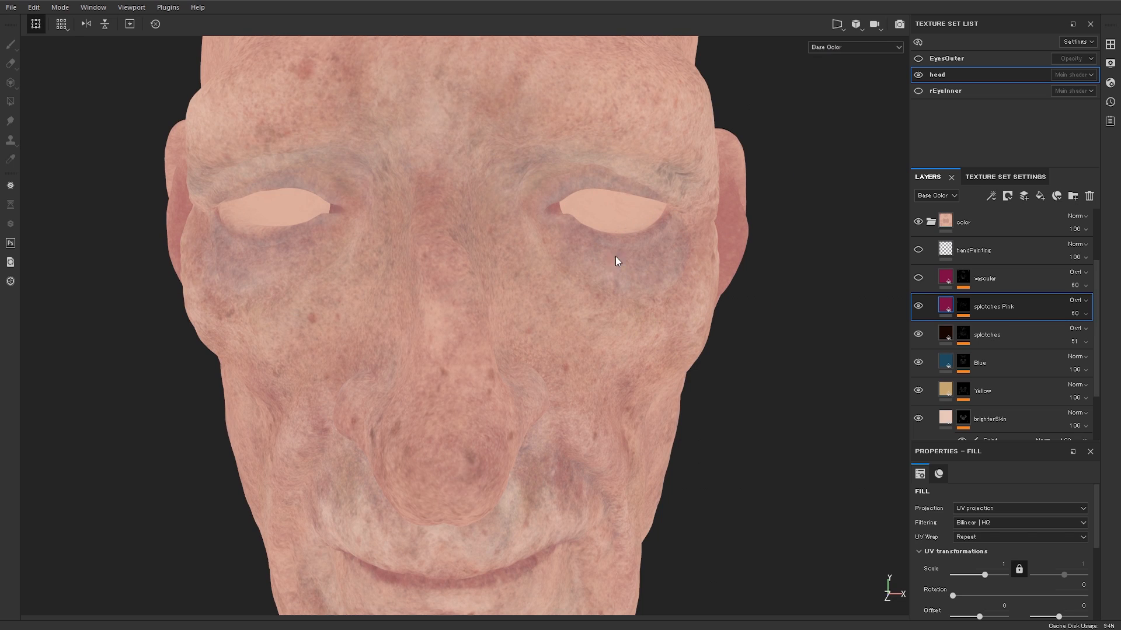
mouse_move(319, 248)
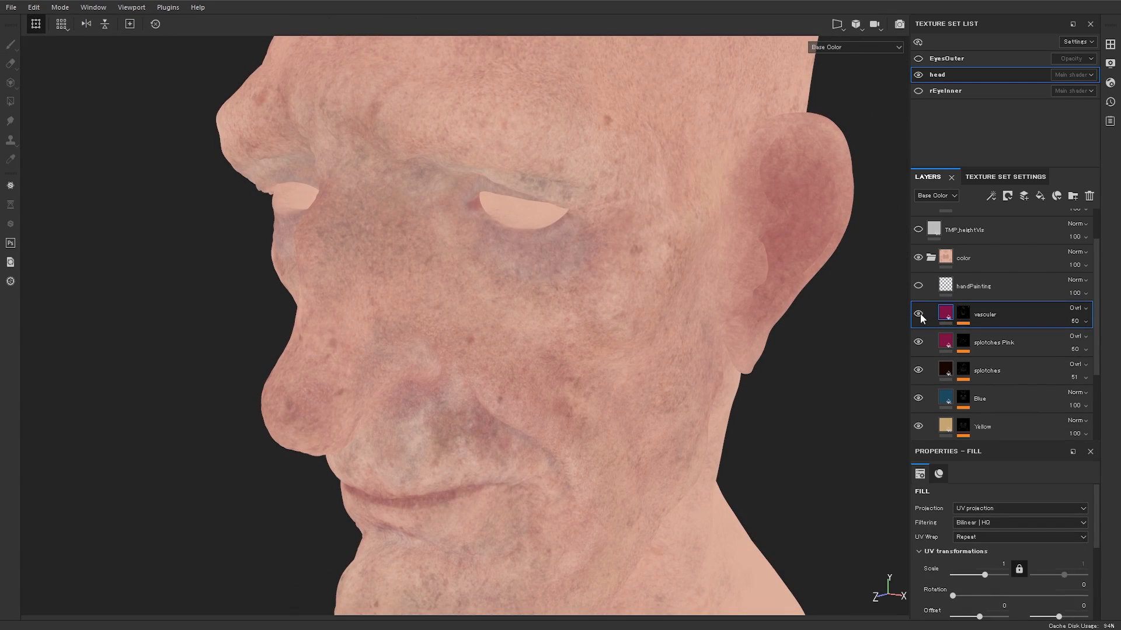
left_click(919, 314)
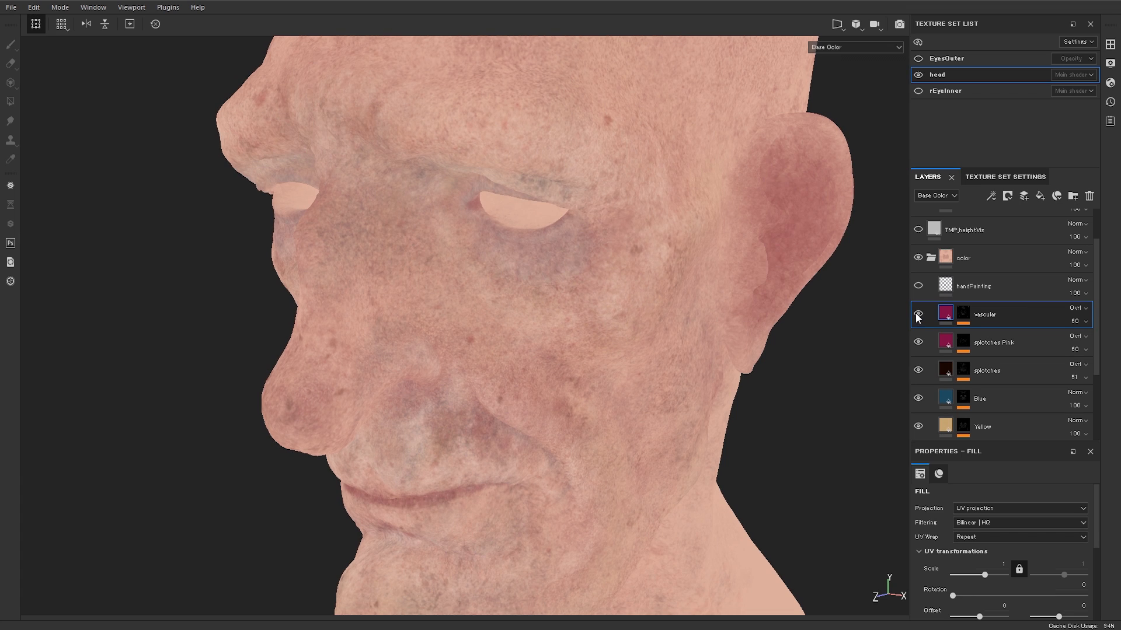
left_click(918, 315)
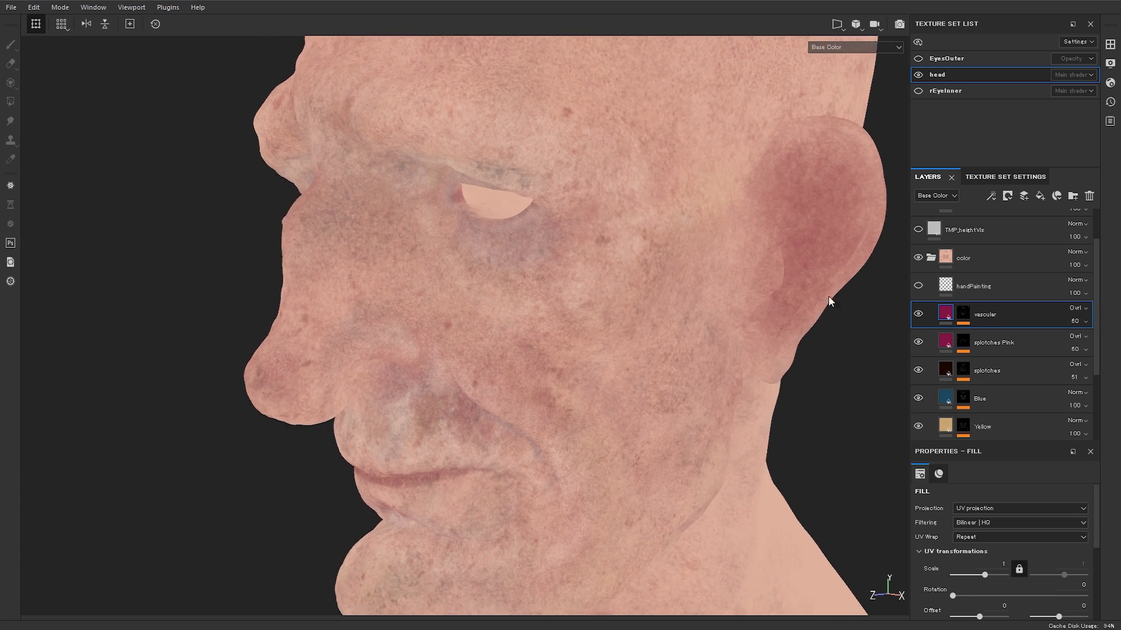
left_click(918, 314)
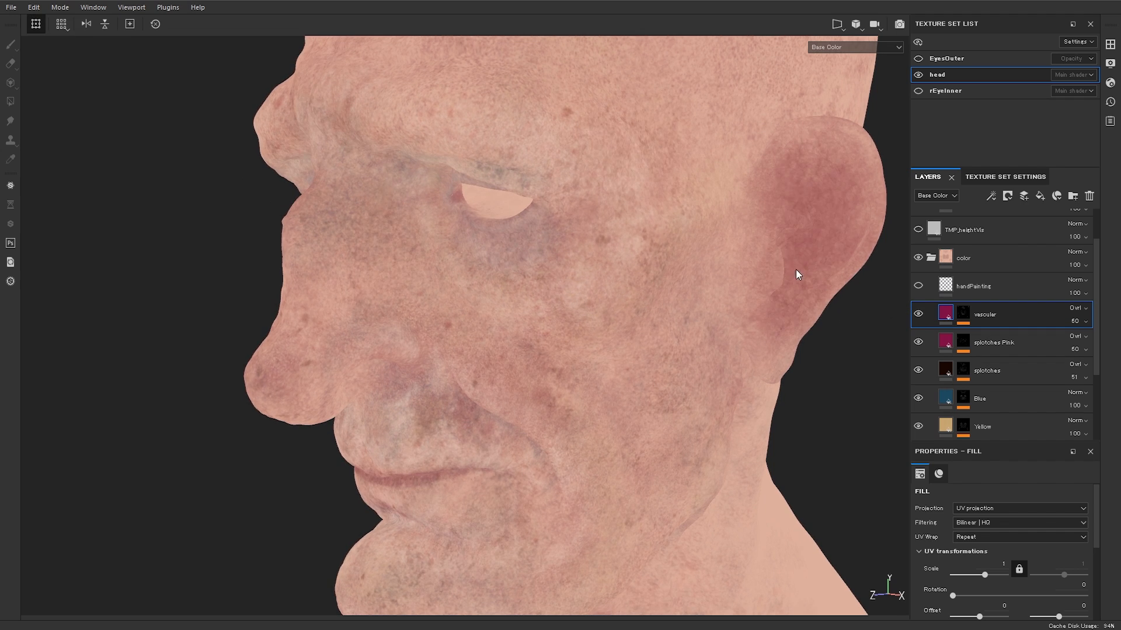
mouse_move(850, 208)
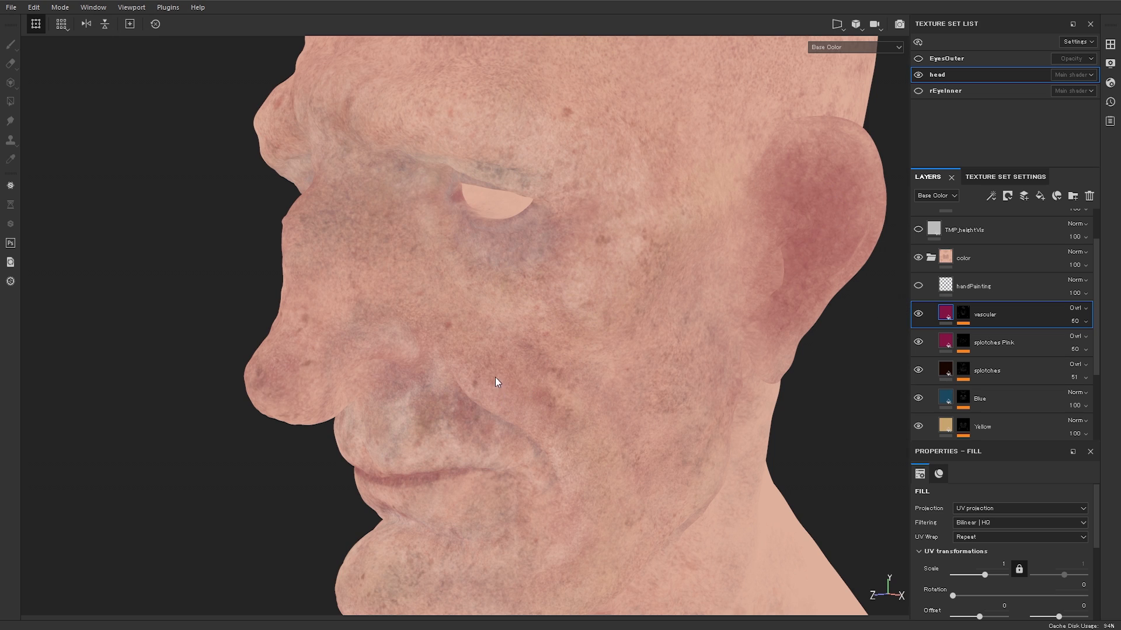
mouse_move(448, 356)
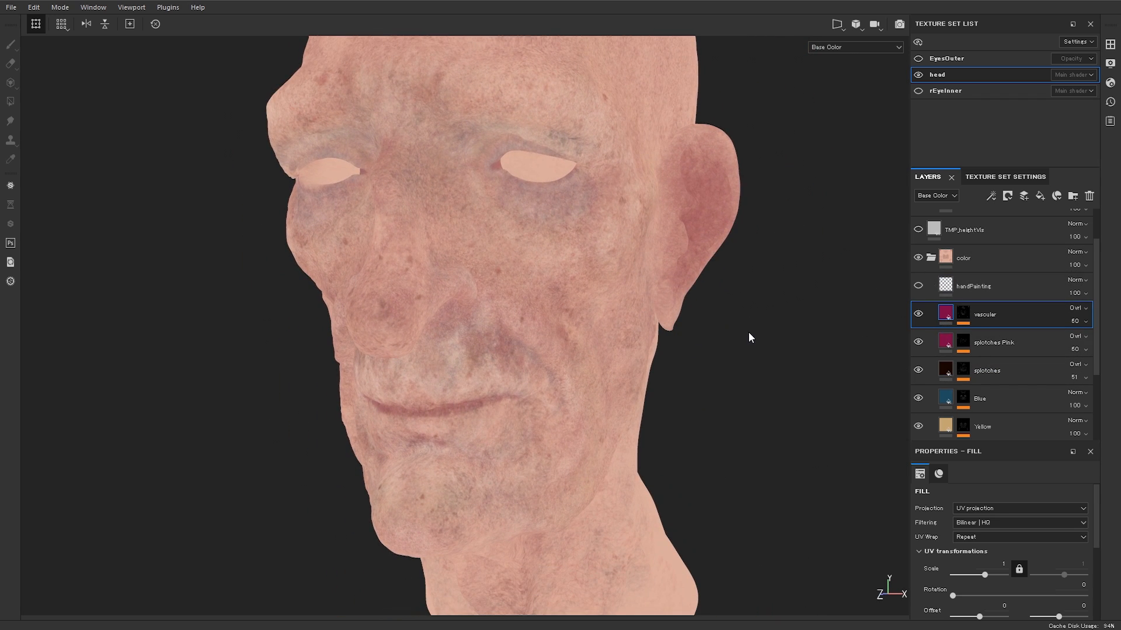
left_click(919, 287)
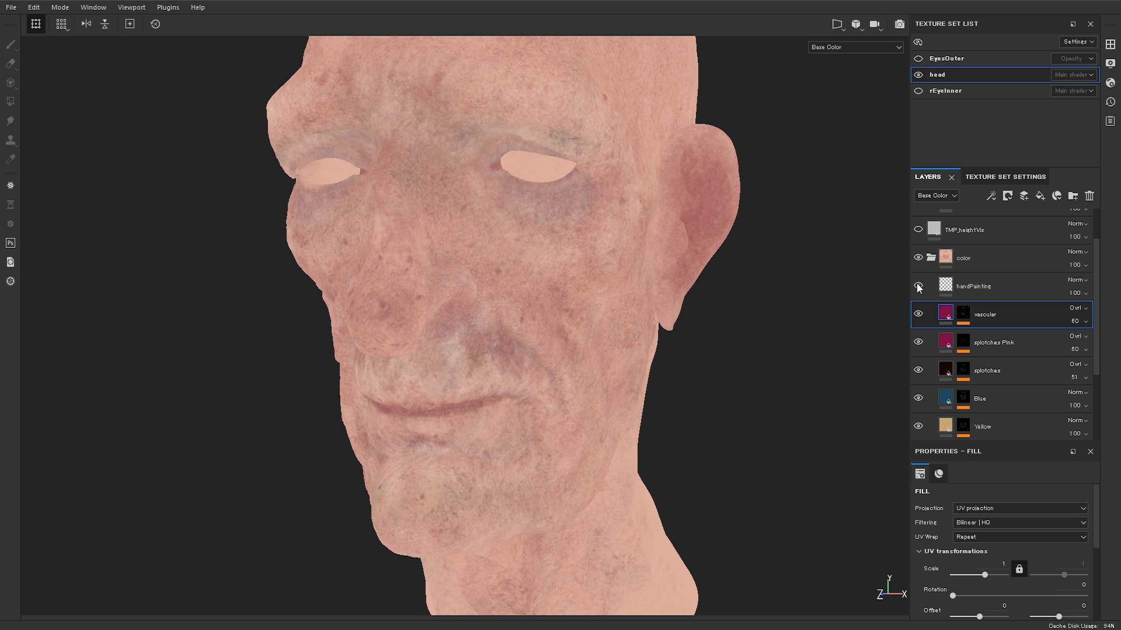
- Turn the handPainting layer back on and make it the active paint target
left_click(918, 288)
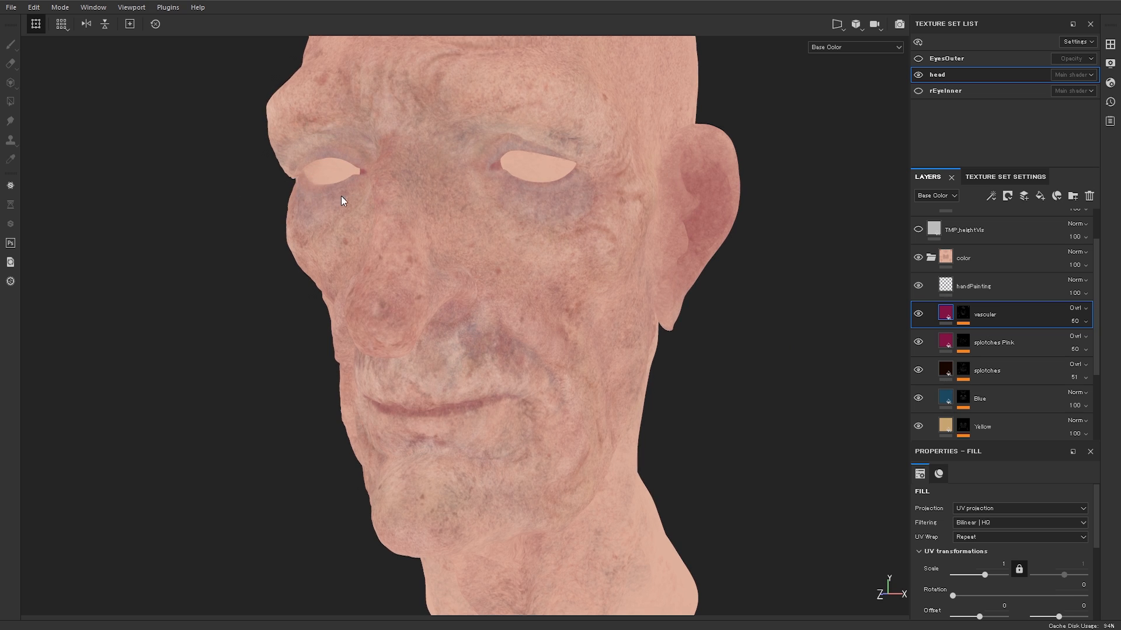
mouse_move(286, 193)
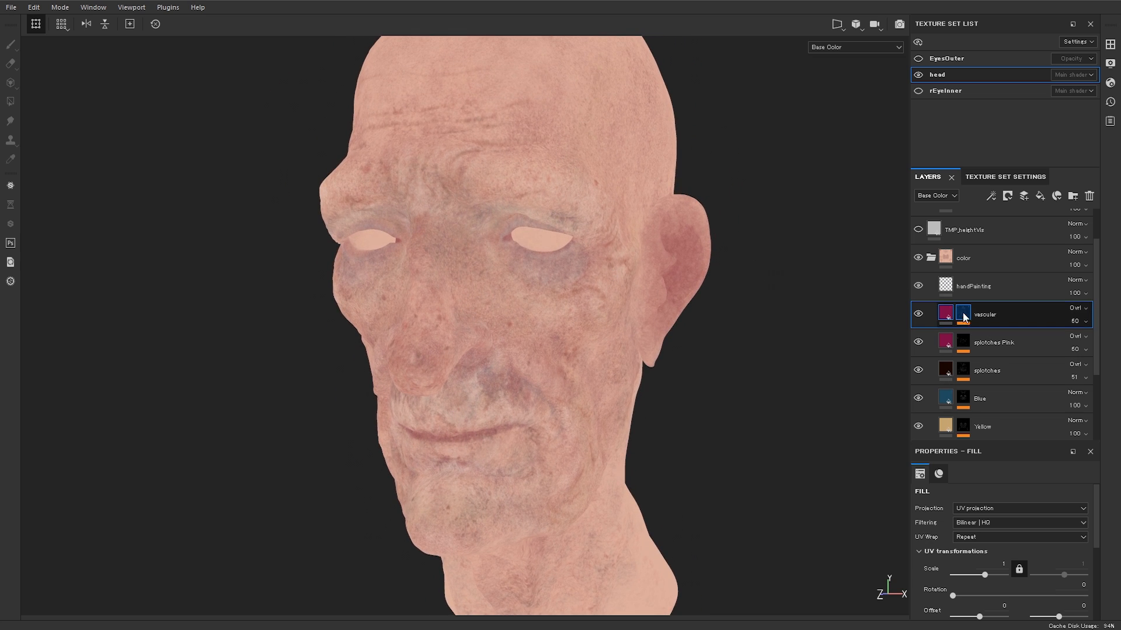
left_click(972, 286)
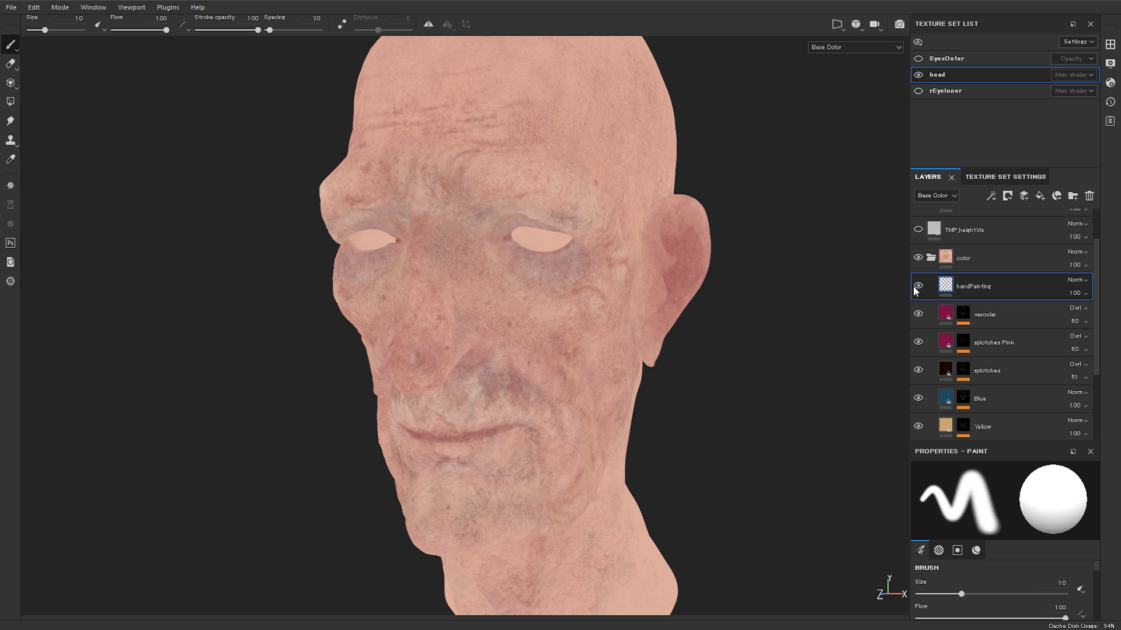
left_click(919, 286)
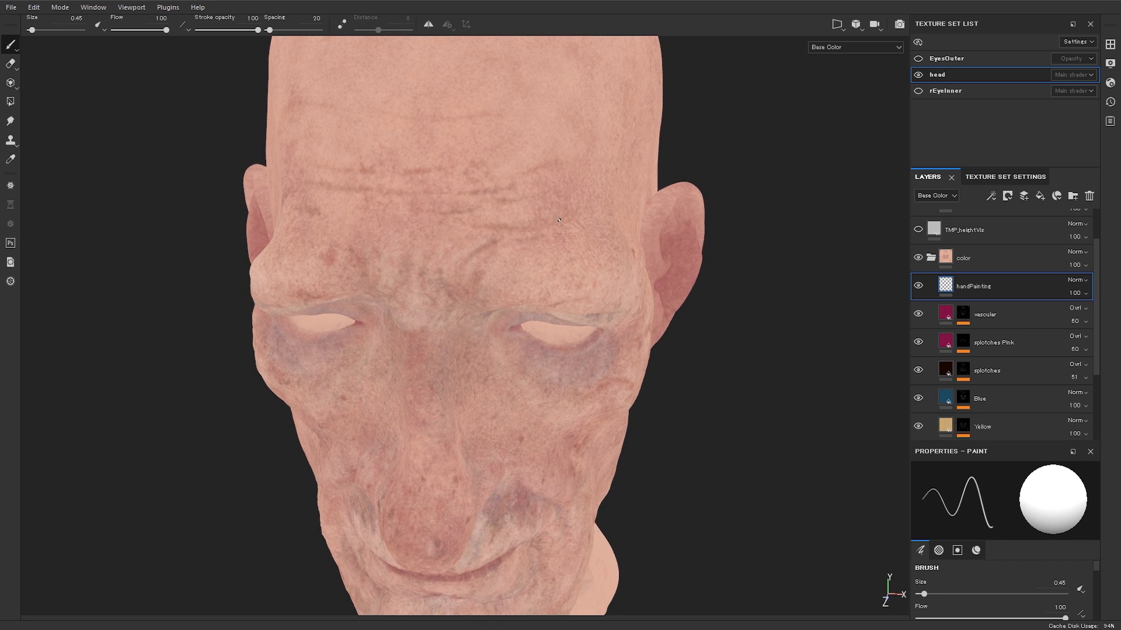
mouse_move(361, 183)
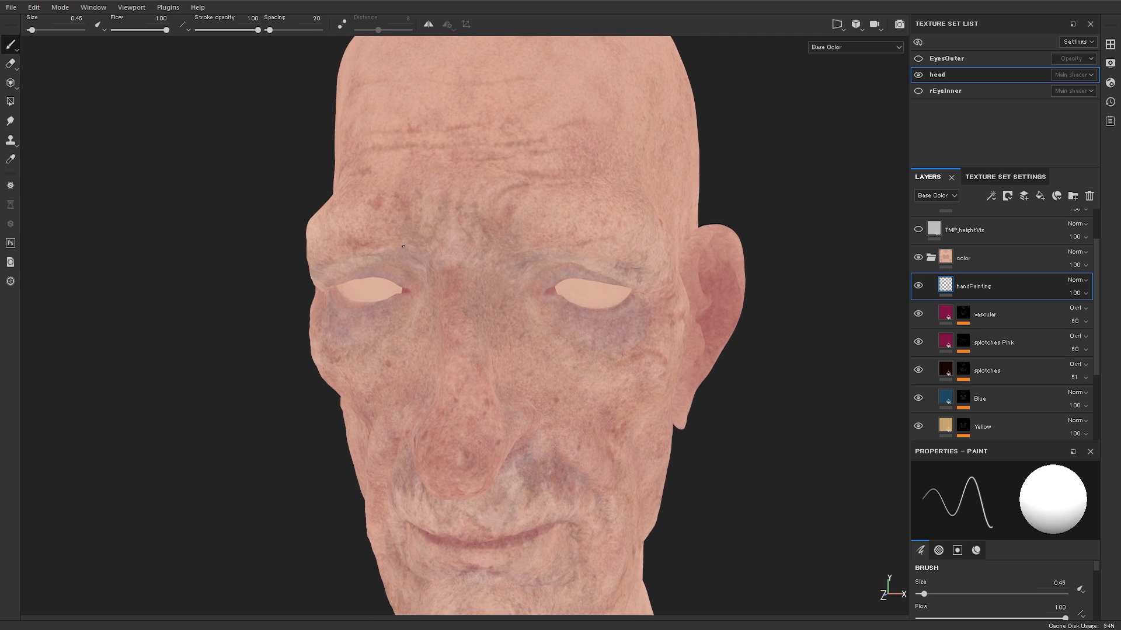
mouse_move(523, 253)
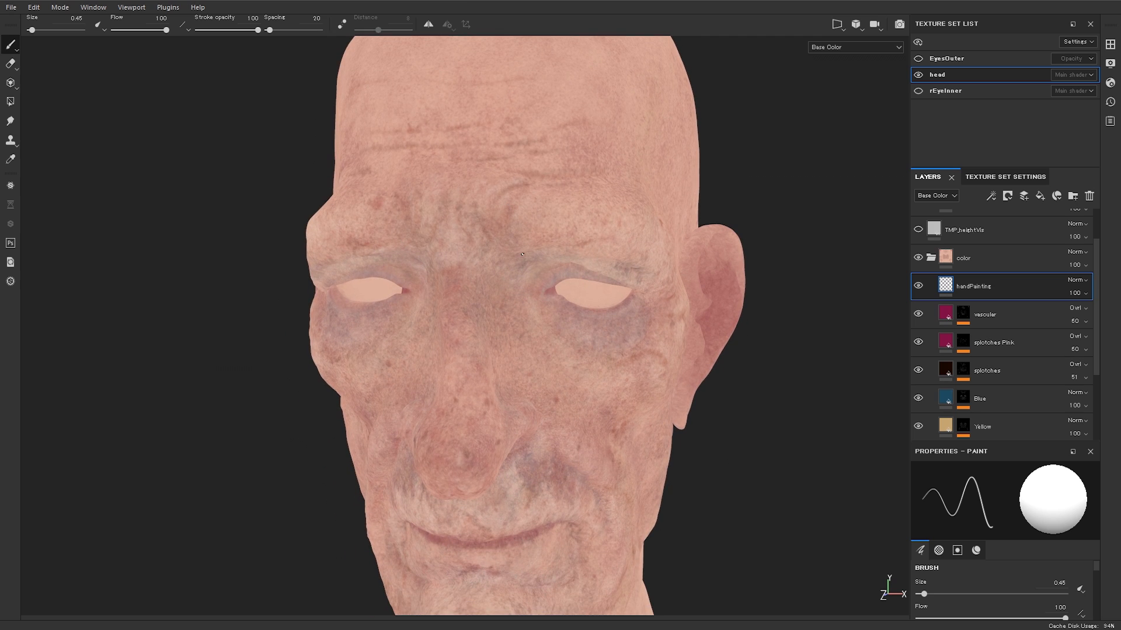
mouse_move(502, 222)
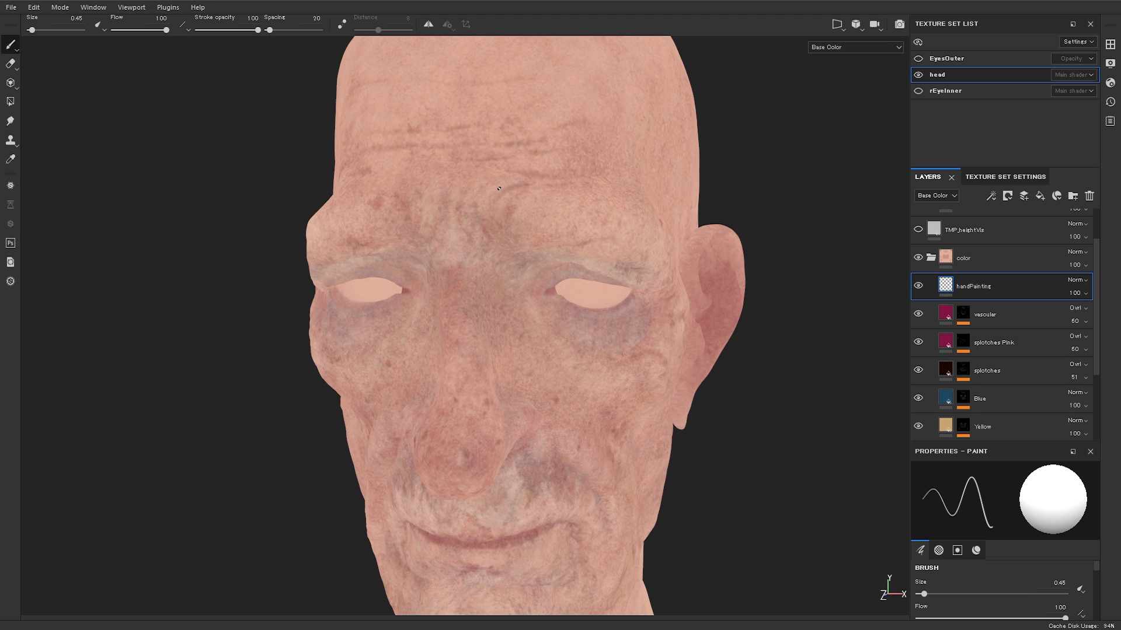
mouse_move(513, 186)
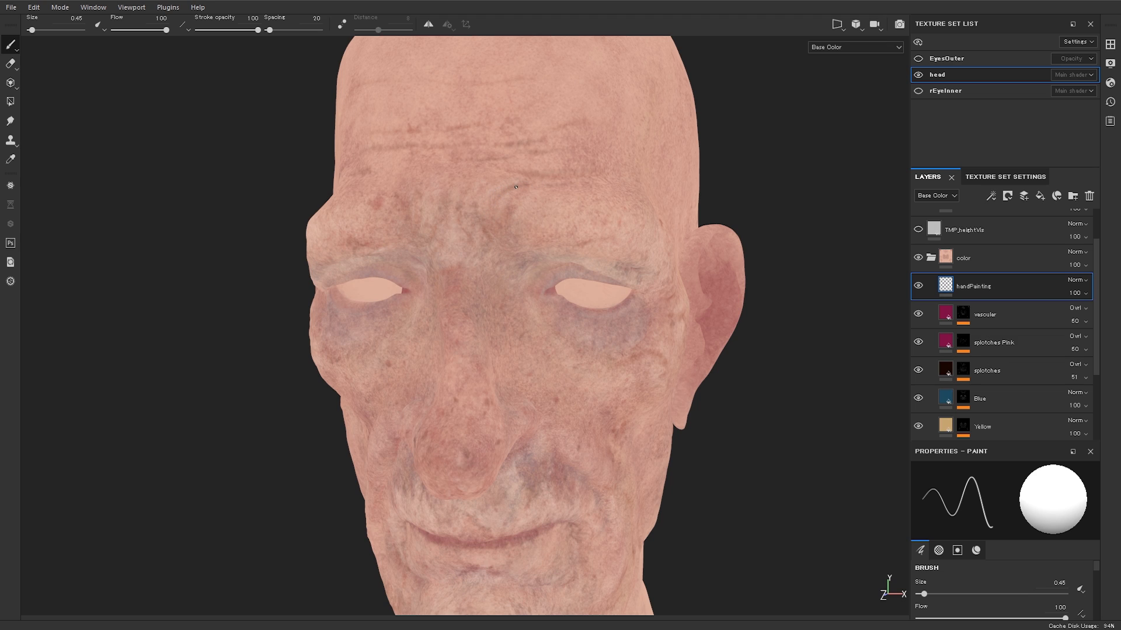
mouse_move(520, 187)
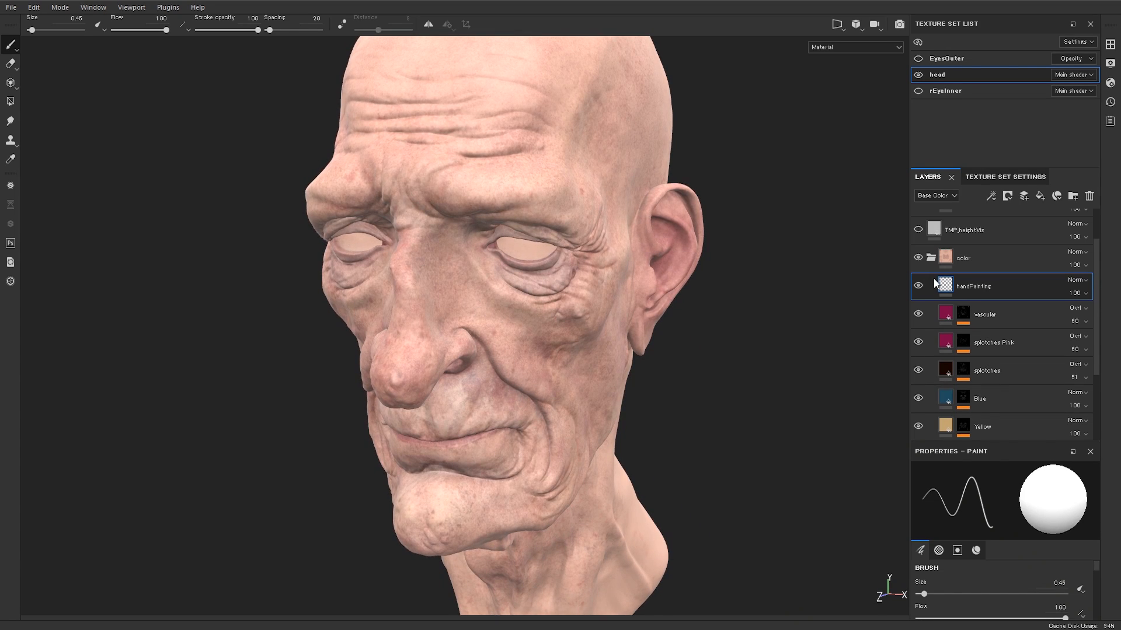
- Toggle the handPainting layer's visibility in base colour and scroll through the Layers panel
left_click(919, 286)
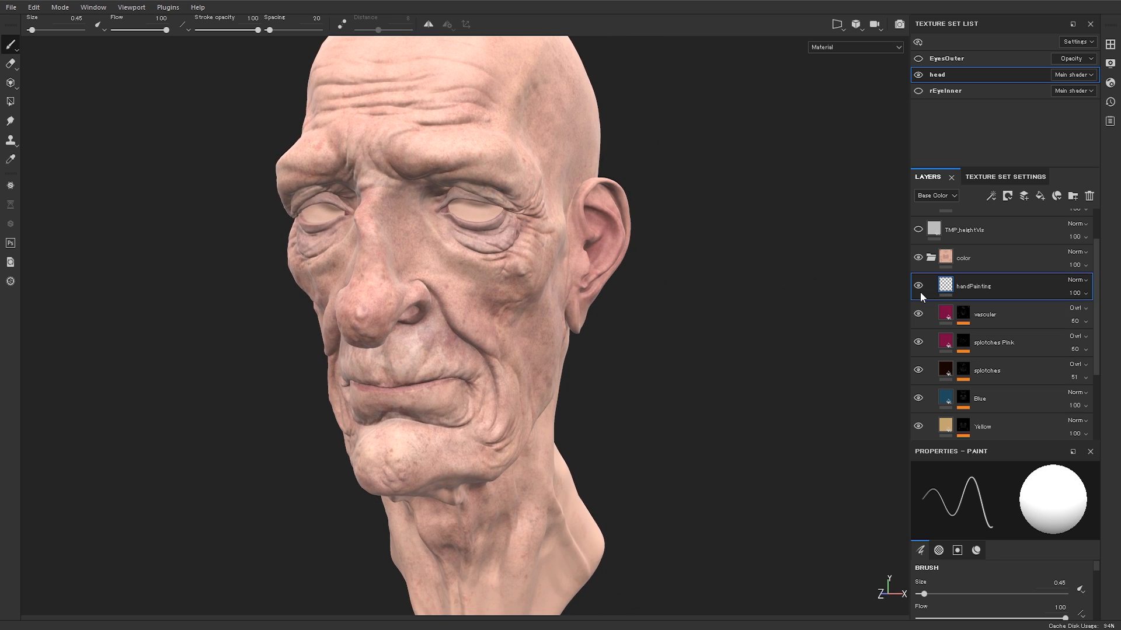
scroll("down", 3)
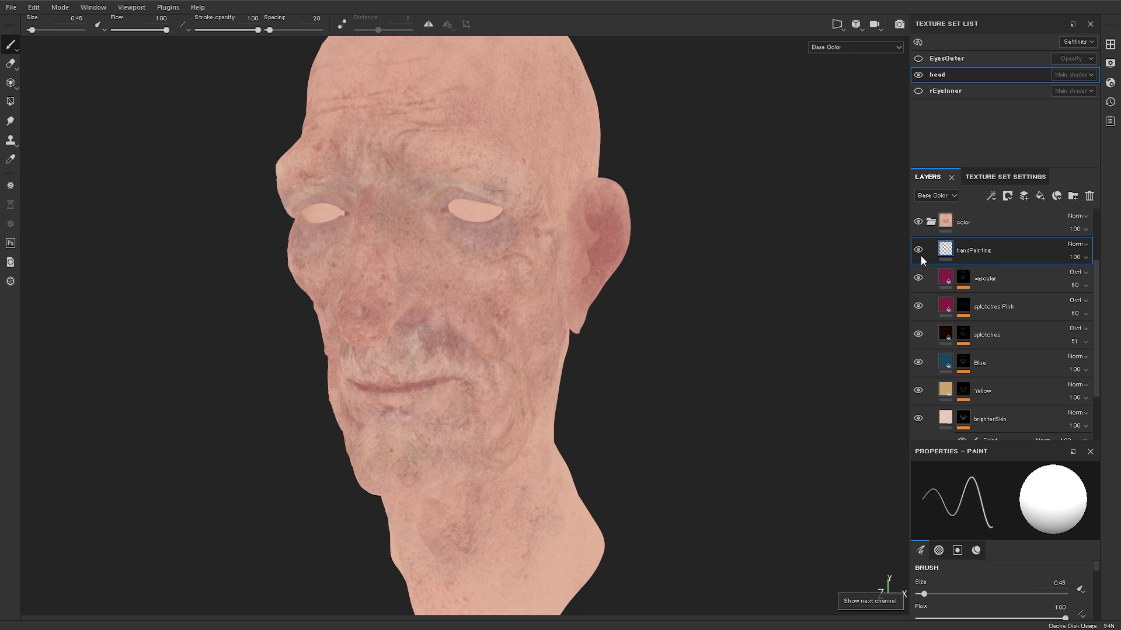
left_click(917, 250)
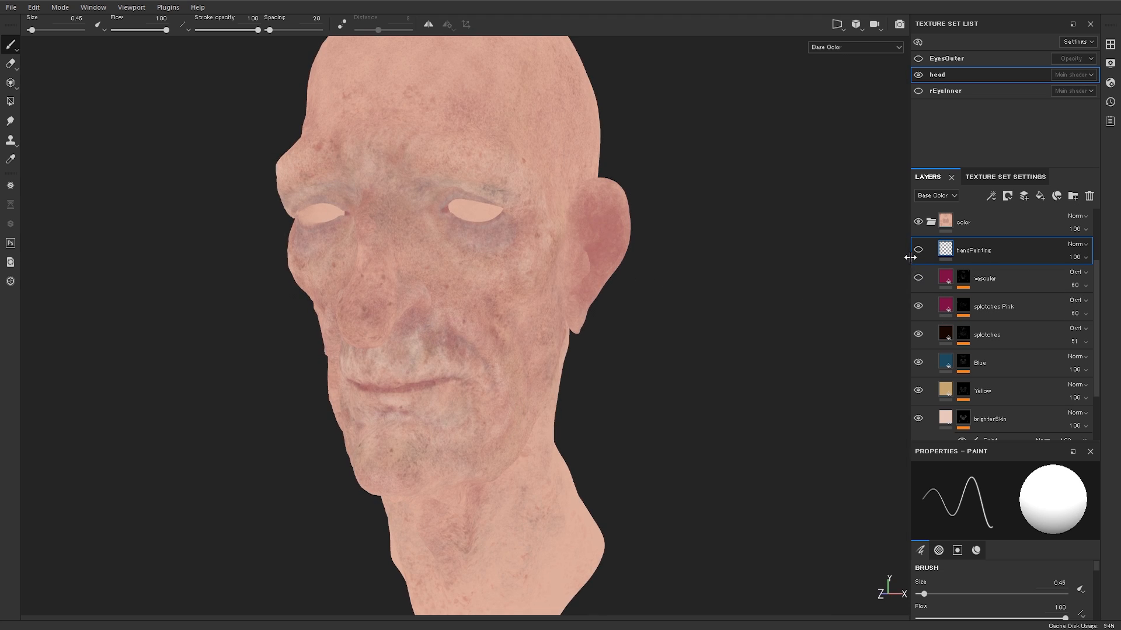
left_click(917, 279)
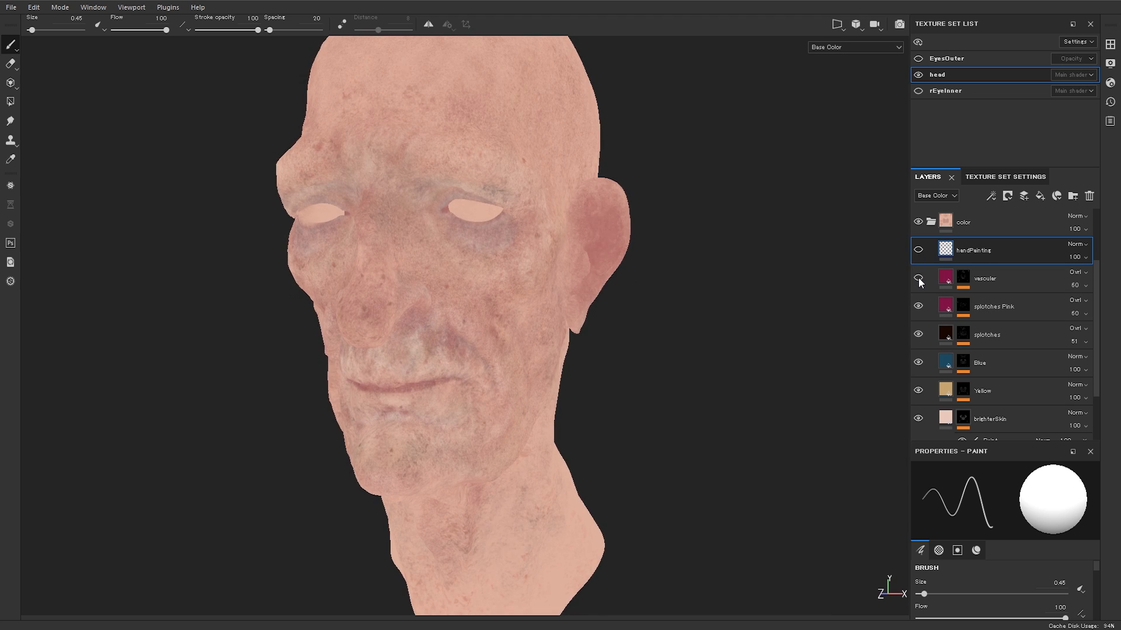
left_click(918, 279)
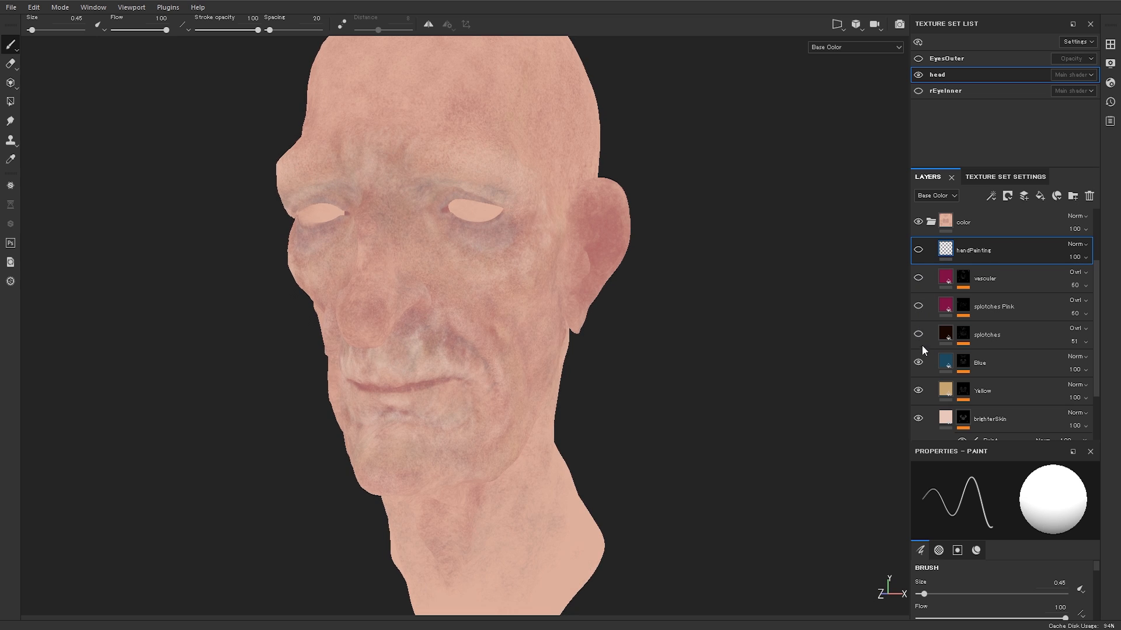
left_click(918, 363)
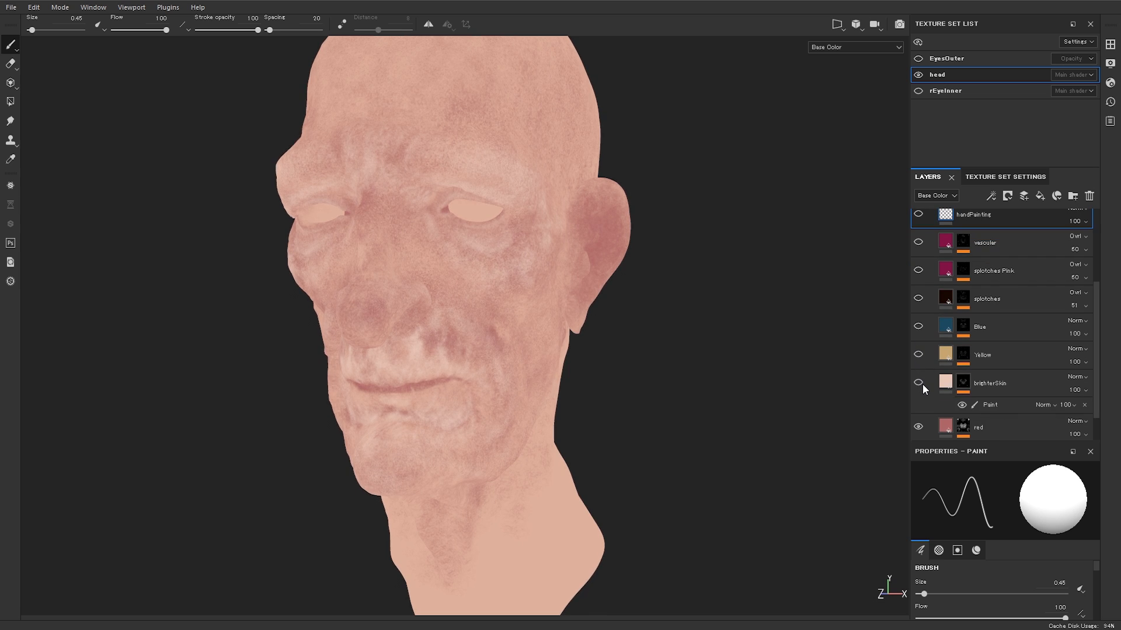
scroll("down", 3)
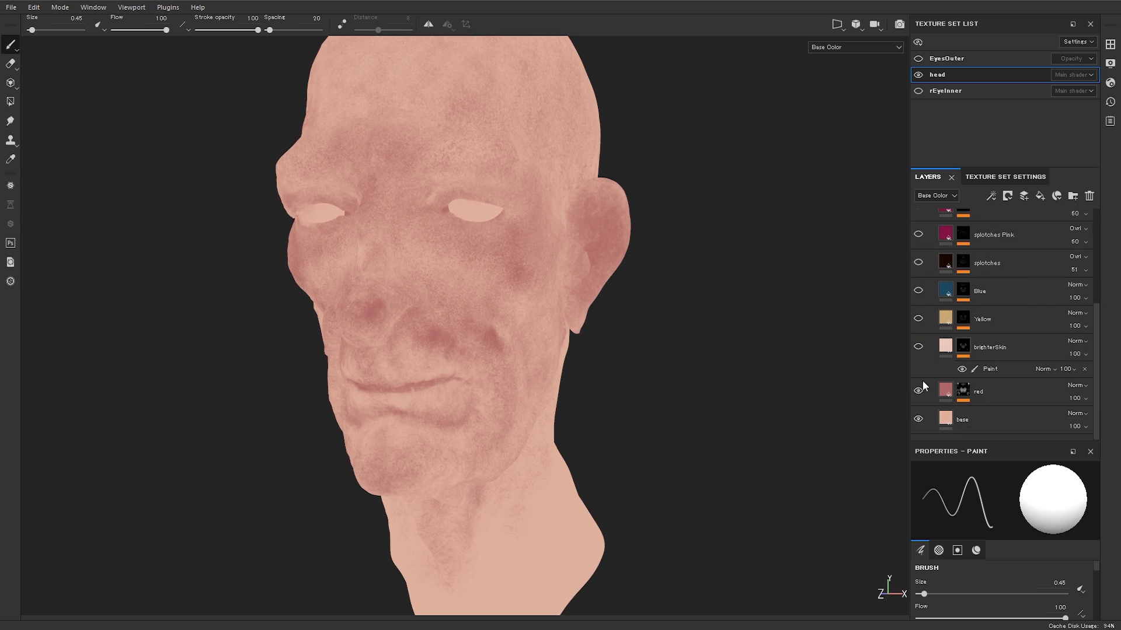
left_click(917, 392)
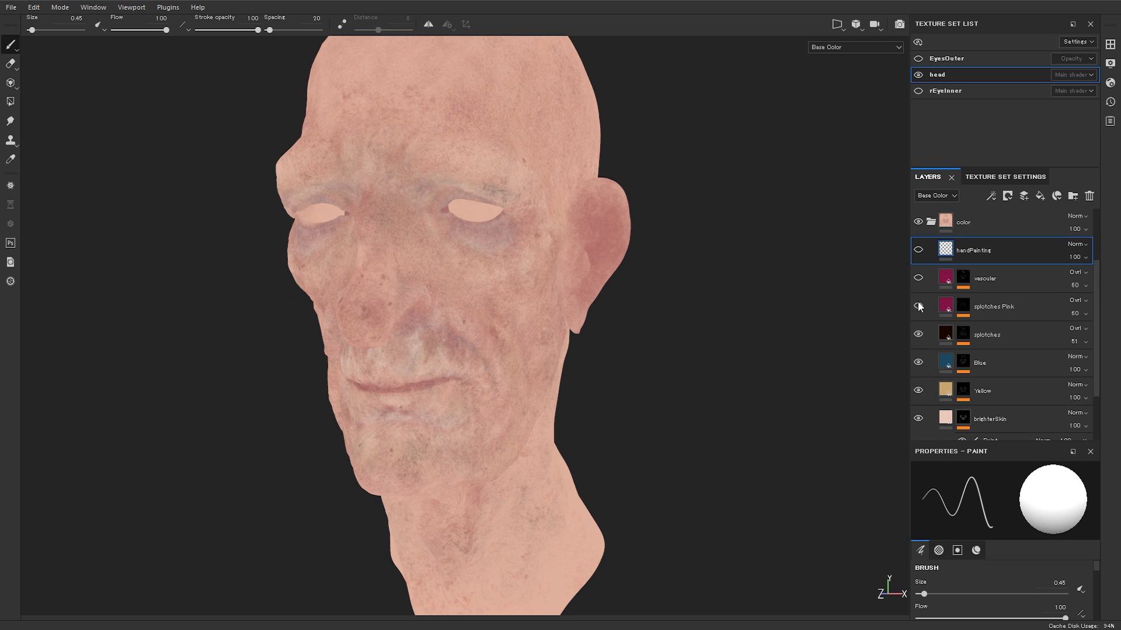
left_click(919, 306)
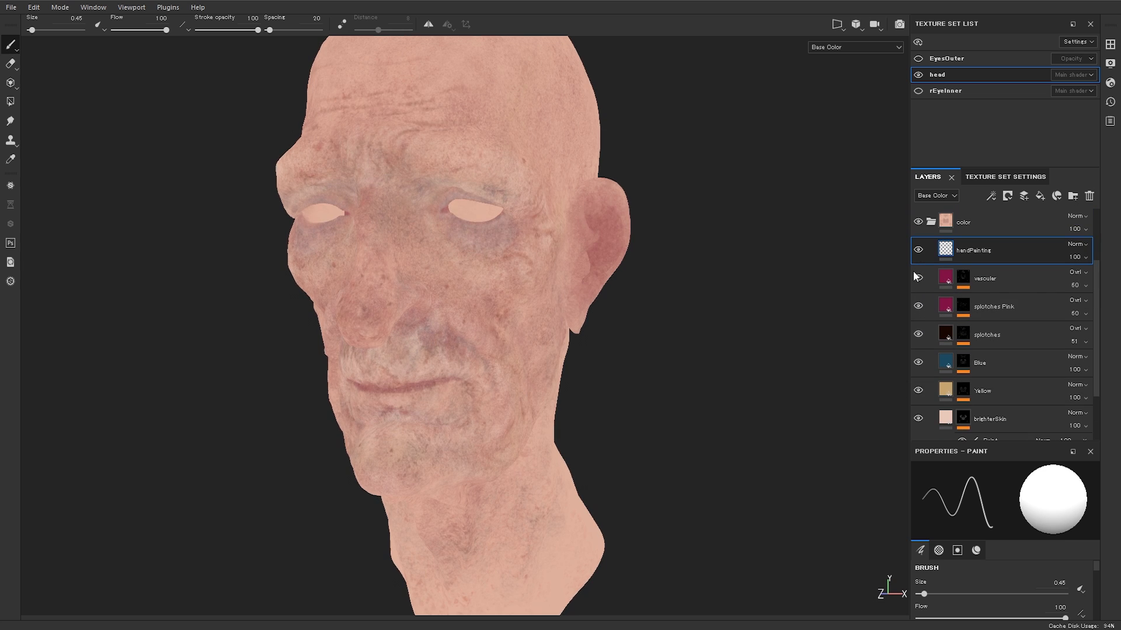
- Compare brighterSkin on and off, then hide the Blue layer to drop the bluish undertone
scroll("down", 3)
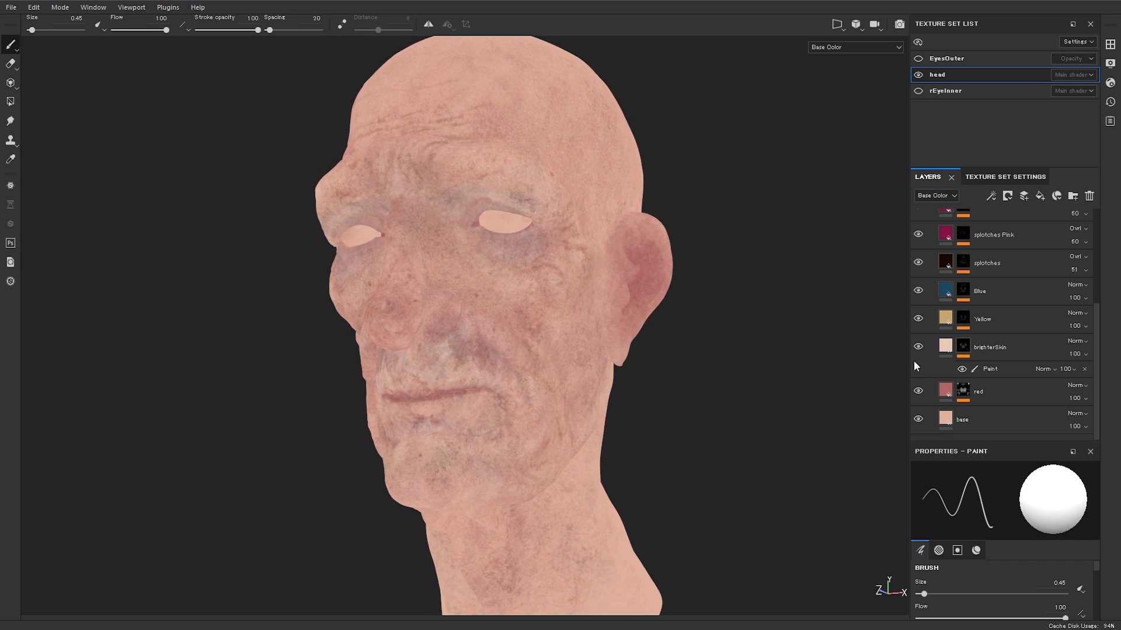
left_click(919, 291)
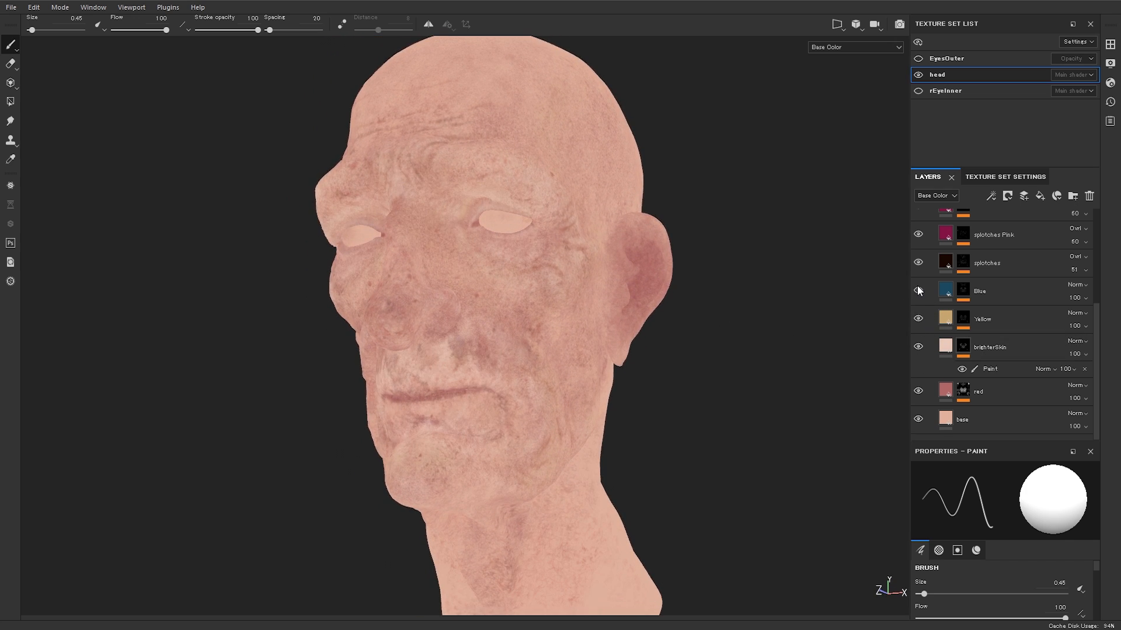
left_click(917, 291)
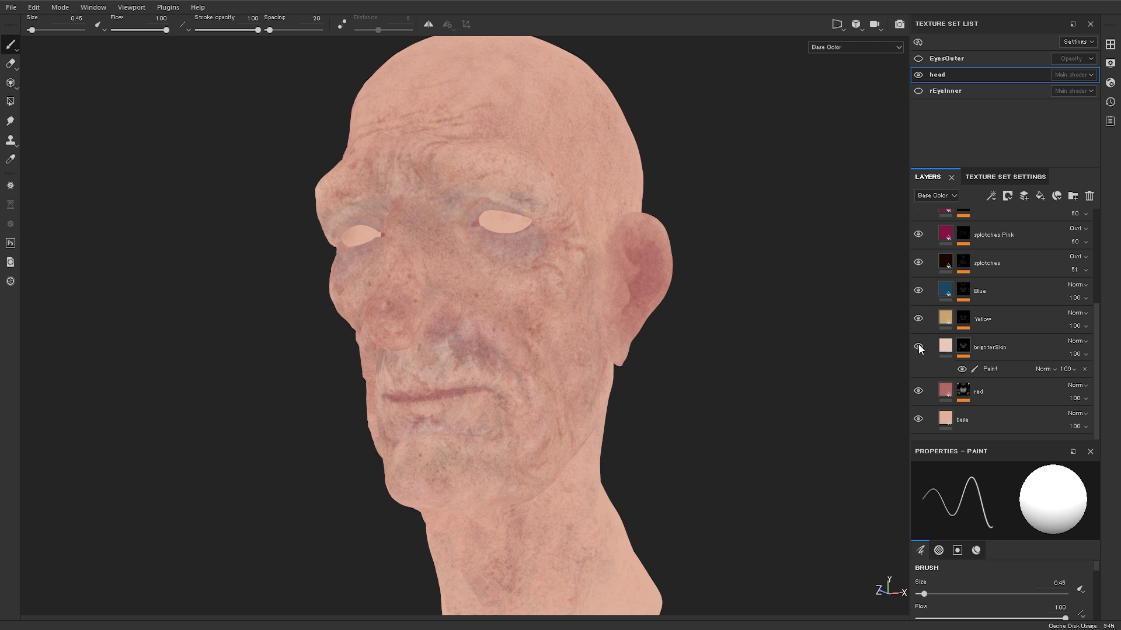
left_click(917, 349)
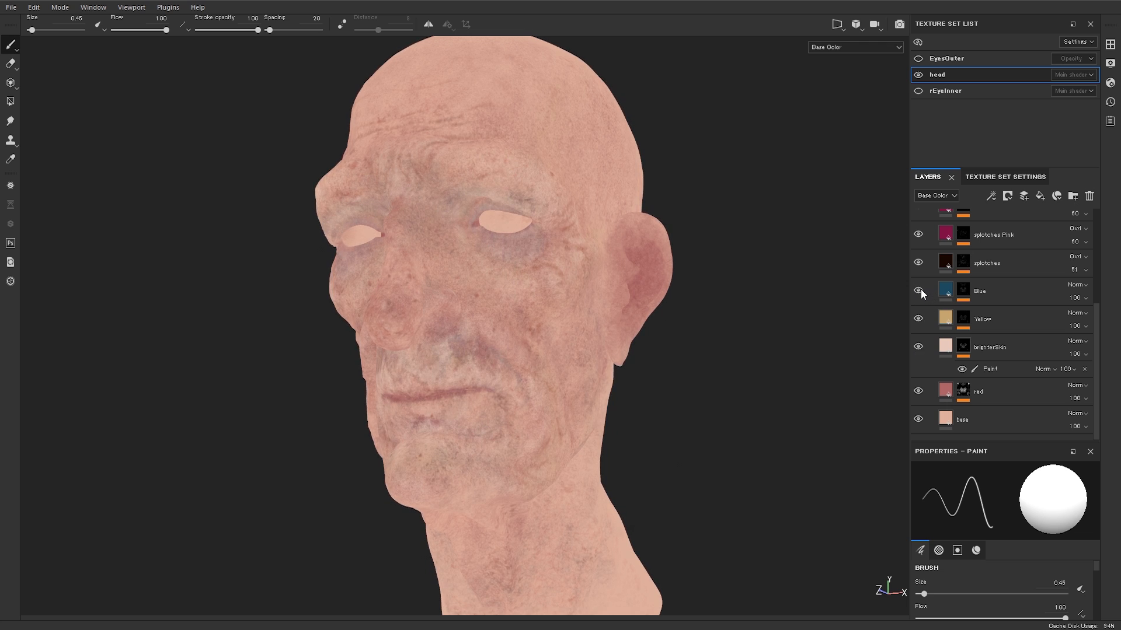
left_click(917, 291)
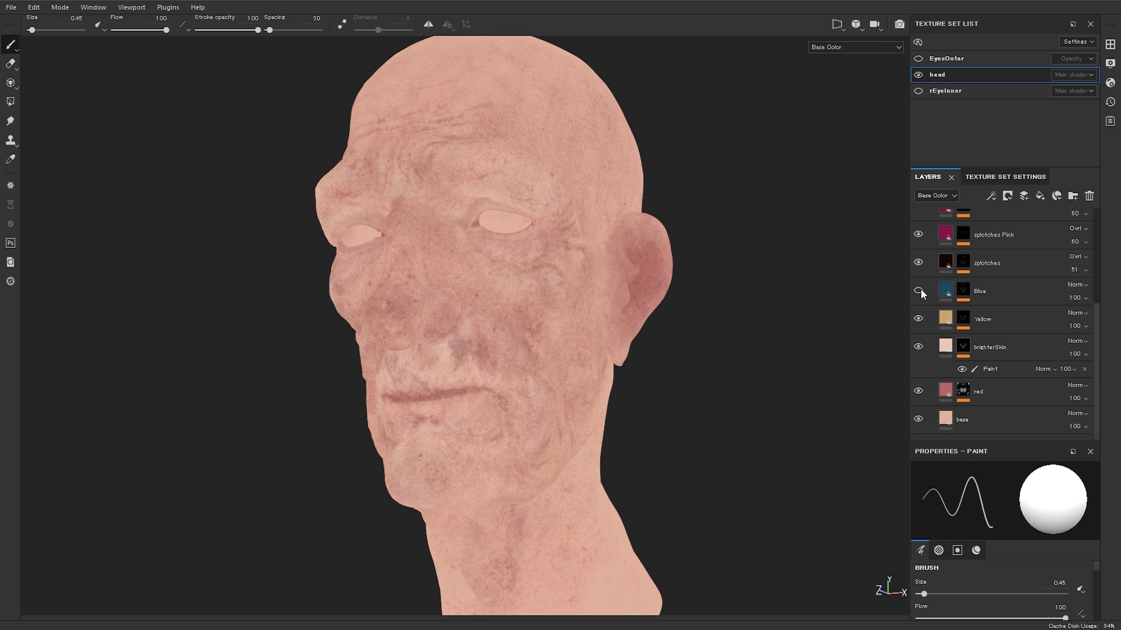
left_click(918, 291)
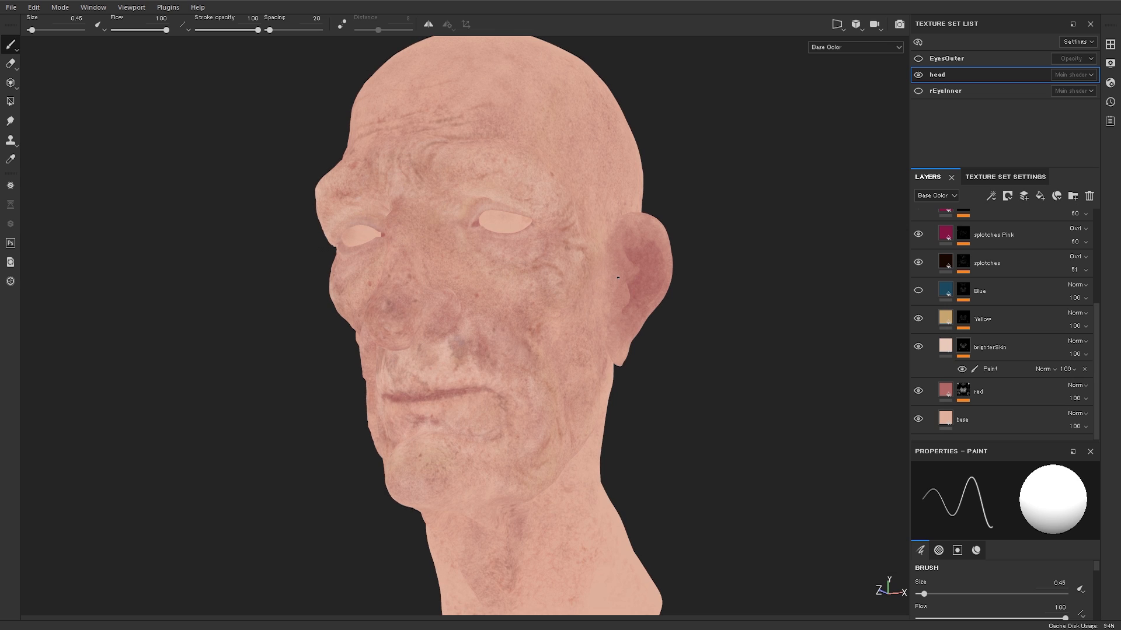